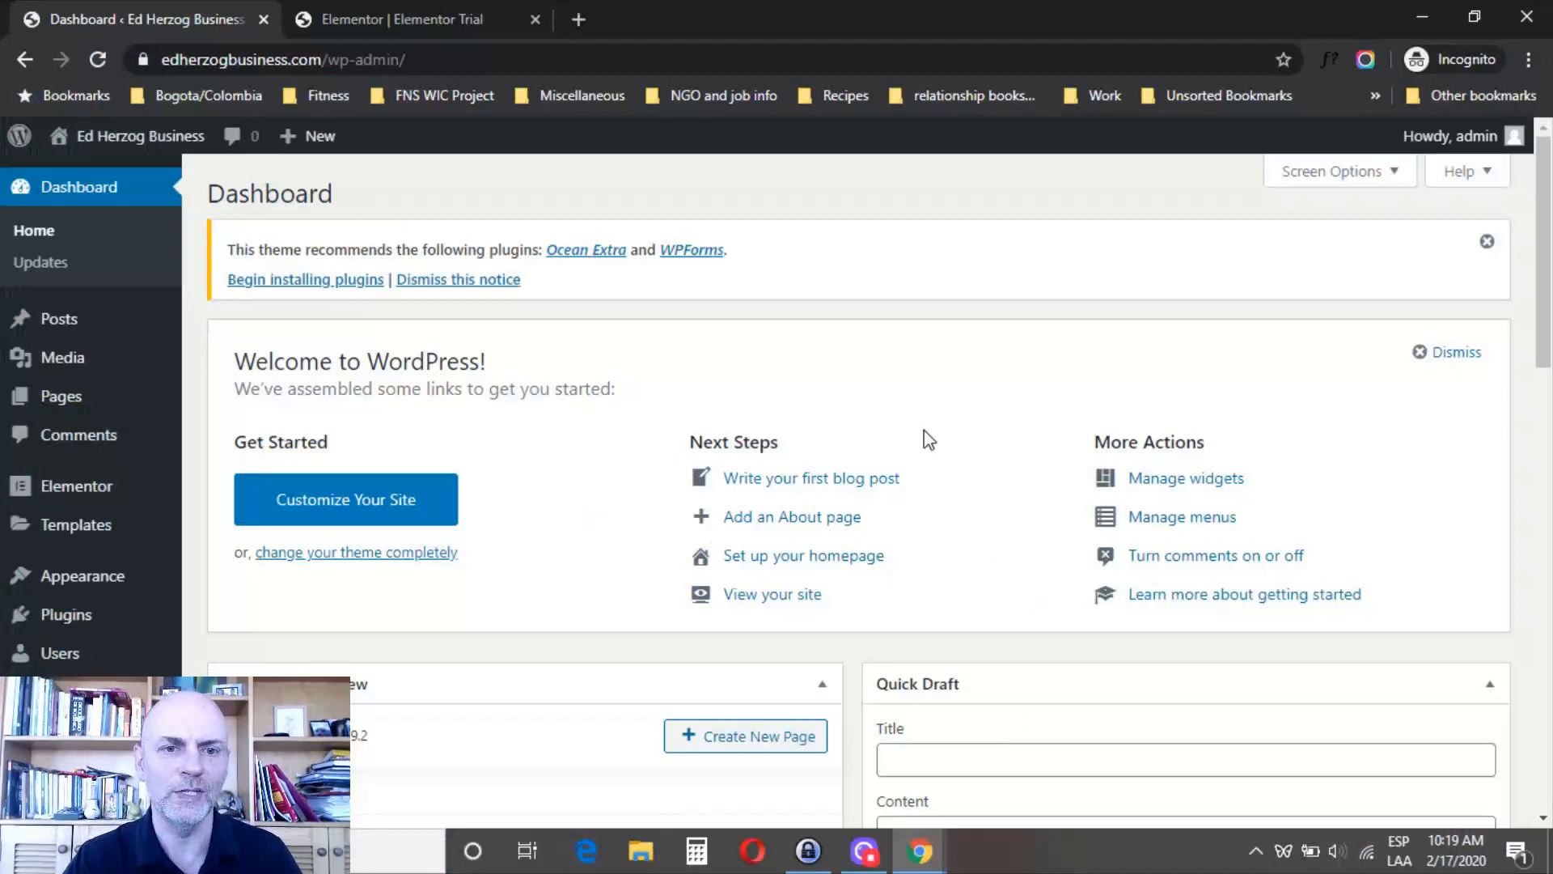
mouse_move(97, 524)
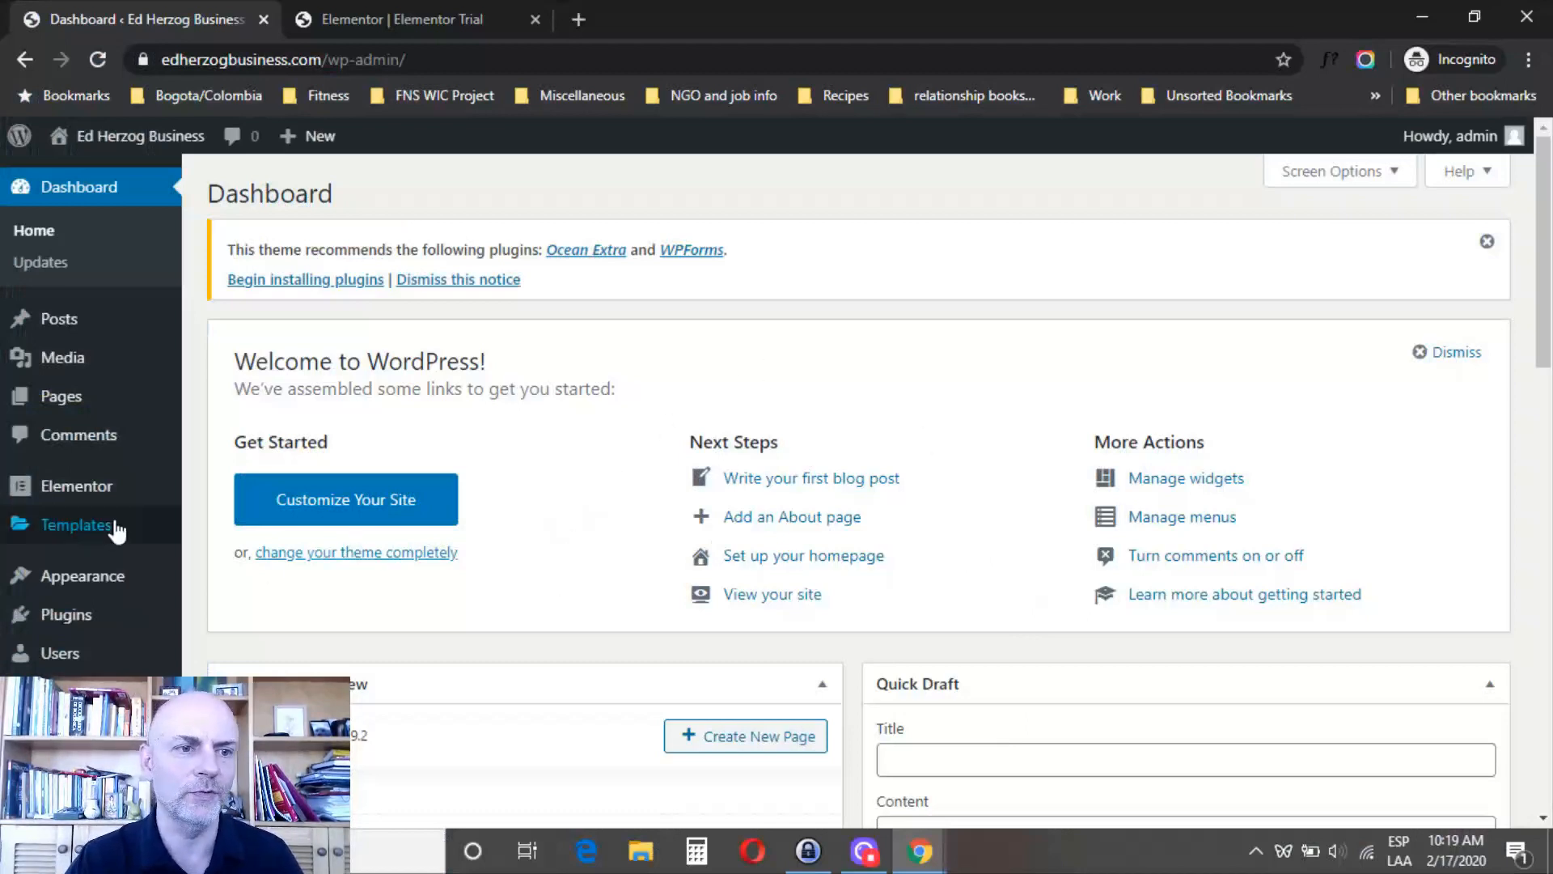
mouse_move(77, 485)
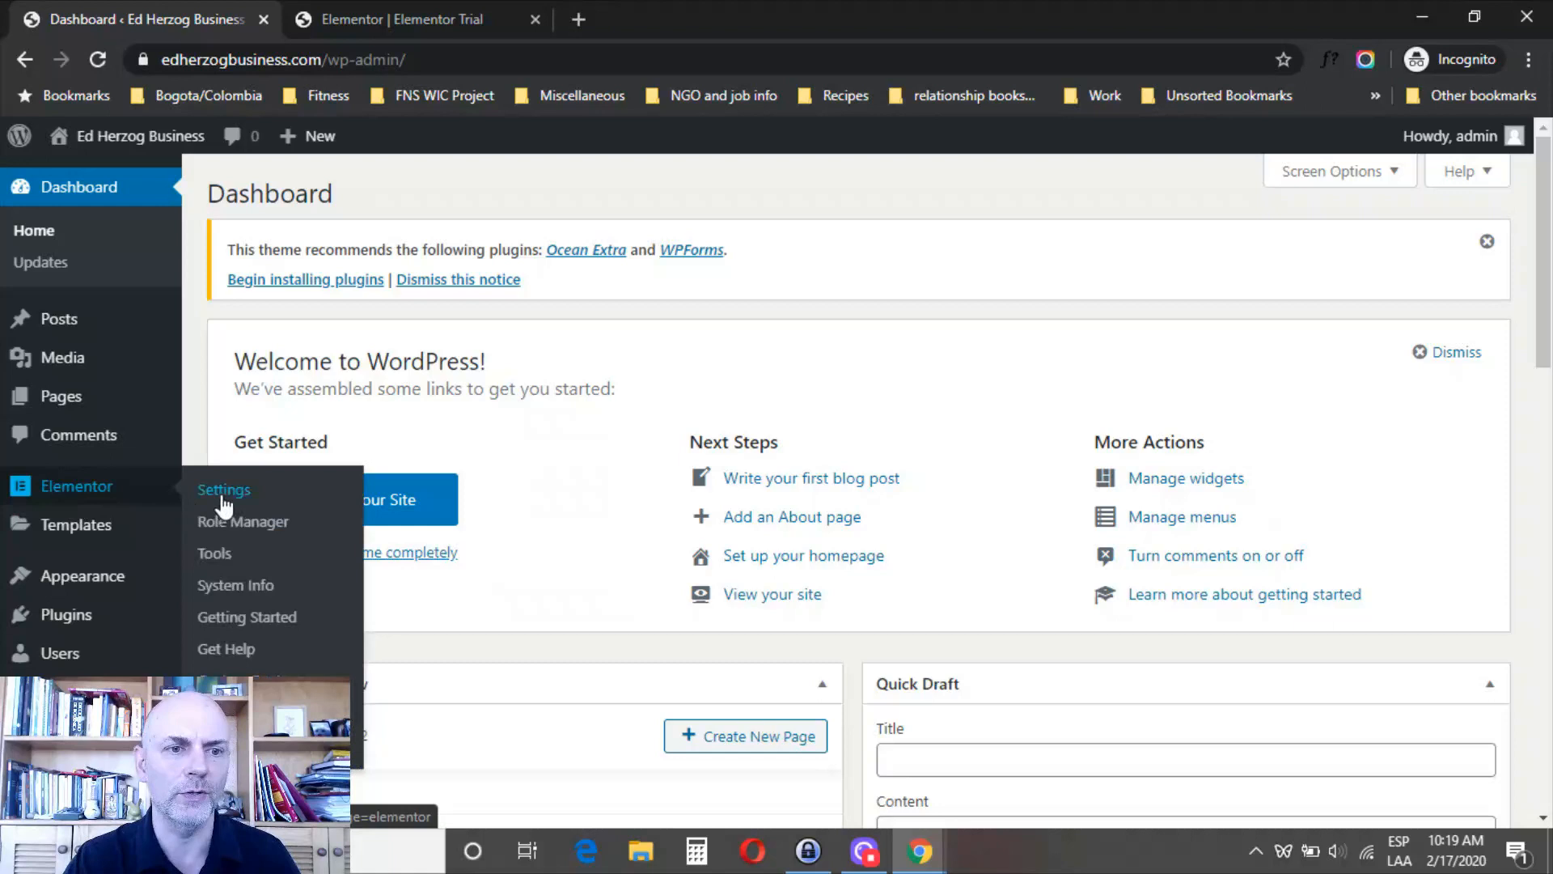
In Elementor settings, enable Disable Default Colors and Disable Default Fonts
left_click(223, 488)
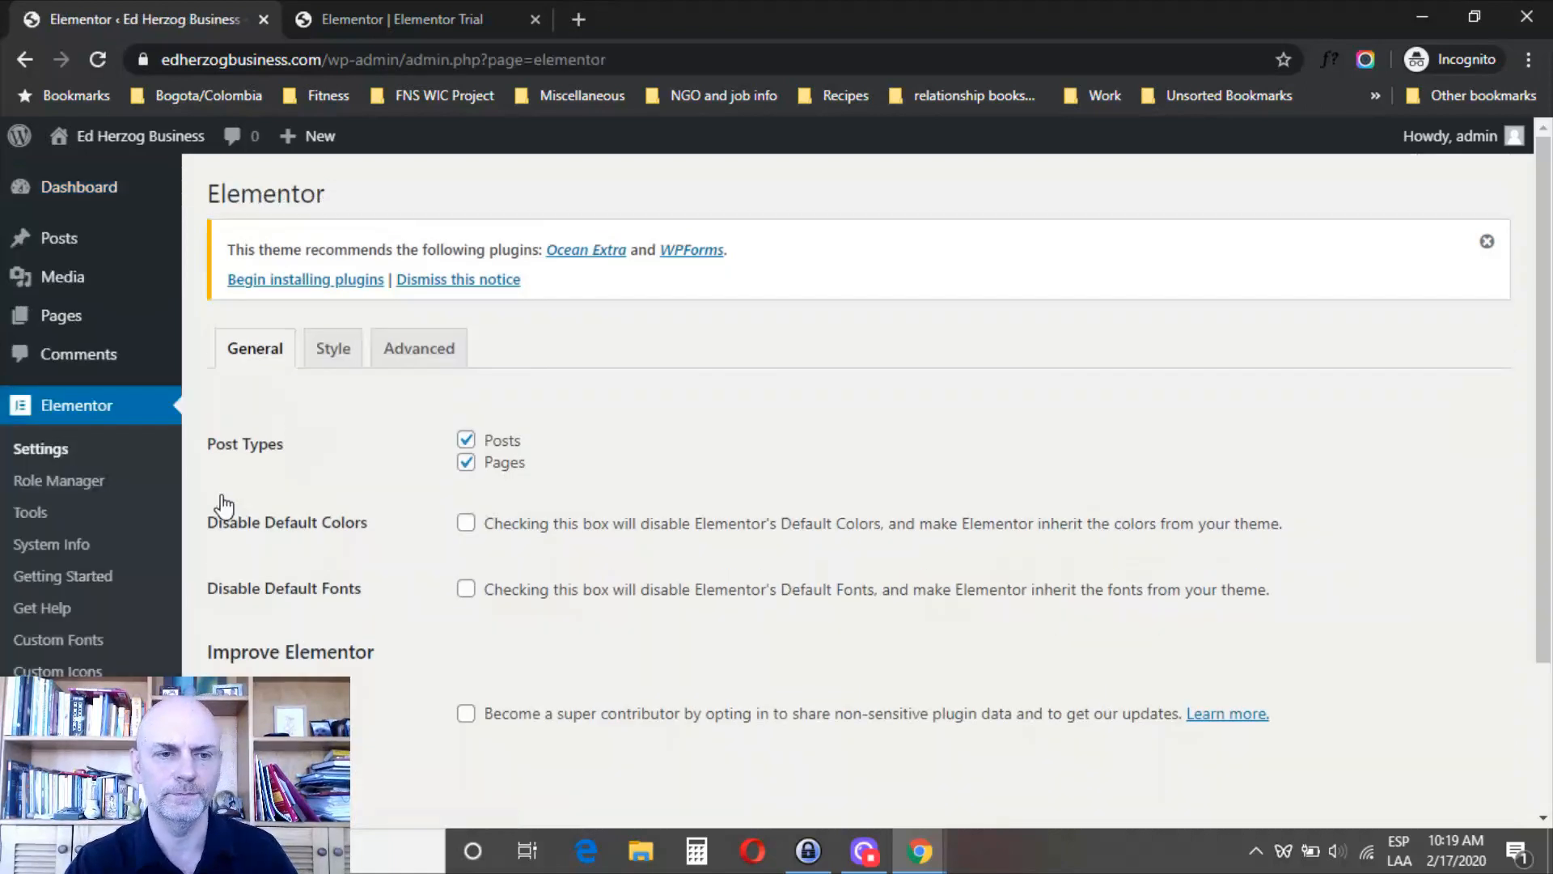
left_click(464, 522)
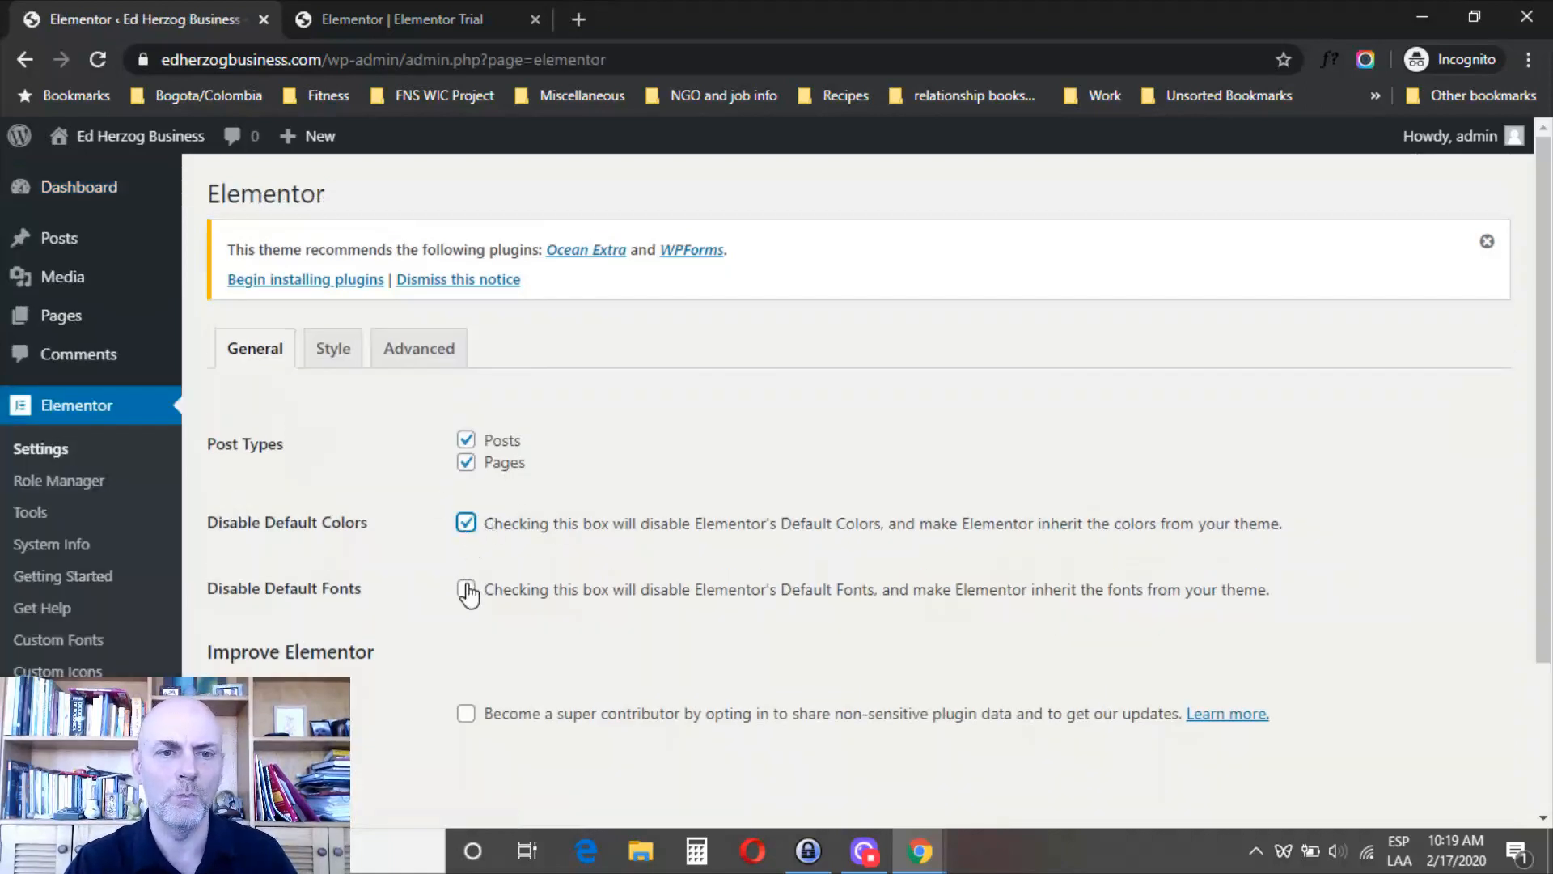
left_click(466, 589)
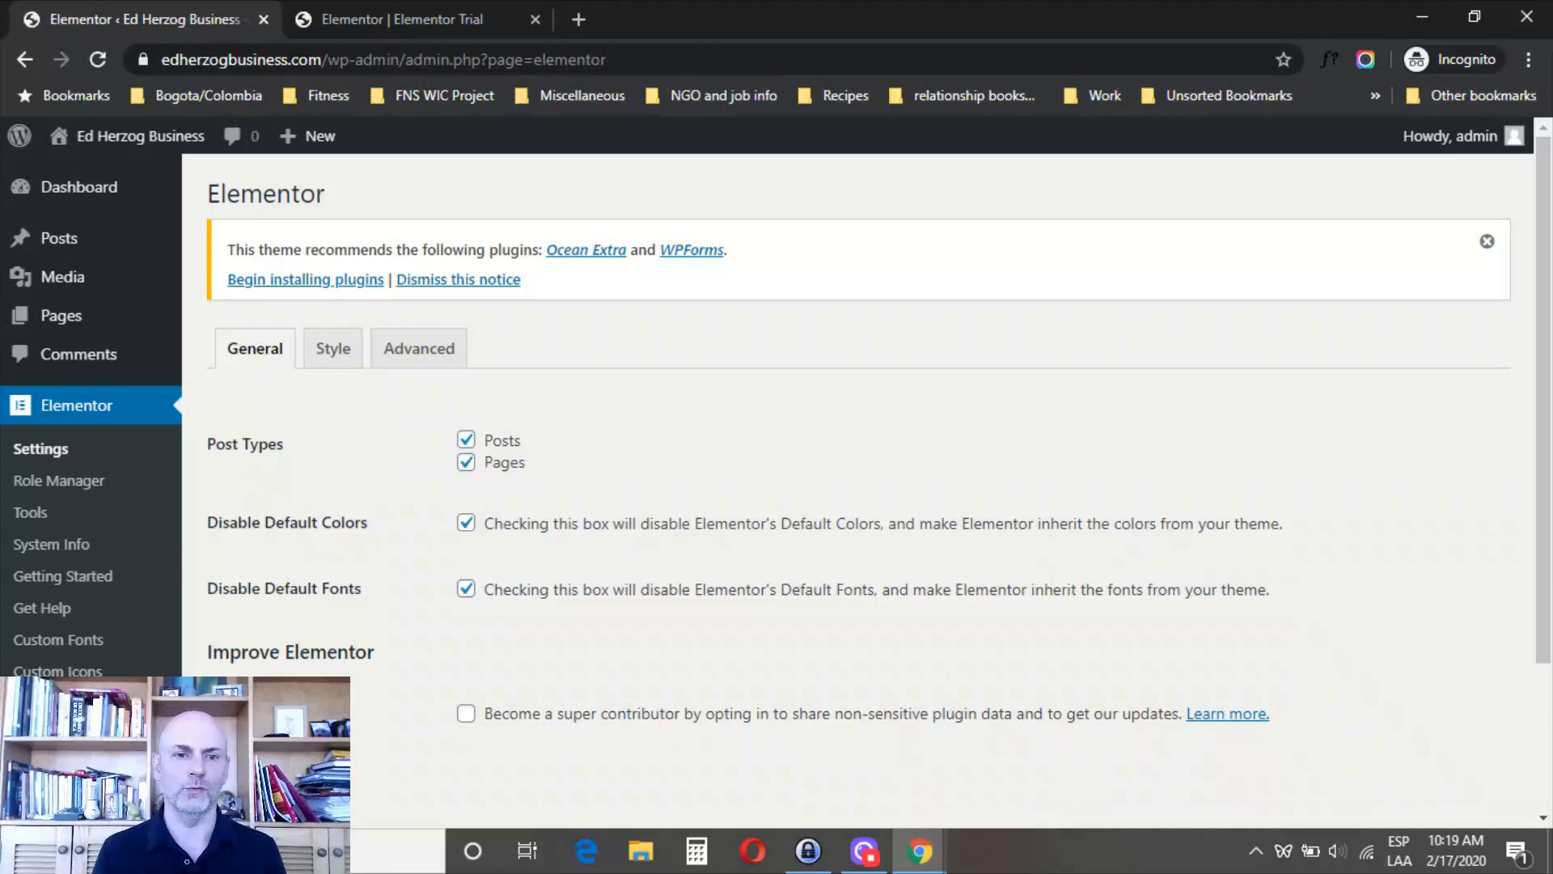
Switch to the Elementor Trial editor and choose Theme Style from the hamburger menu
left_click(405, 19)
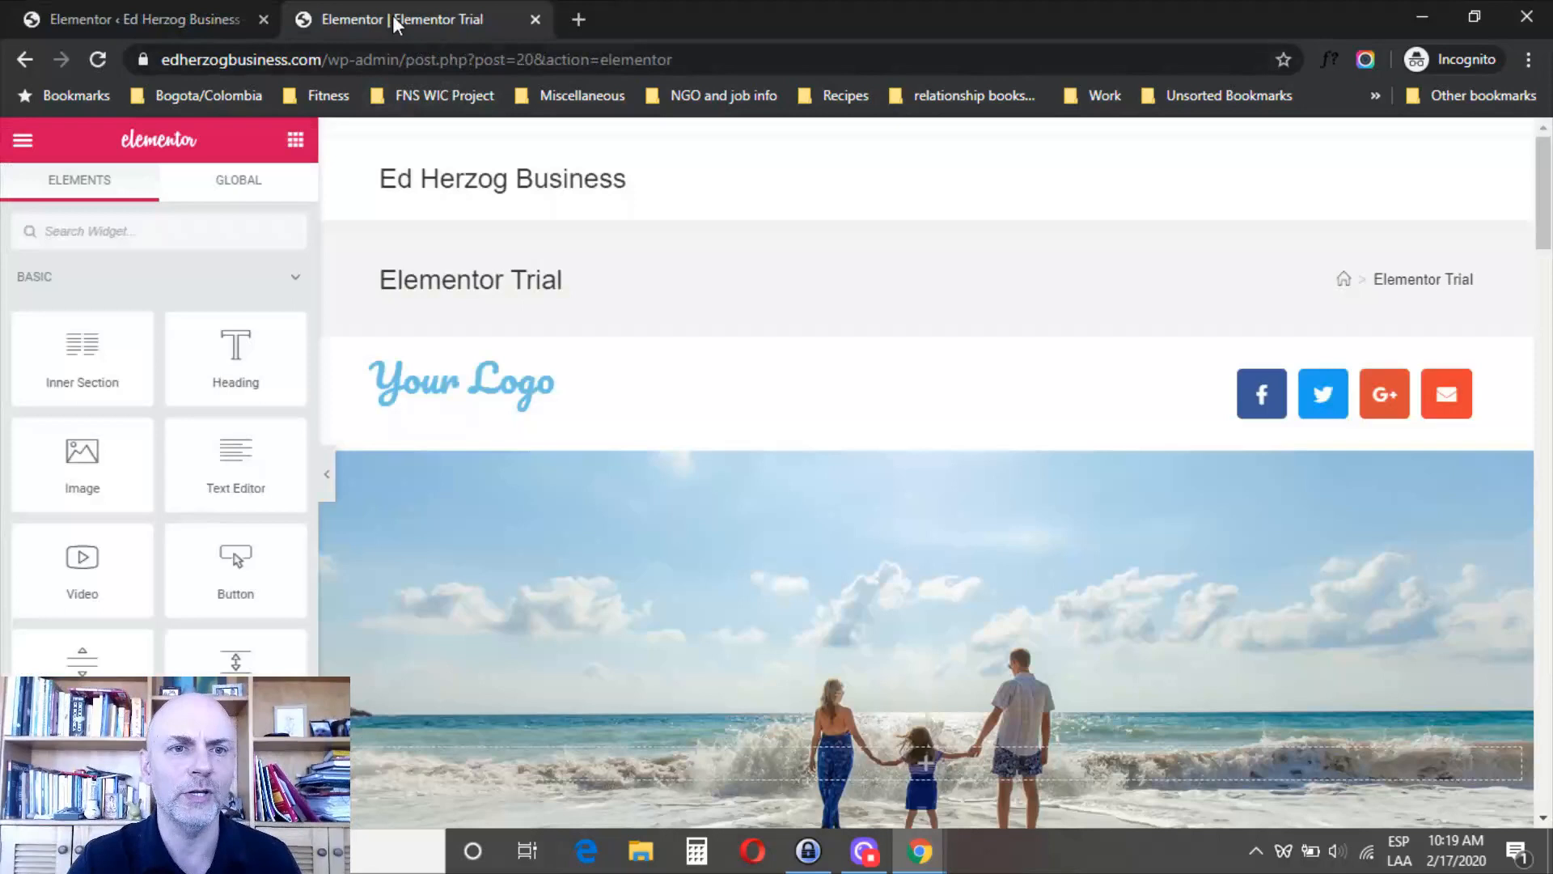
scroll("down", 3)
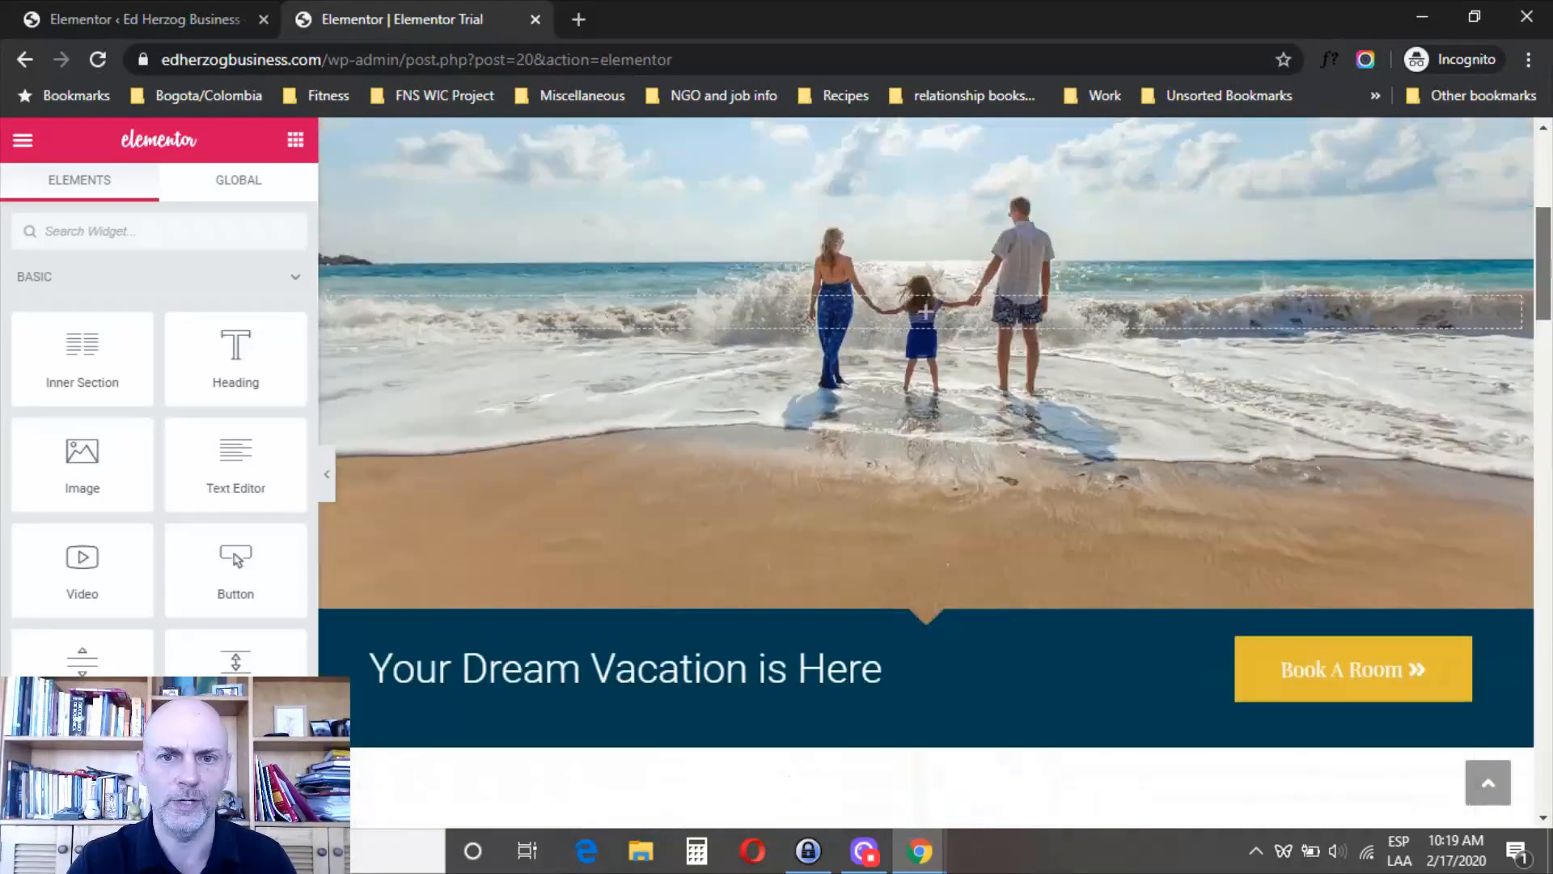
scroll("down", 3)
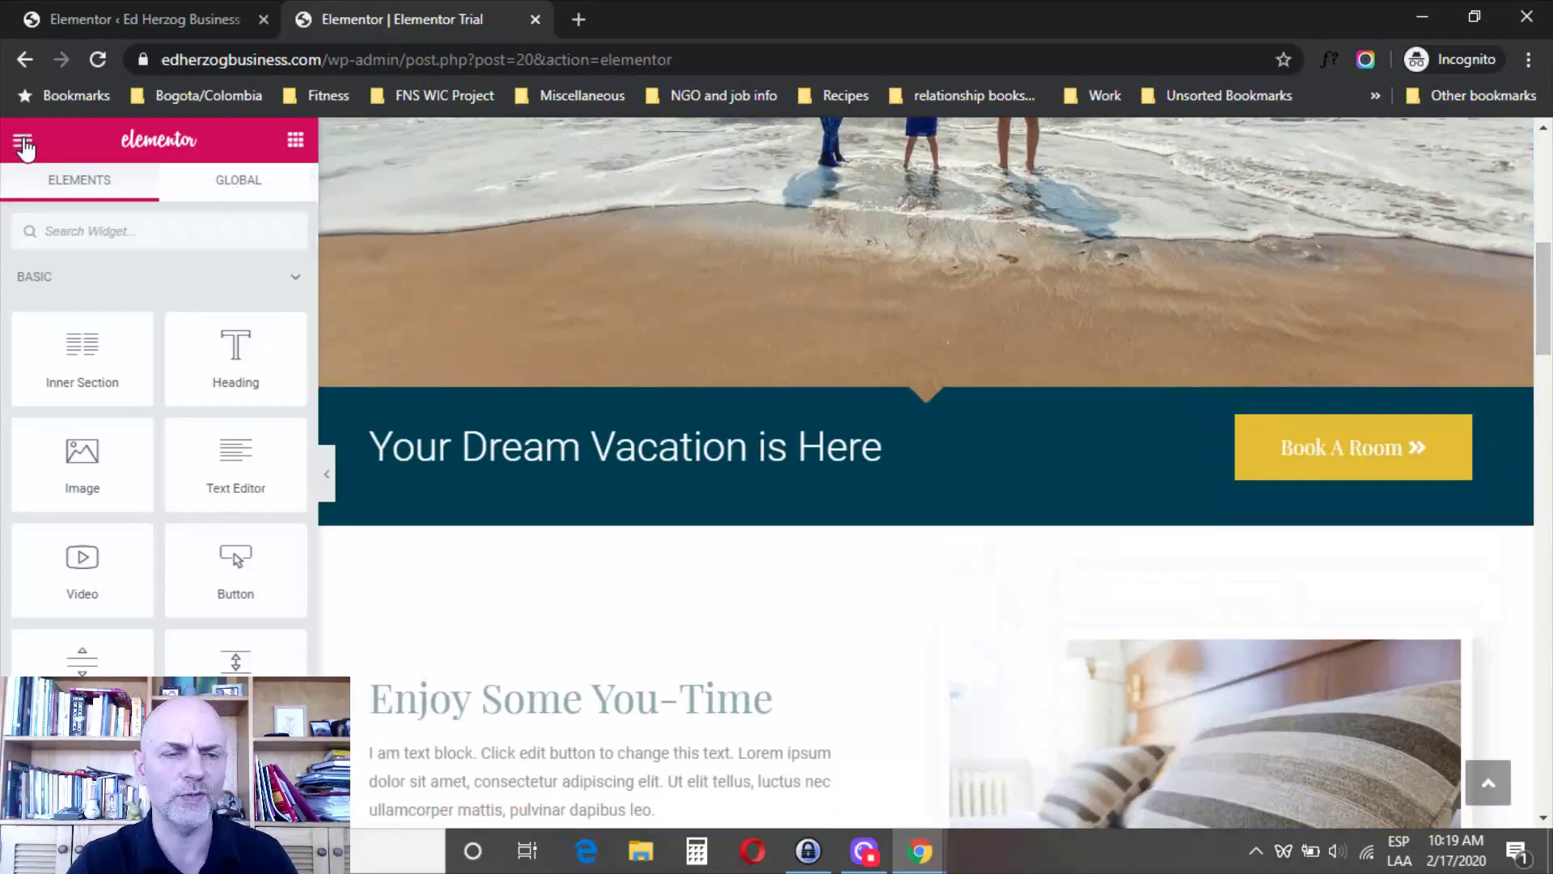
left_click(24, 143)
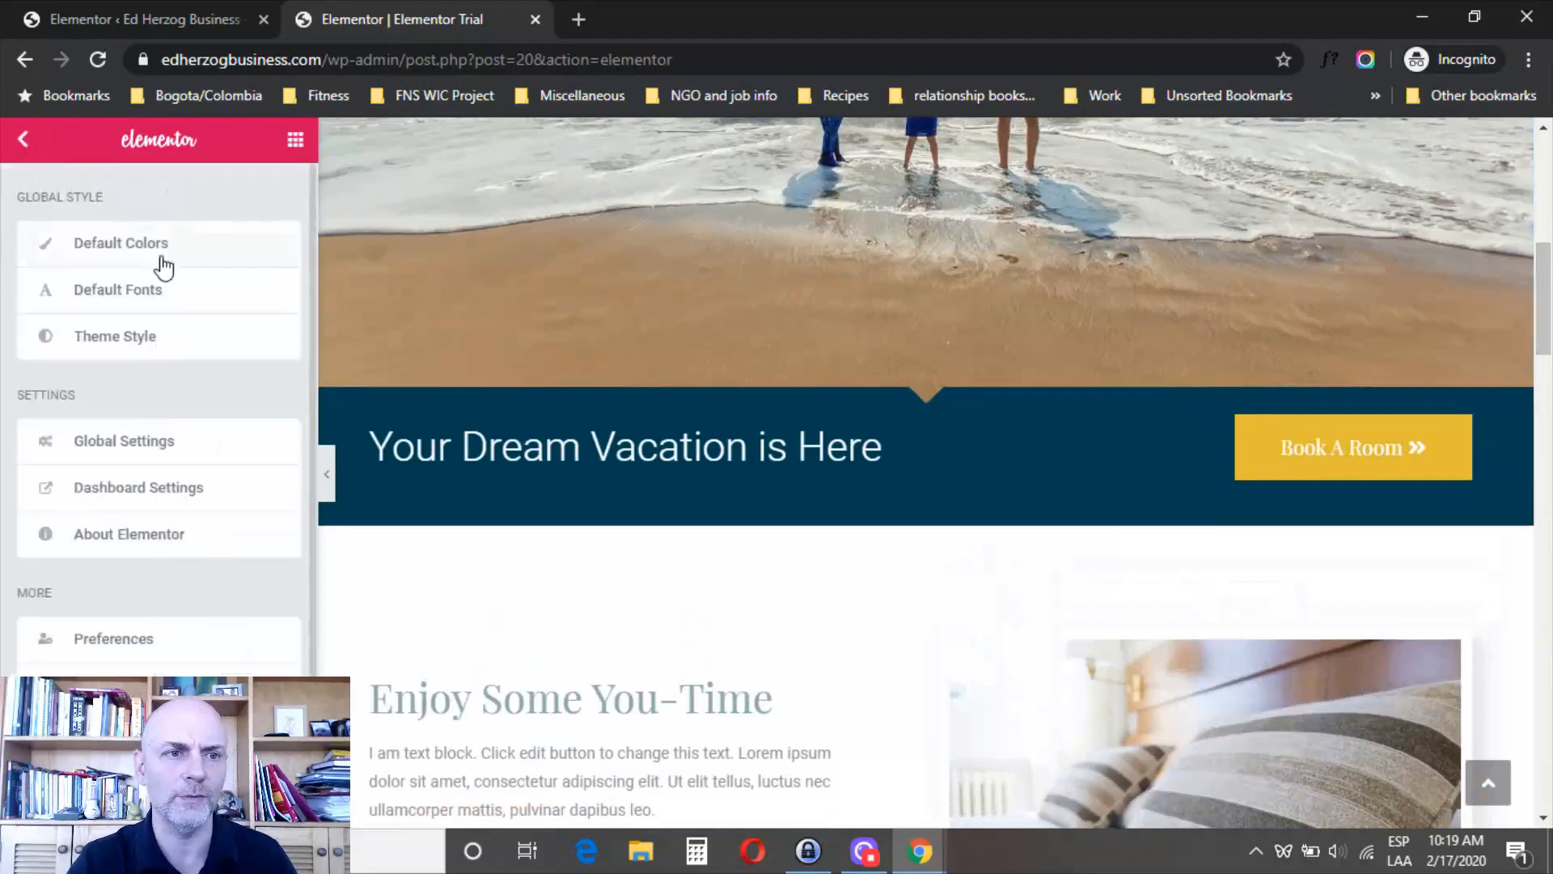
left_click(107, 336)
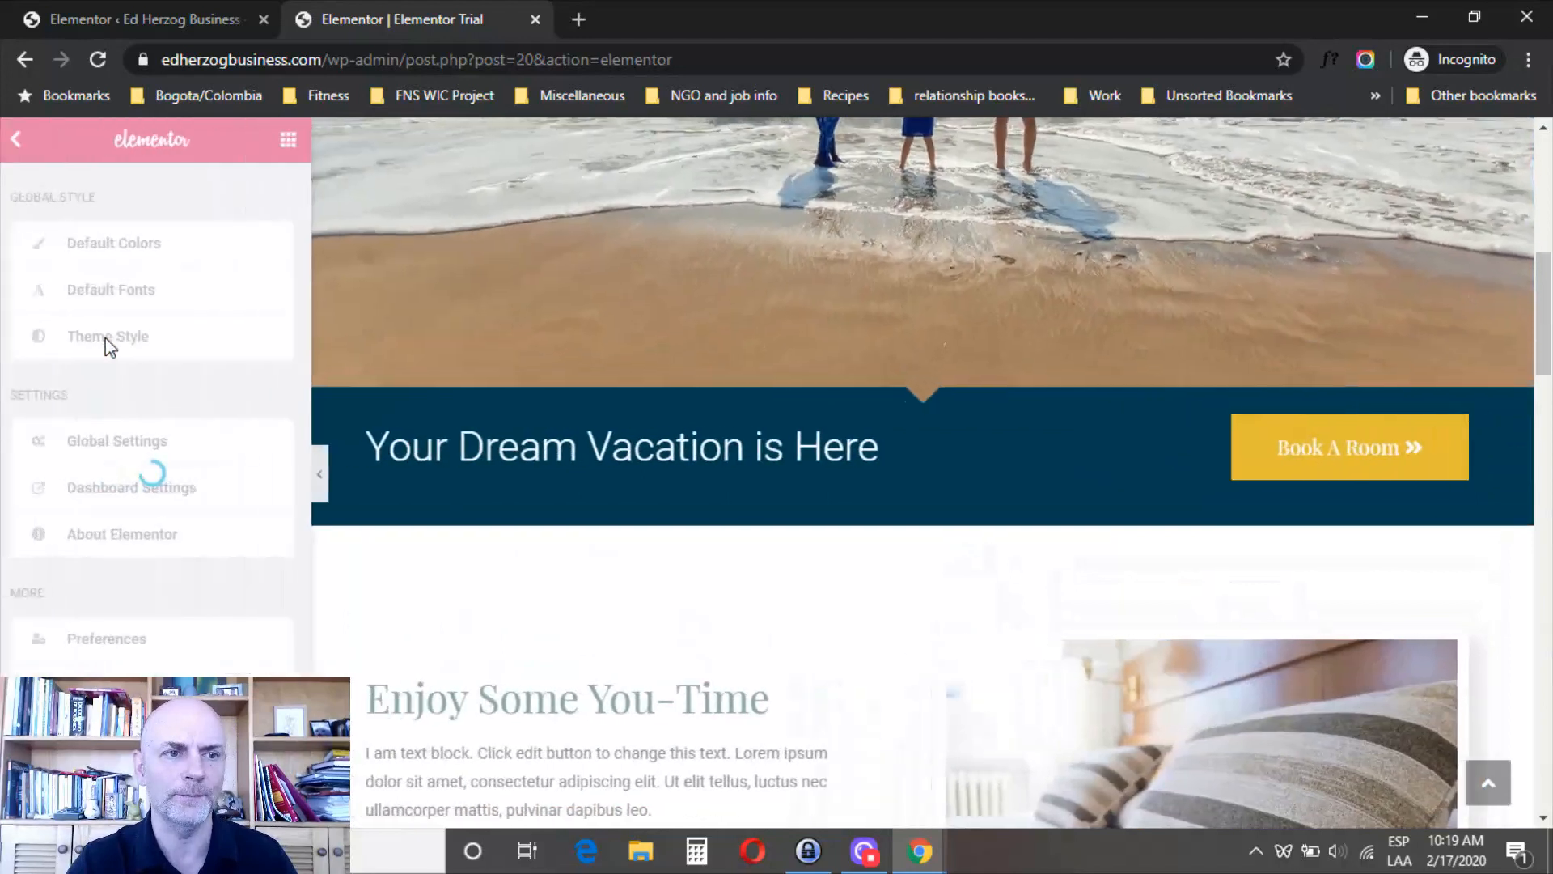
Expand the Theme Style Typography section to show Body and Link options
left_click(107, 337)
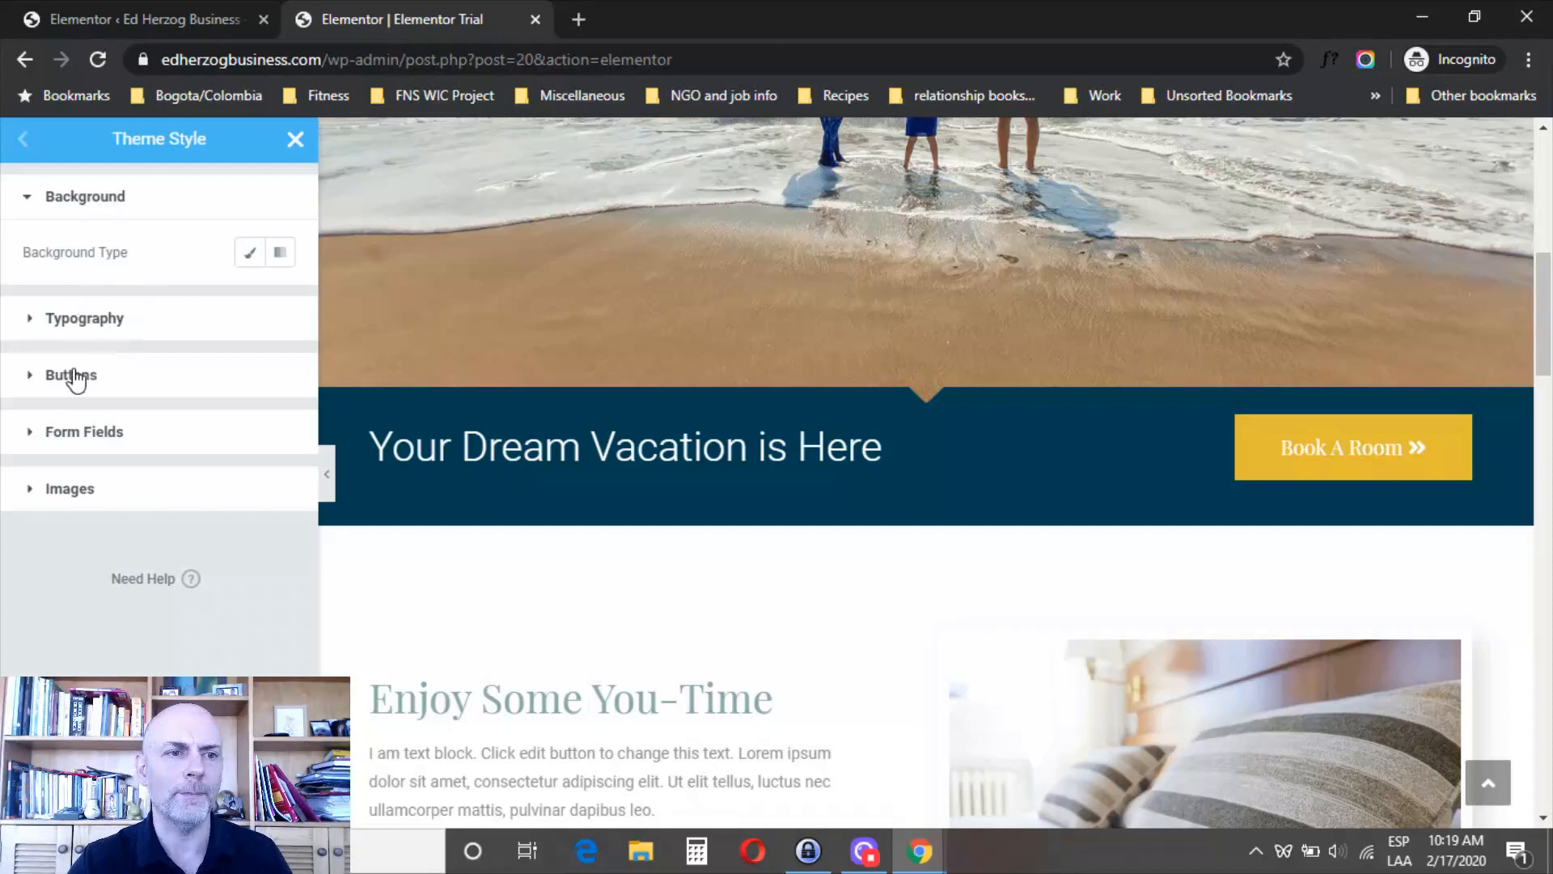
mouse_move(94, 350)
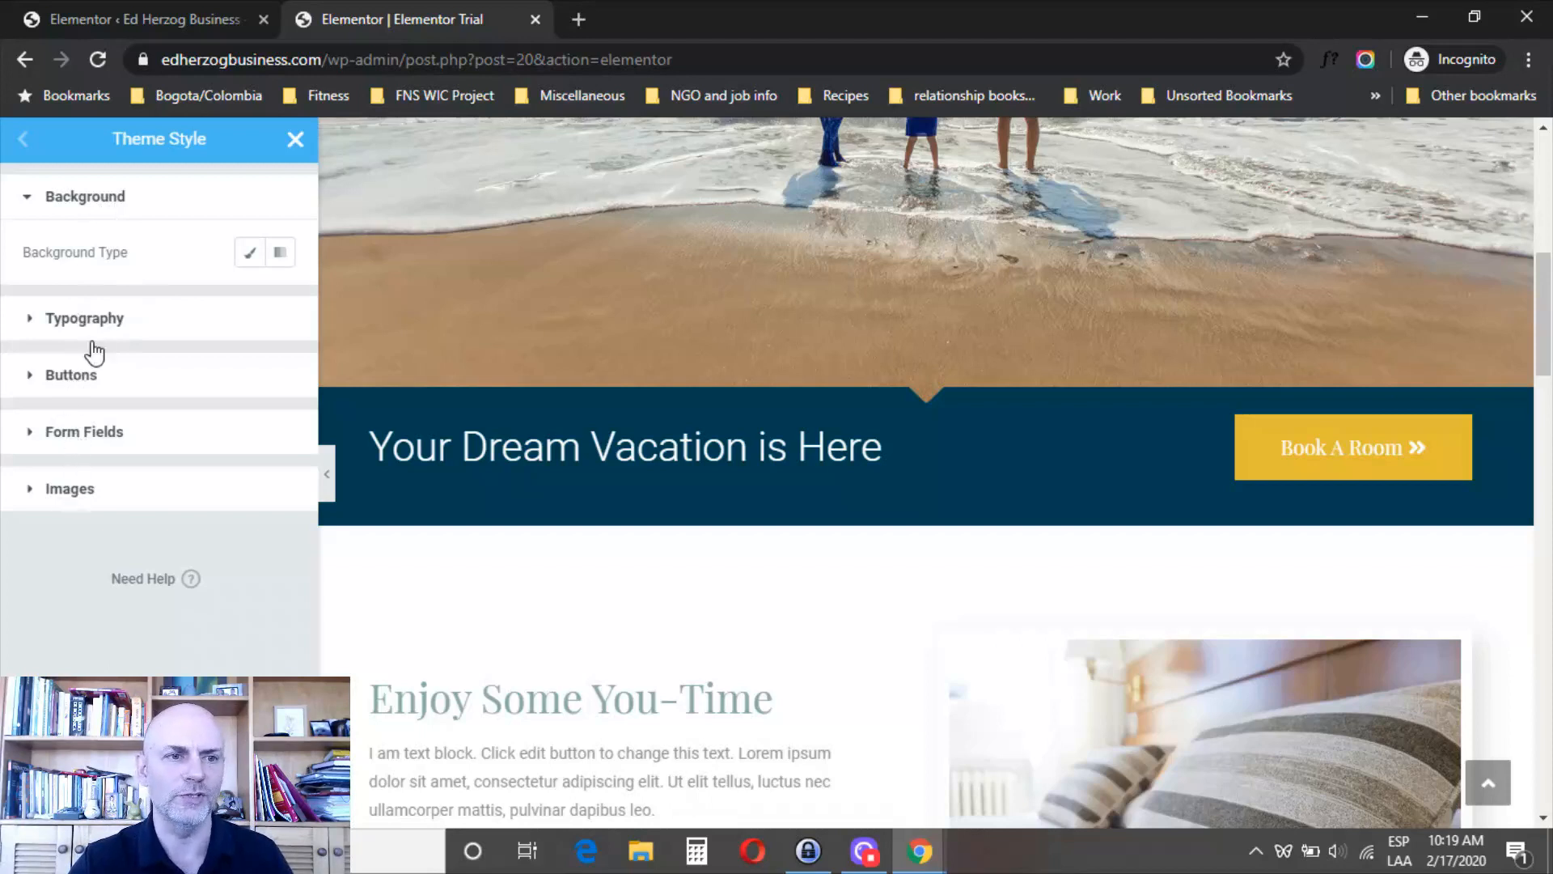
mouse_move(79, 324)
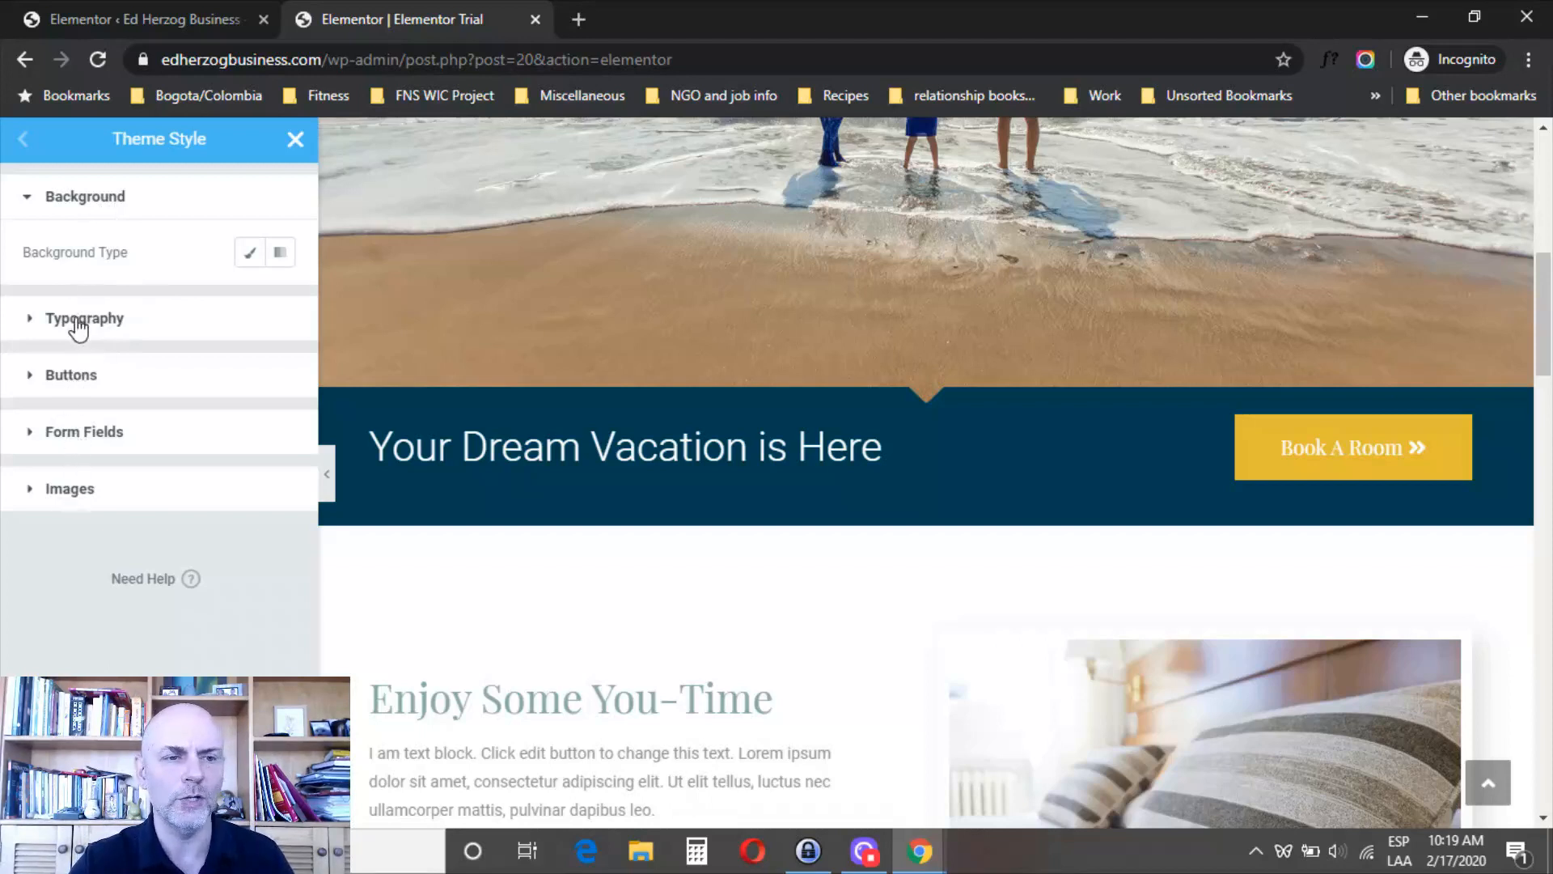
left_click(84, 317)
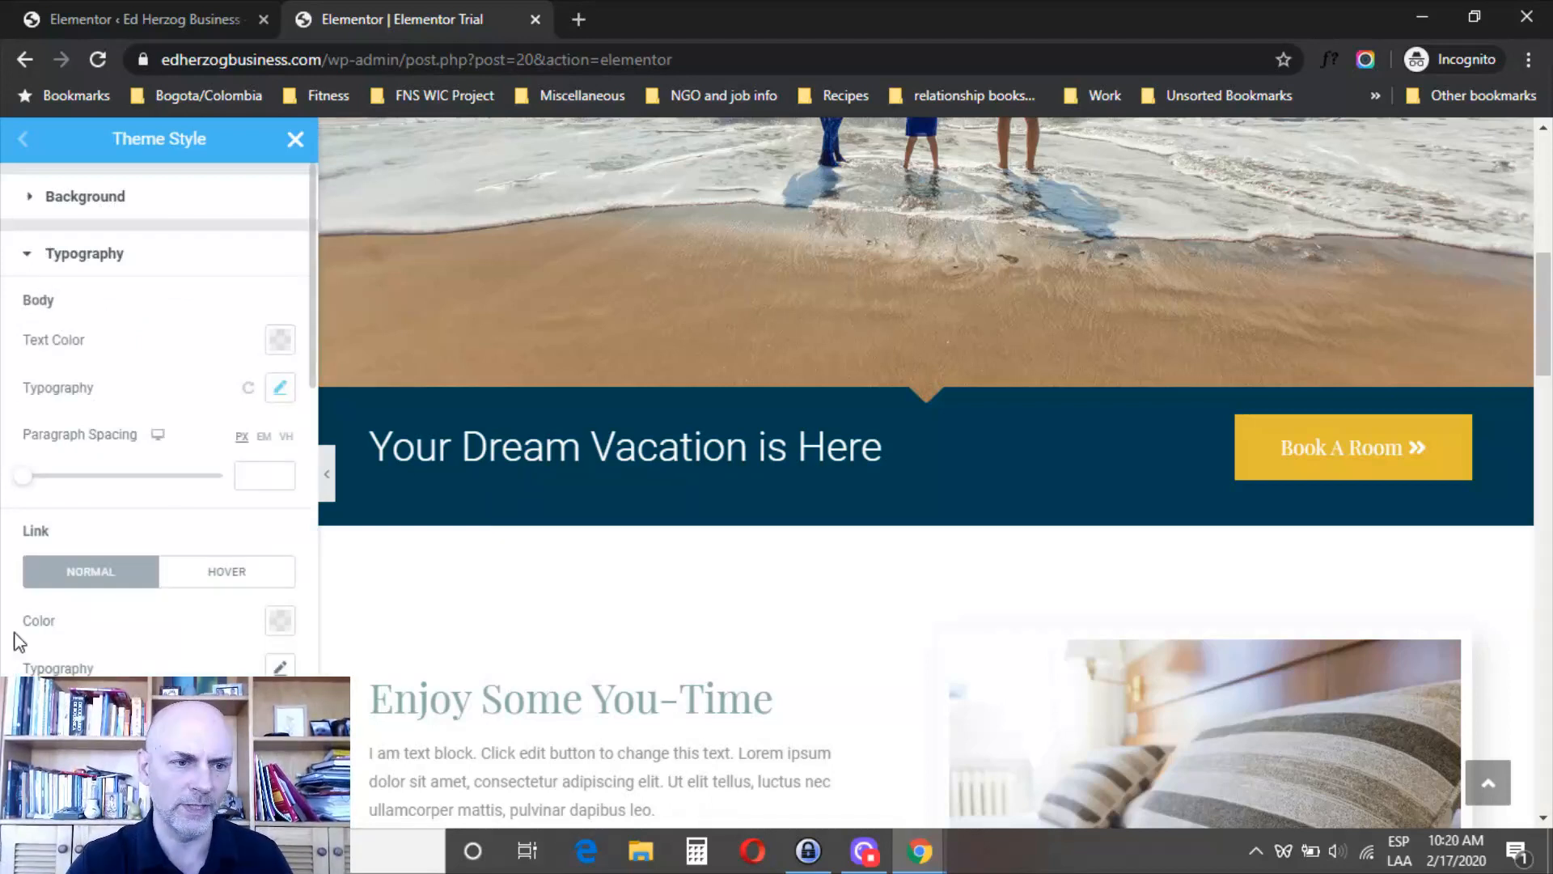
scroll("down", 3)
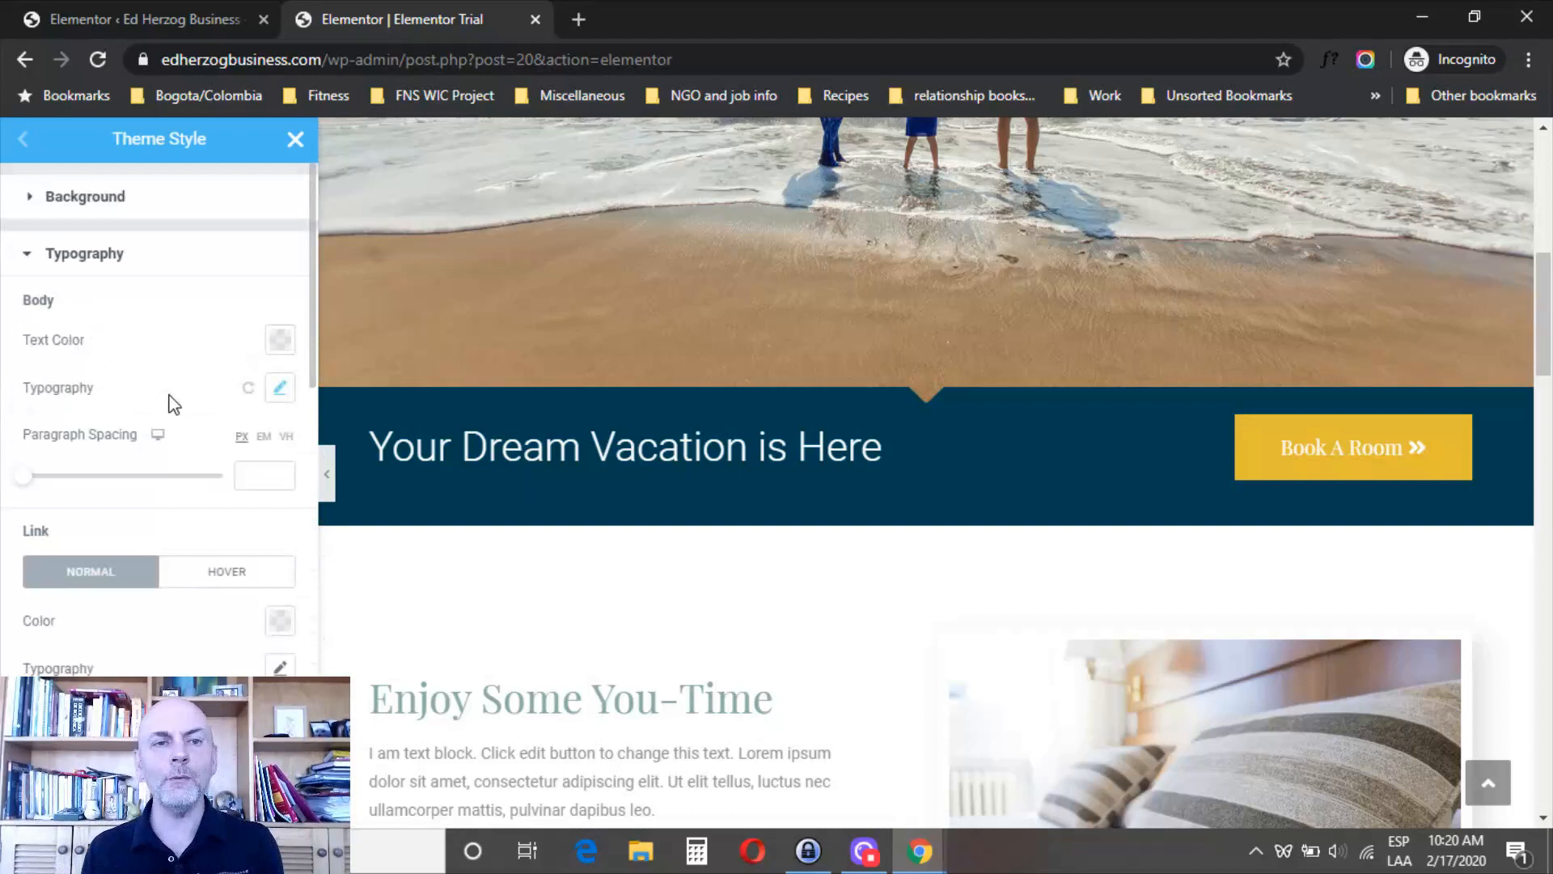
mouse_move(220, 355)
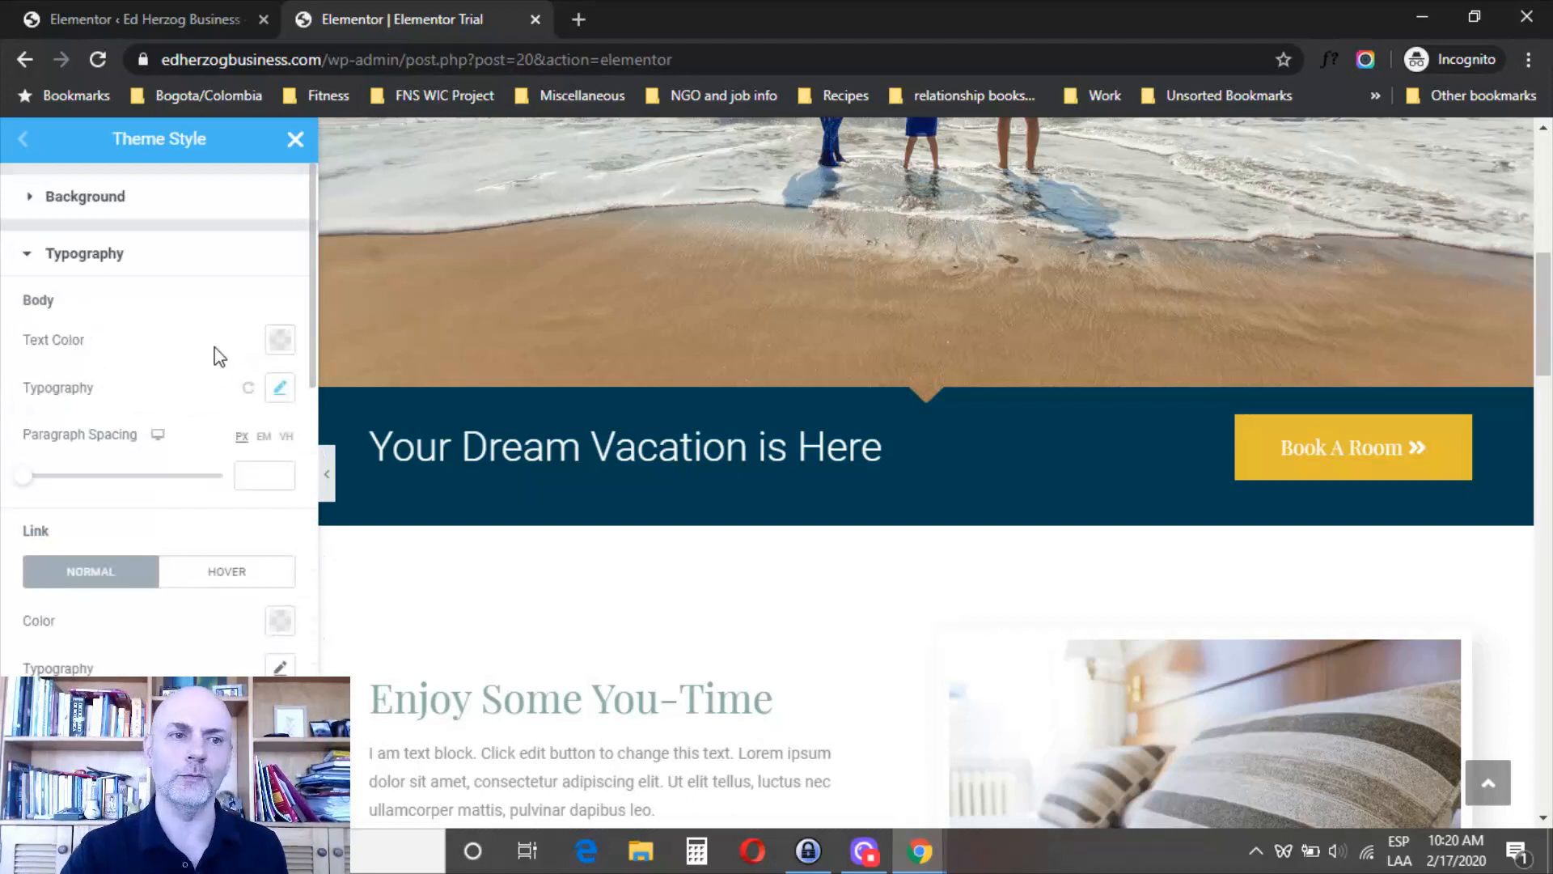
mouse_move(61, 312)
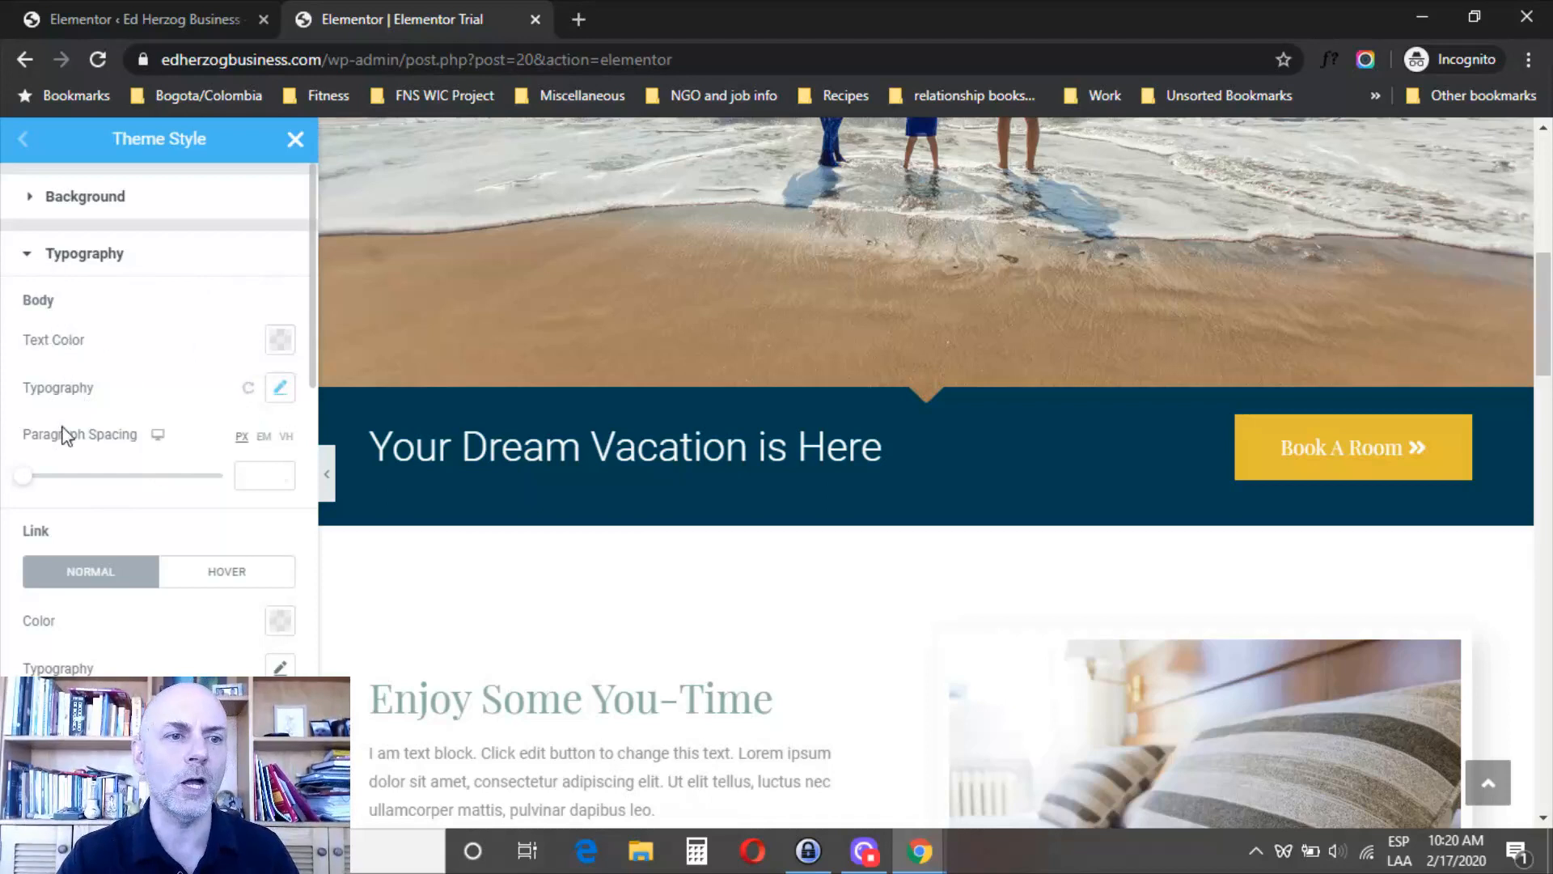
mouse_move(125, 499)
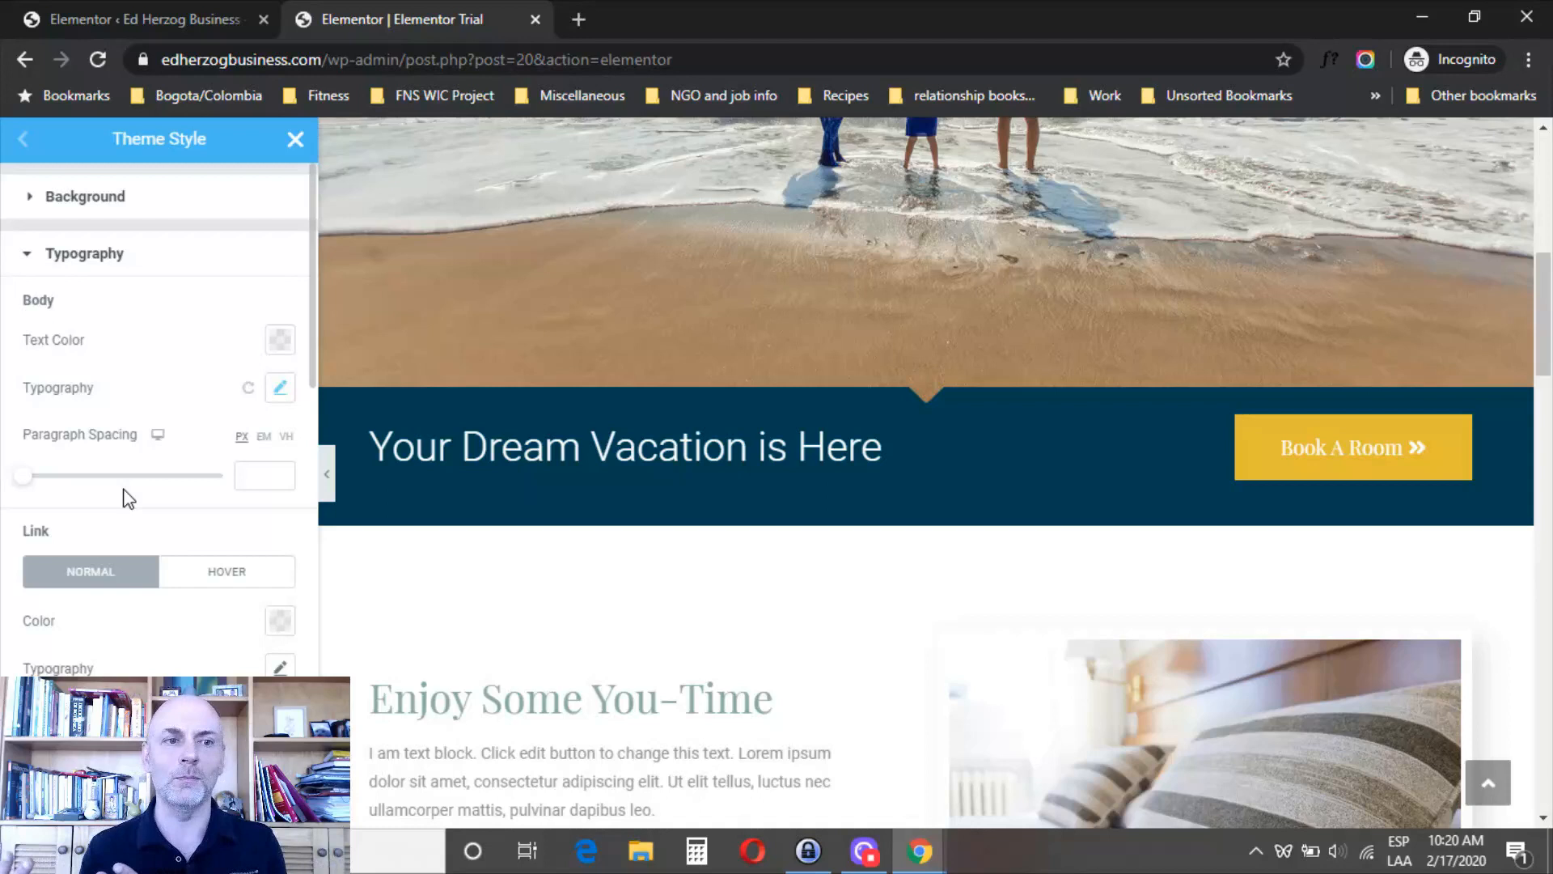
mouse_move(95, 301)
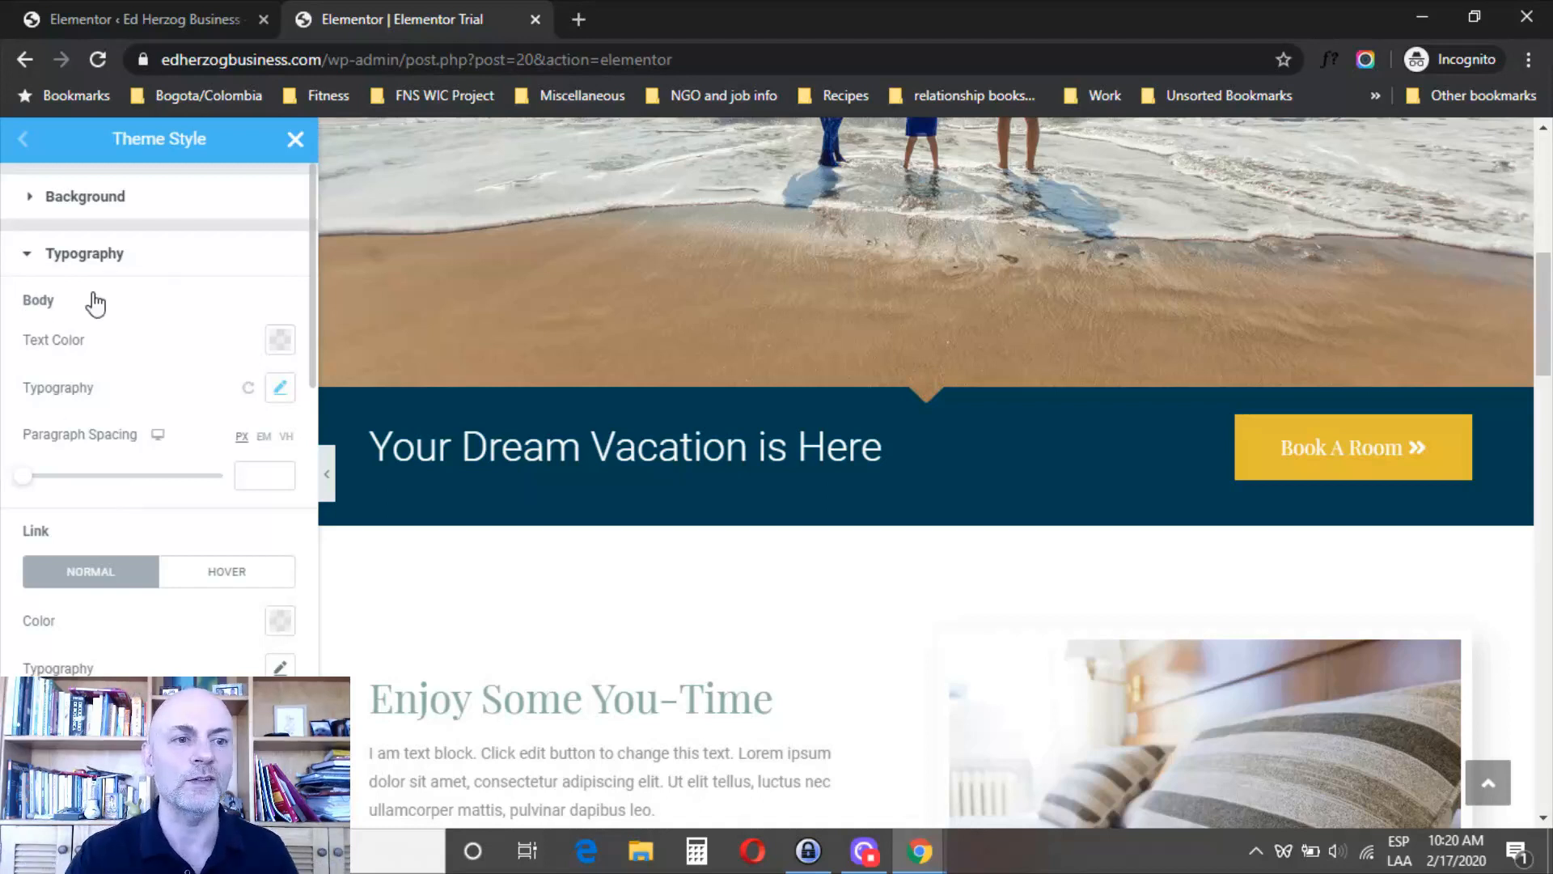
mouse_move(149, 322)
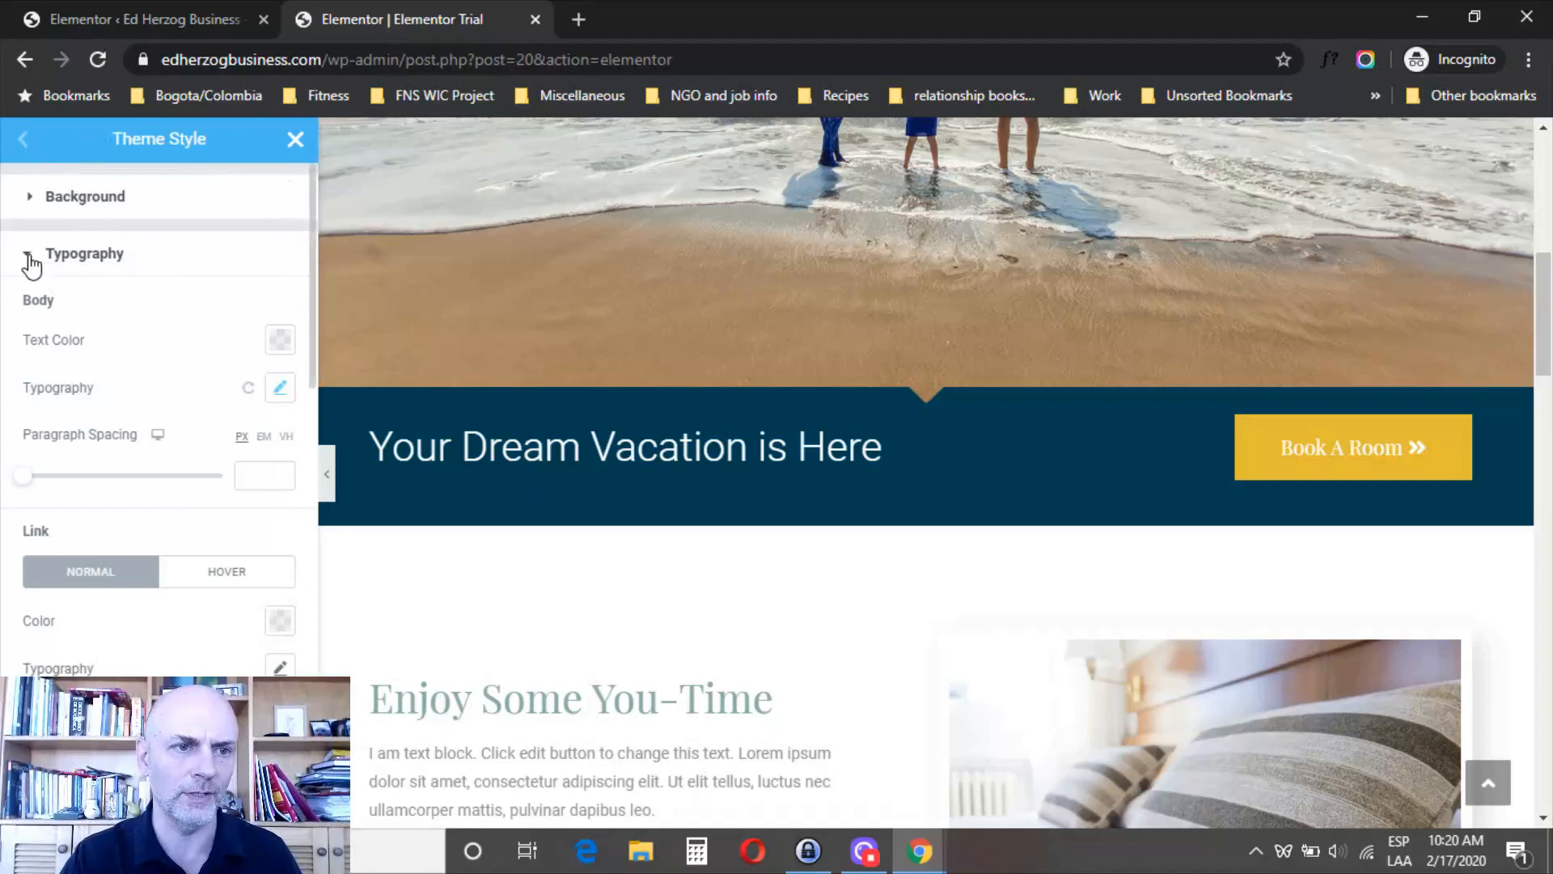
left_click(84, 252)
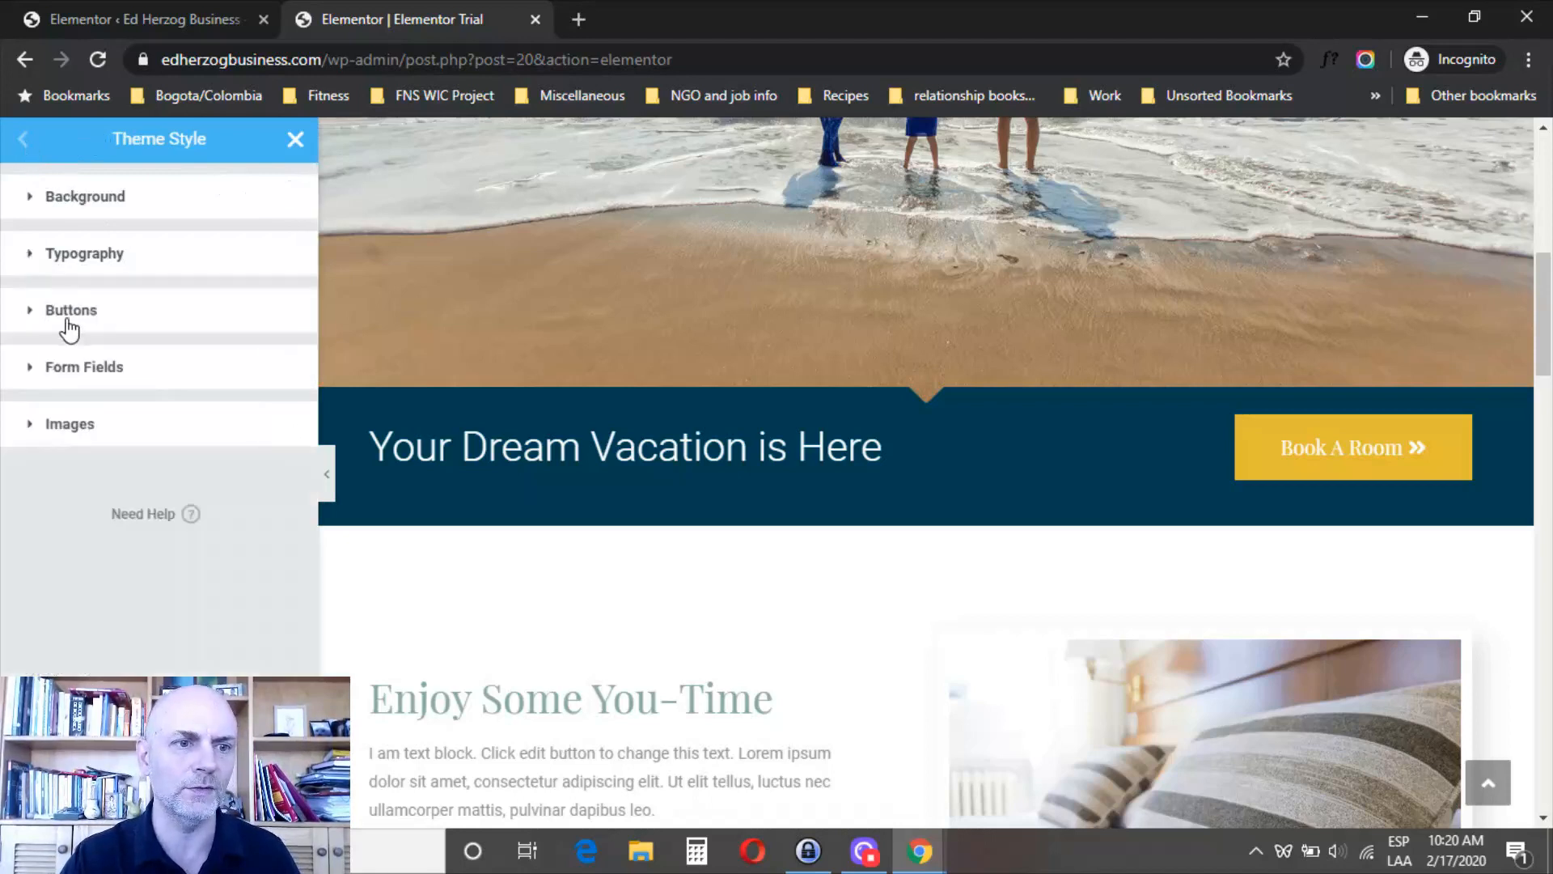
mouse_move(22, 485)
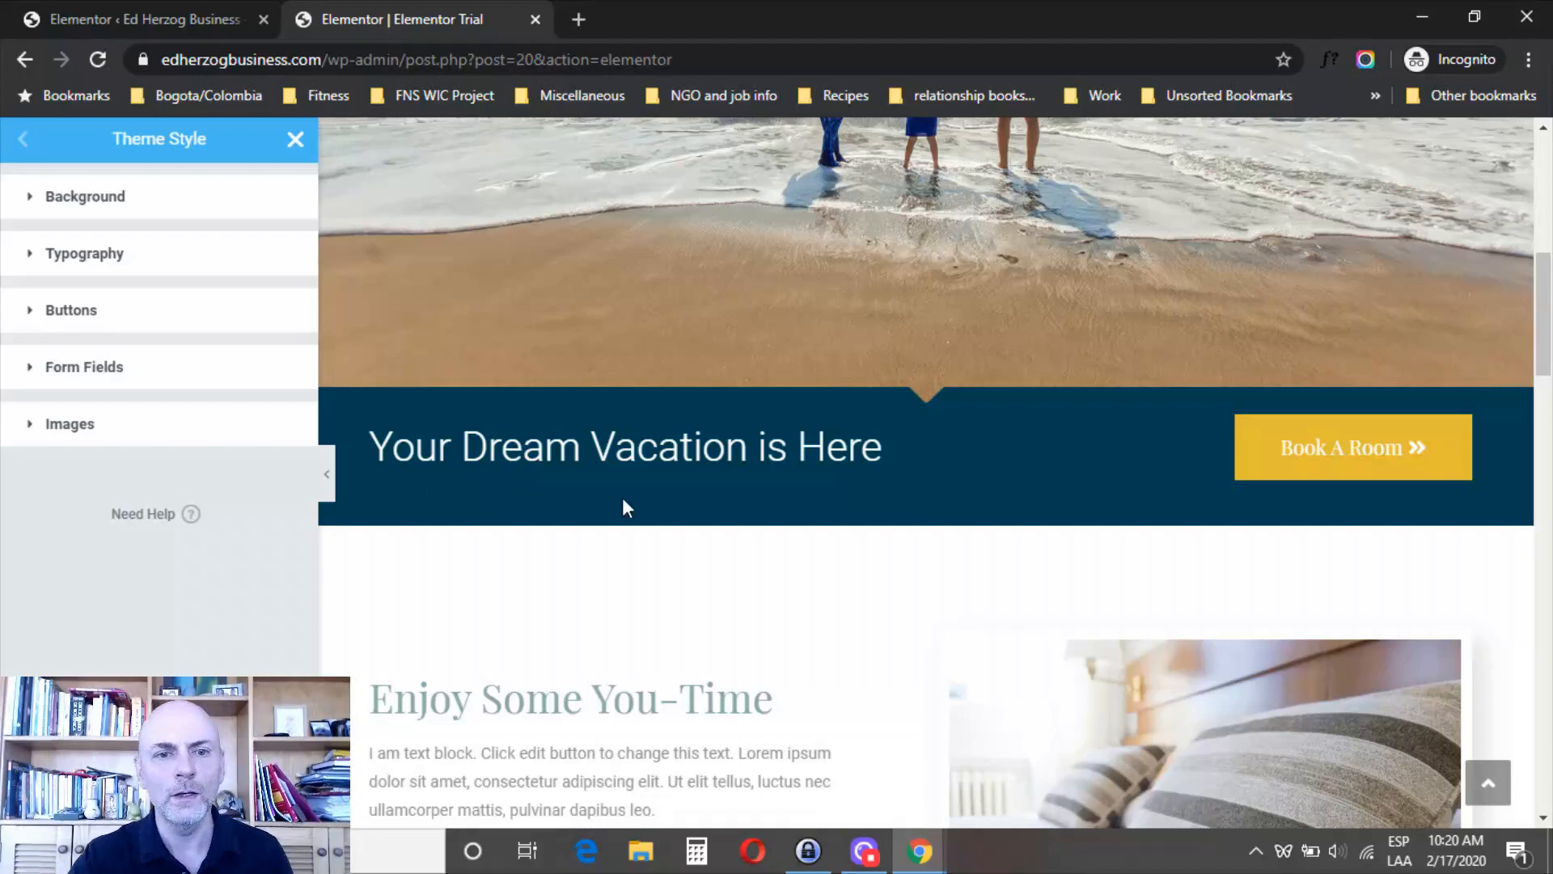
mouse_move(81, 263)
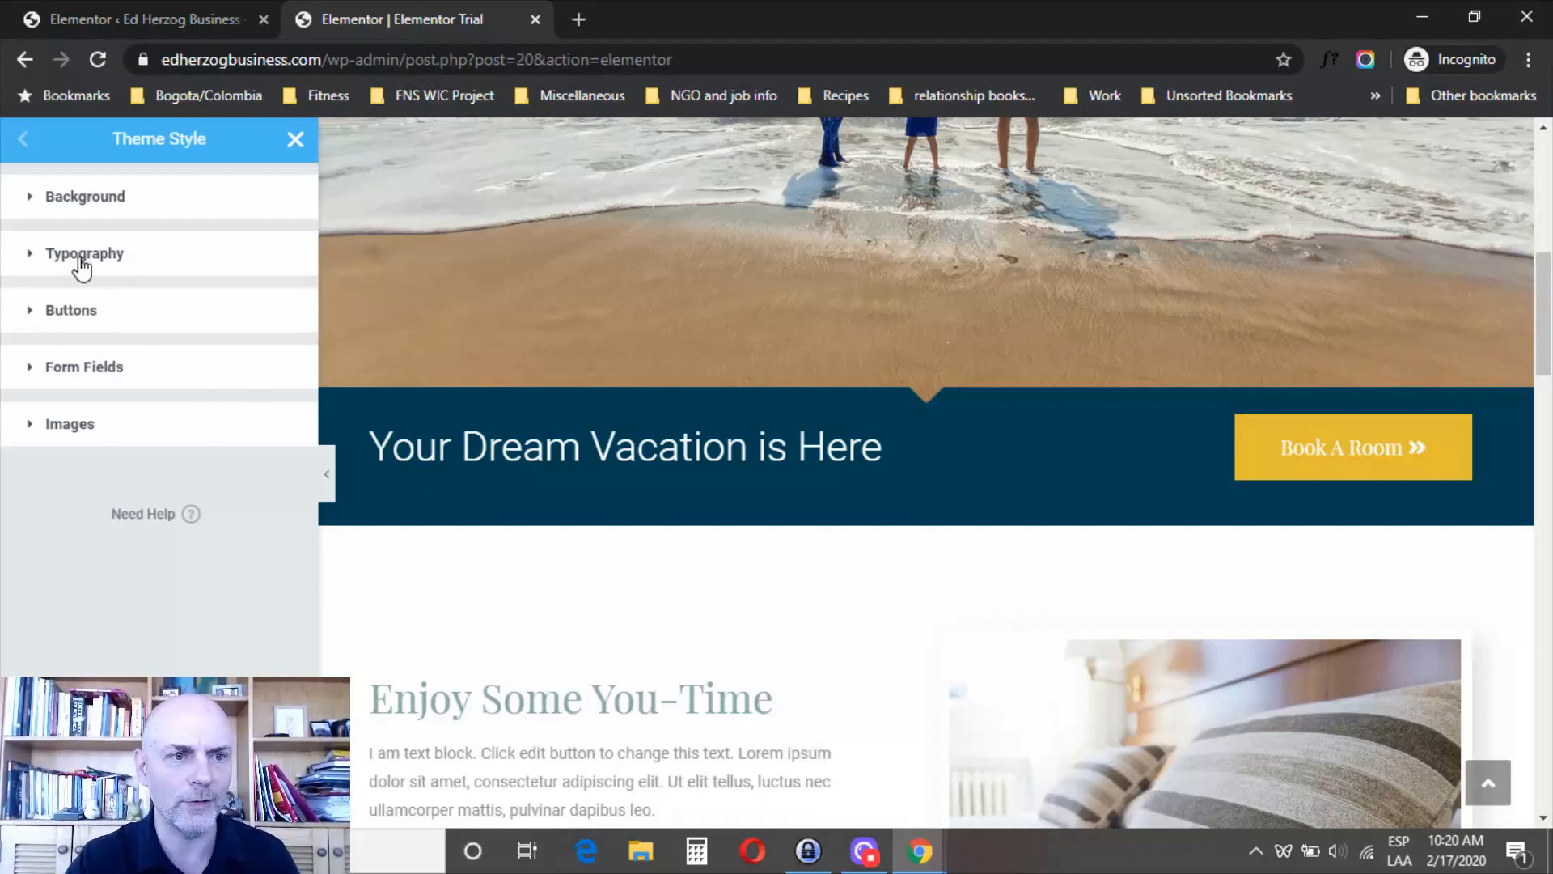
left_click(84, 253)
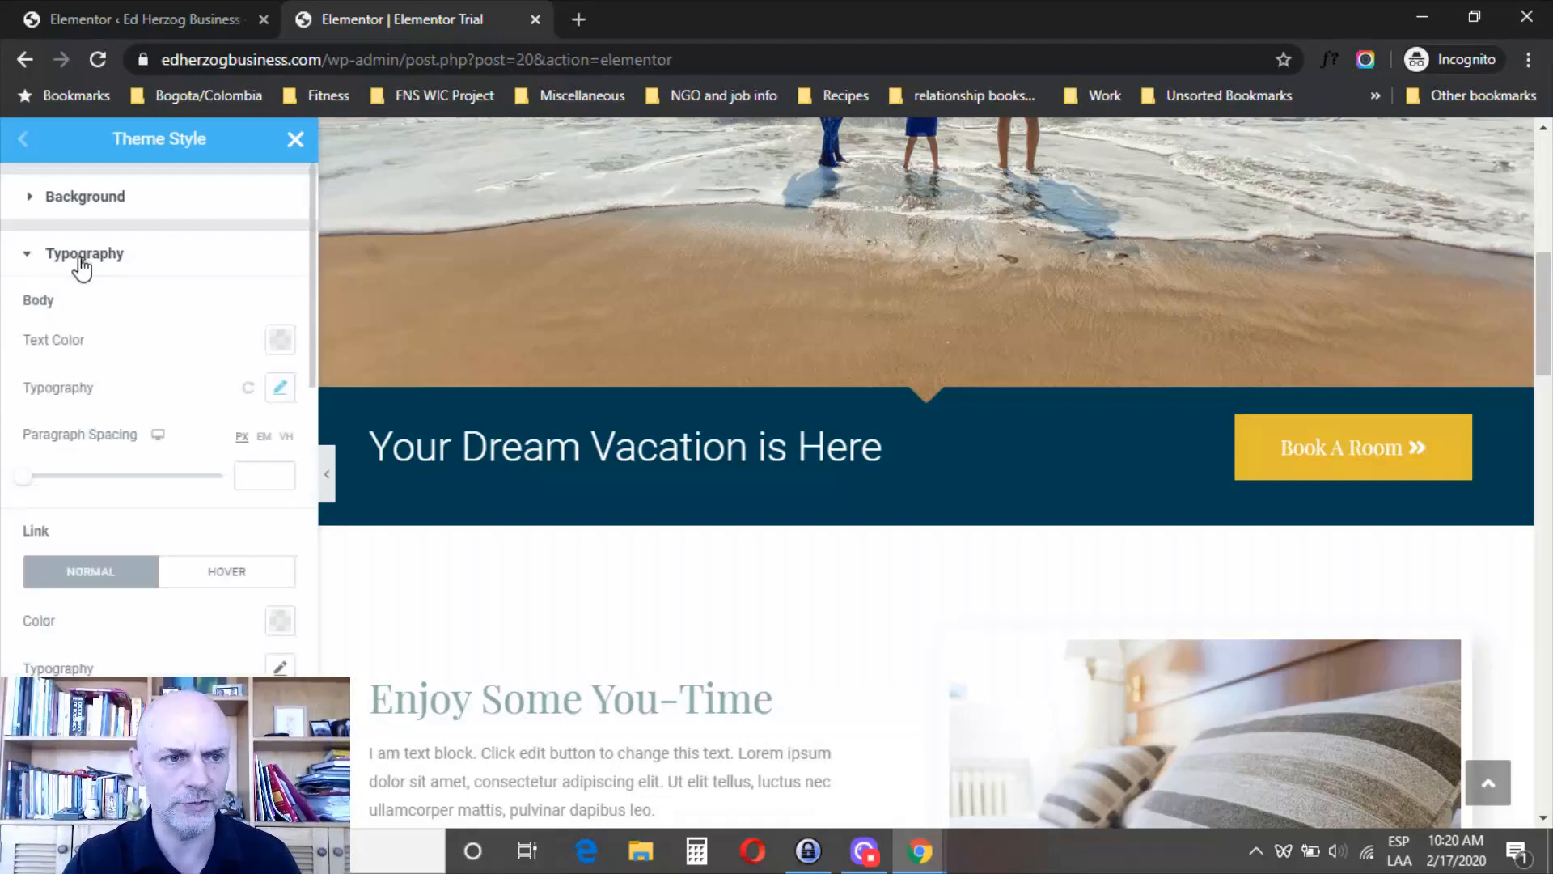
scroll("down", 3)
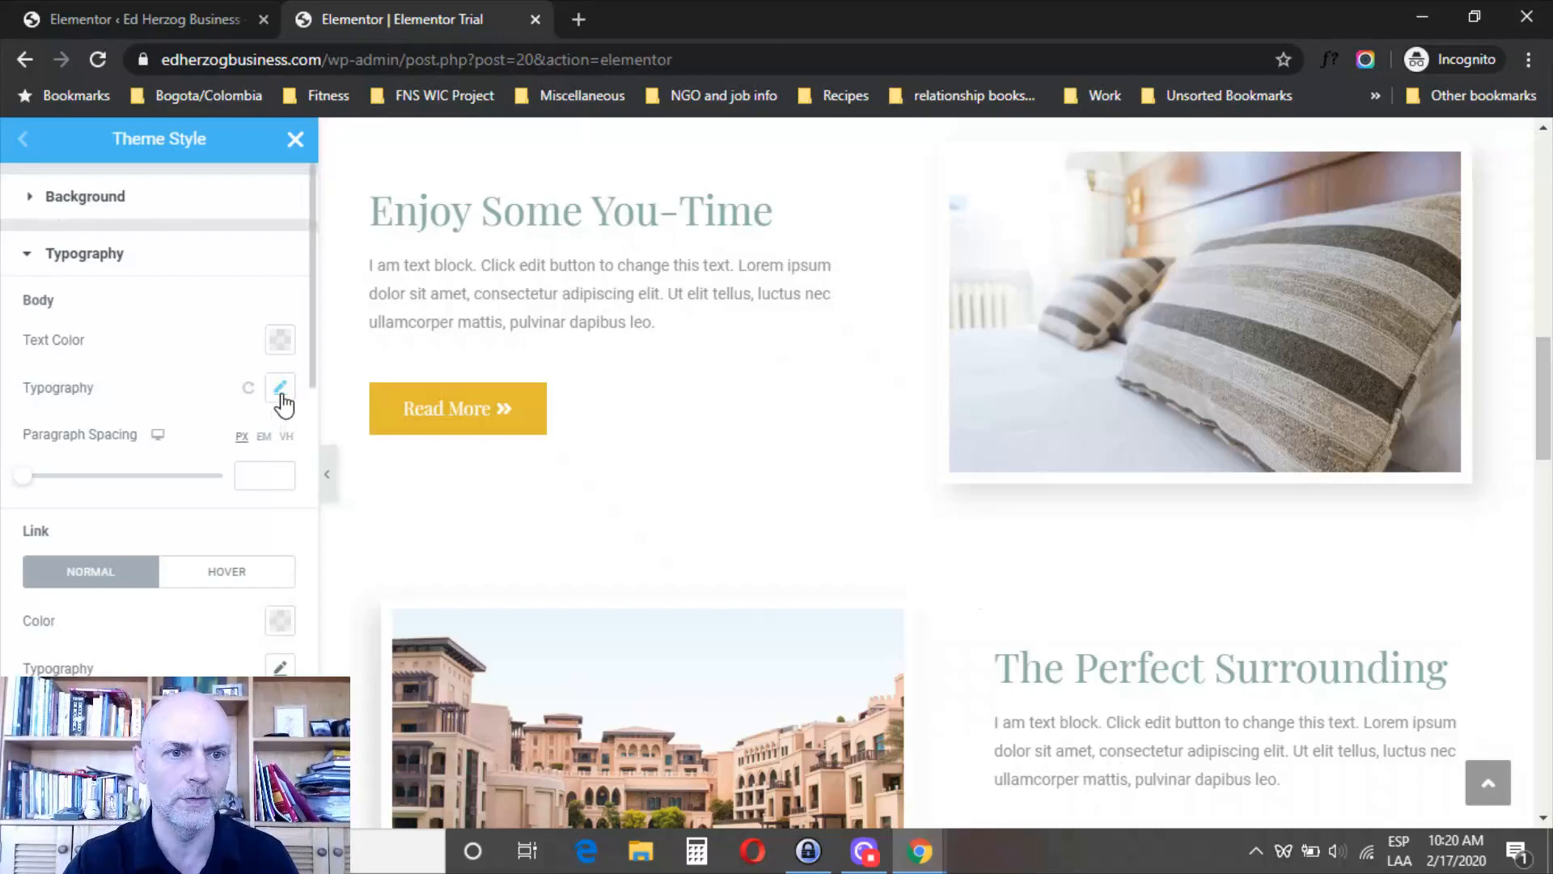
mouse_move(288, 351)
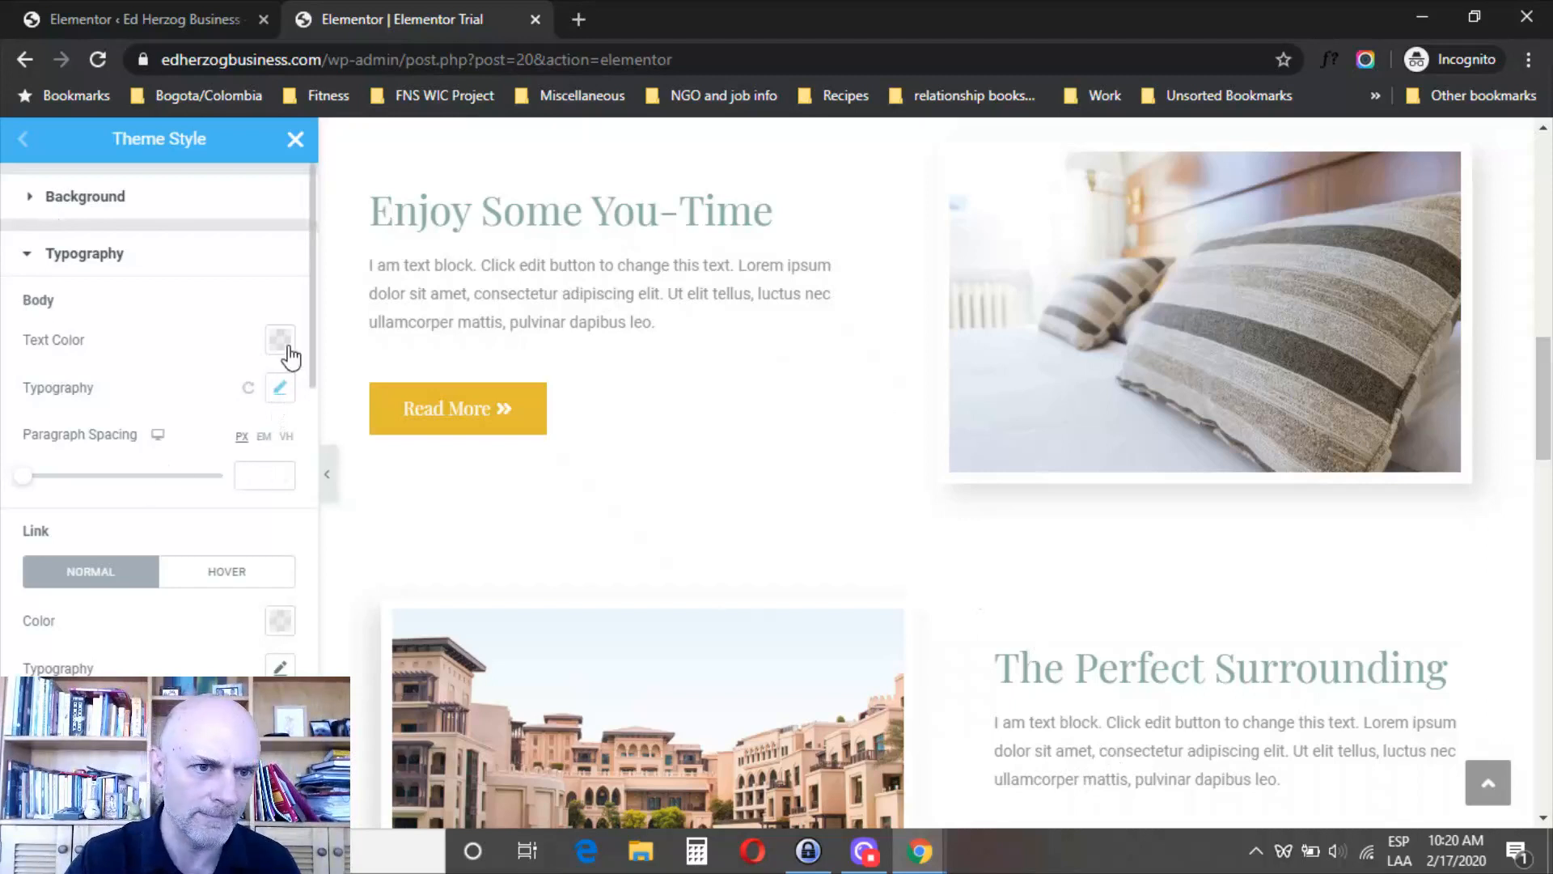
Set the Theme Style body text size to 22 px
left_click(280, 389)
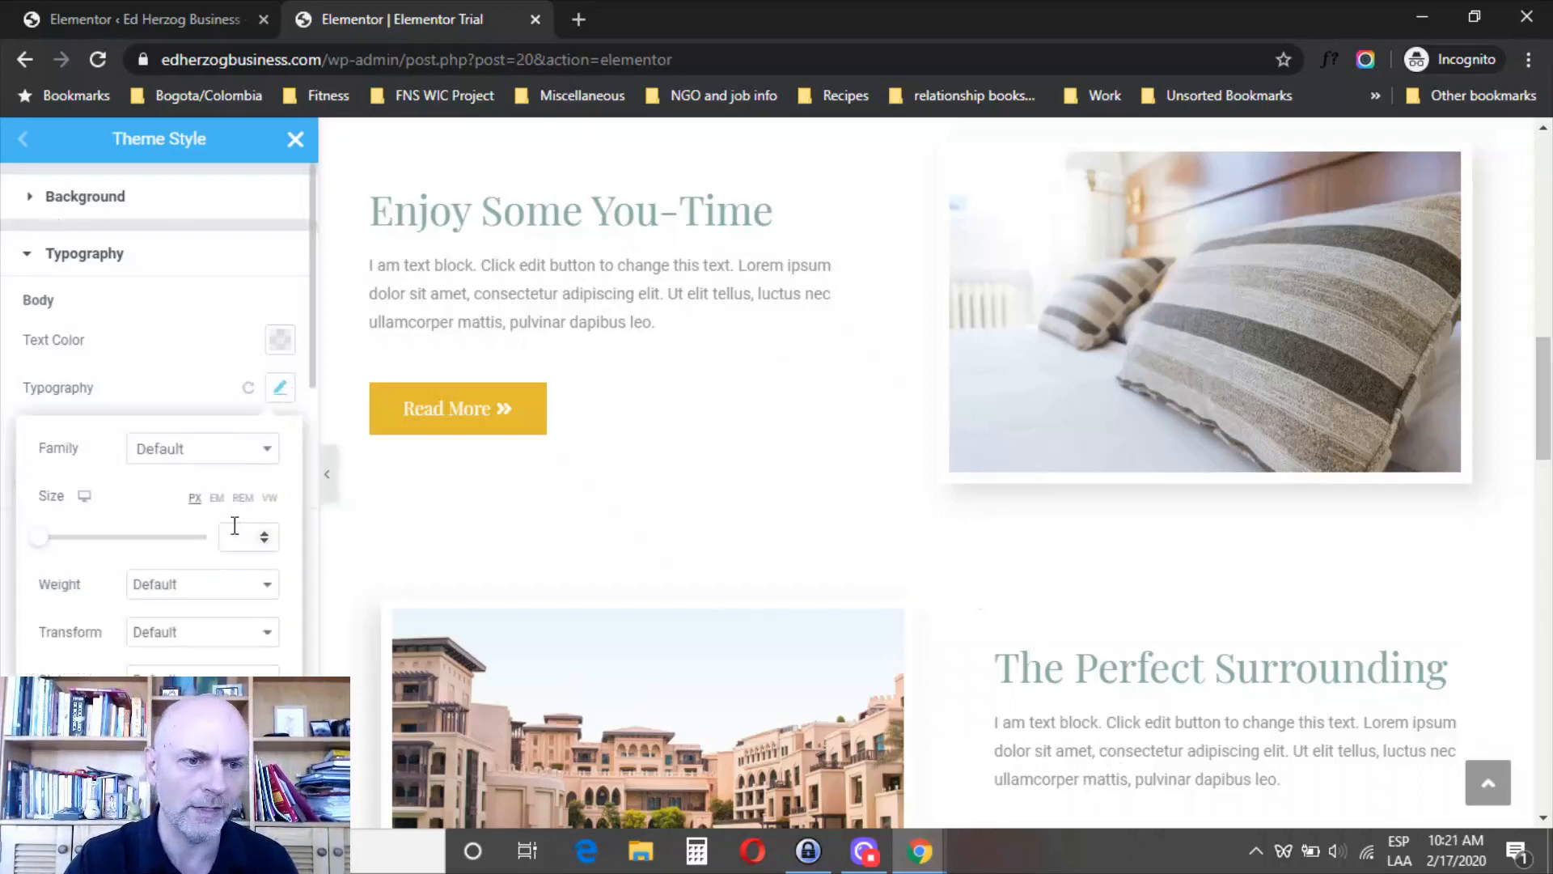
type("2")
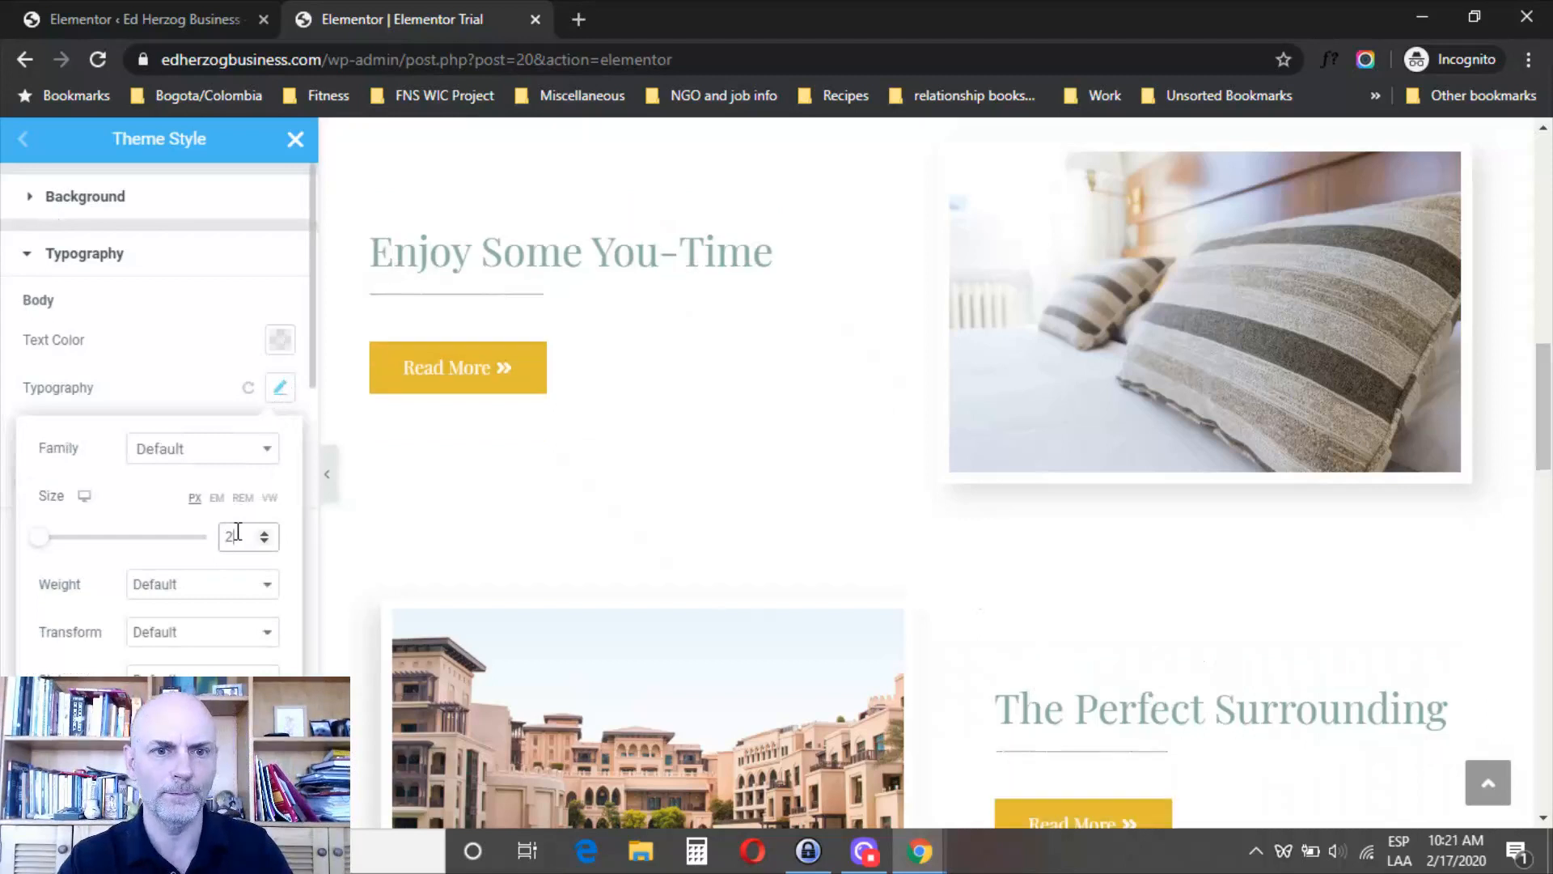
type("2")
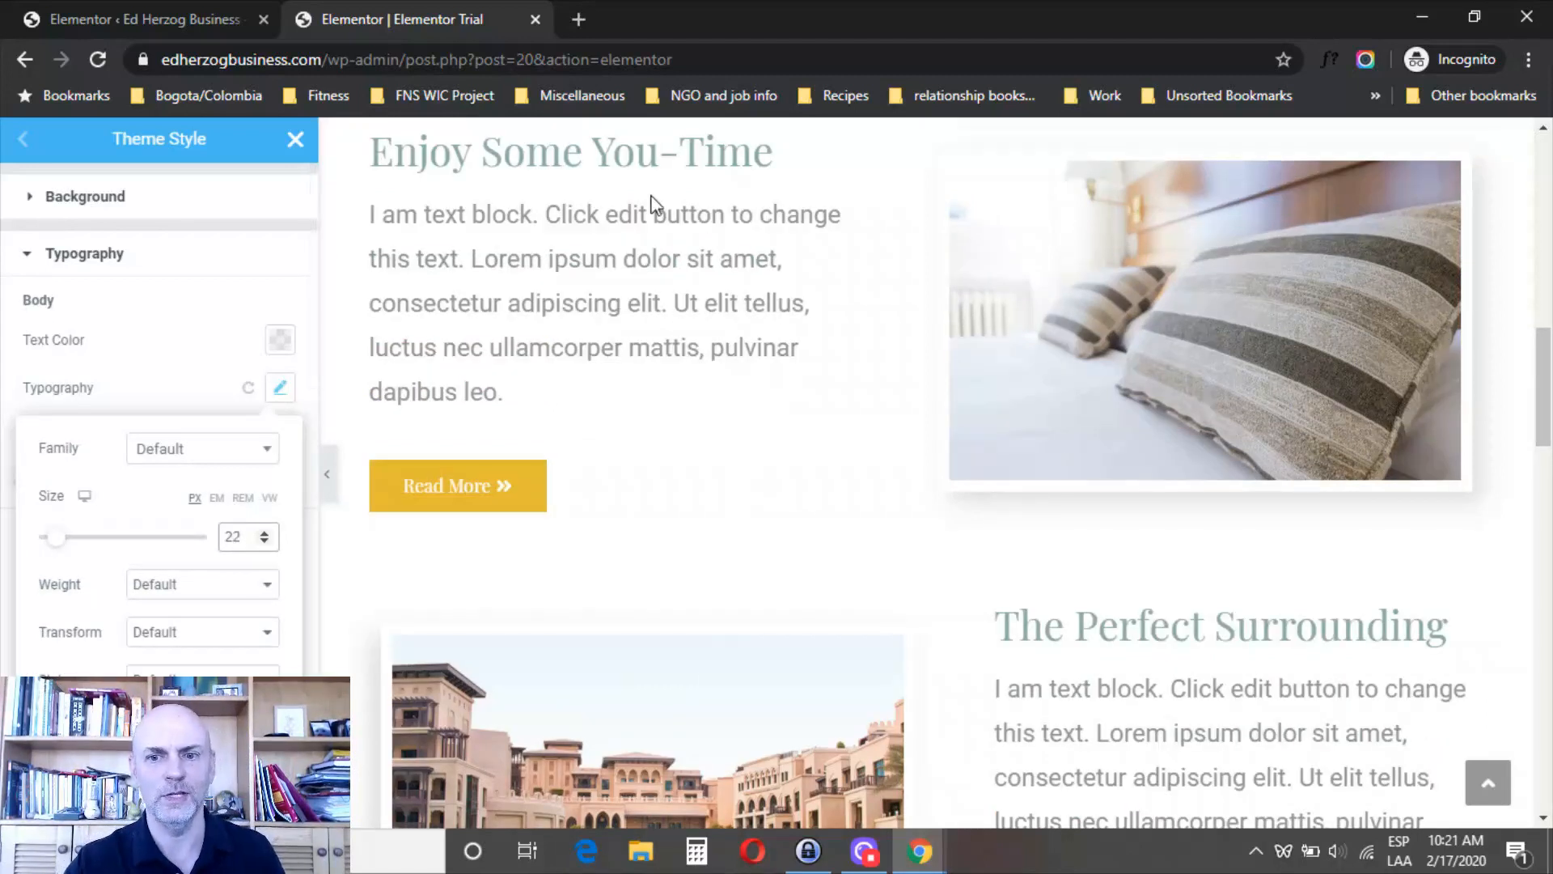
mouse_move(615, 275)
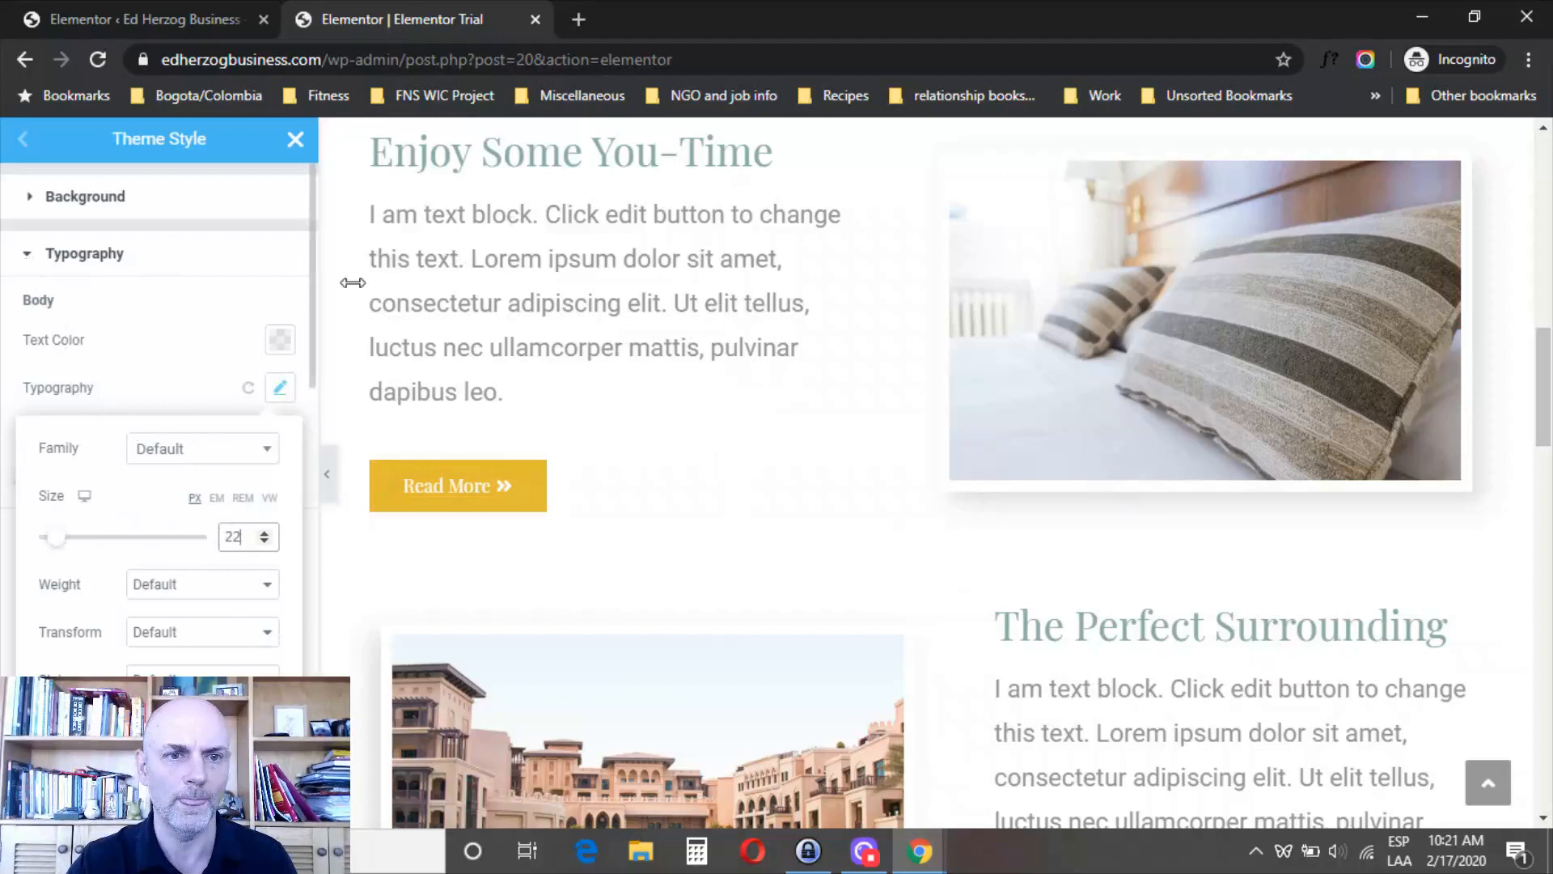
mouse_move(505, 291)
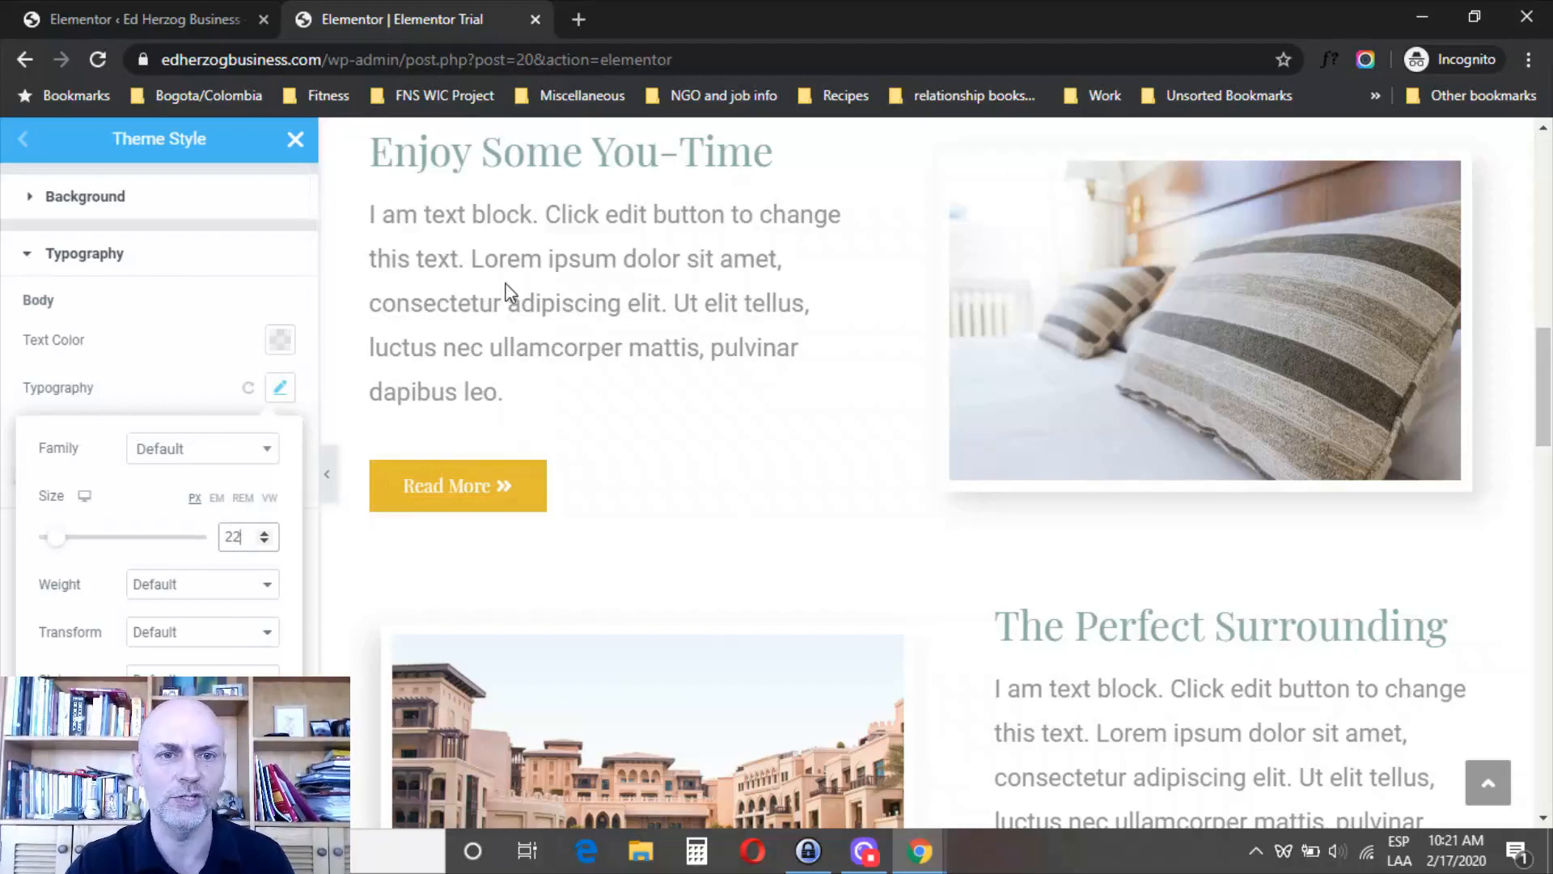
mouse_move(825, 298)
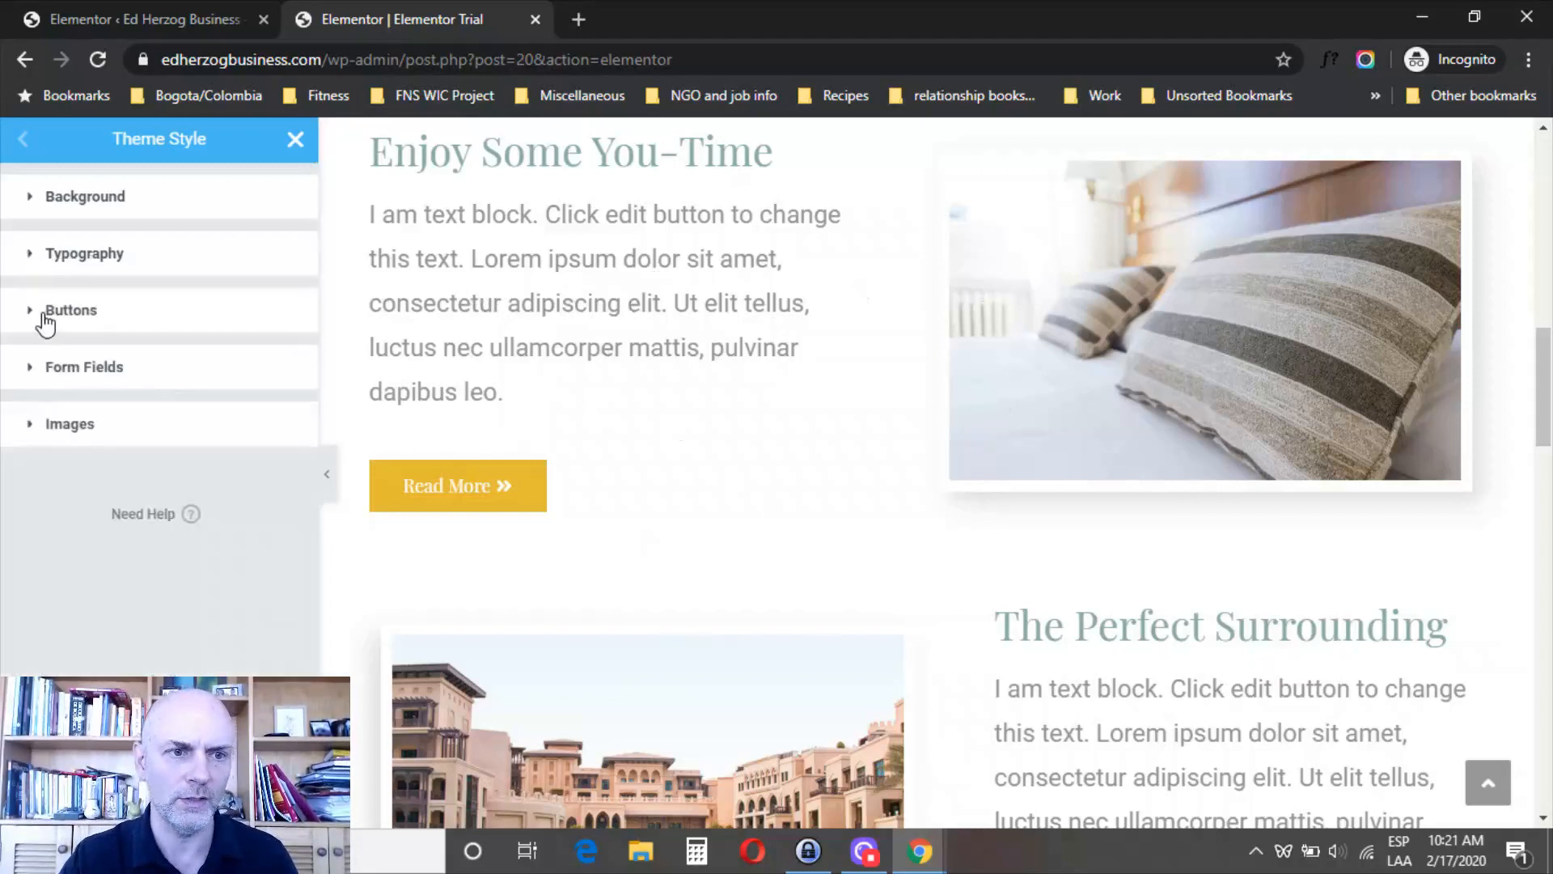
Set the Theme Style button background colour to dark red #823737
left_click(71, 309)
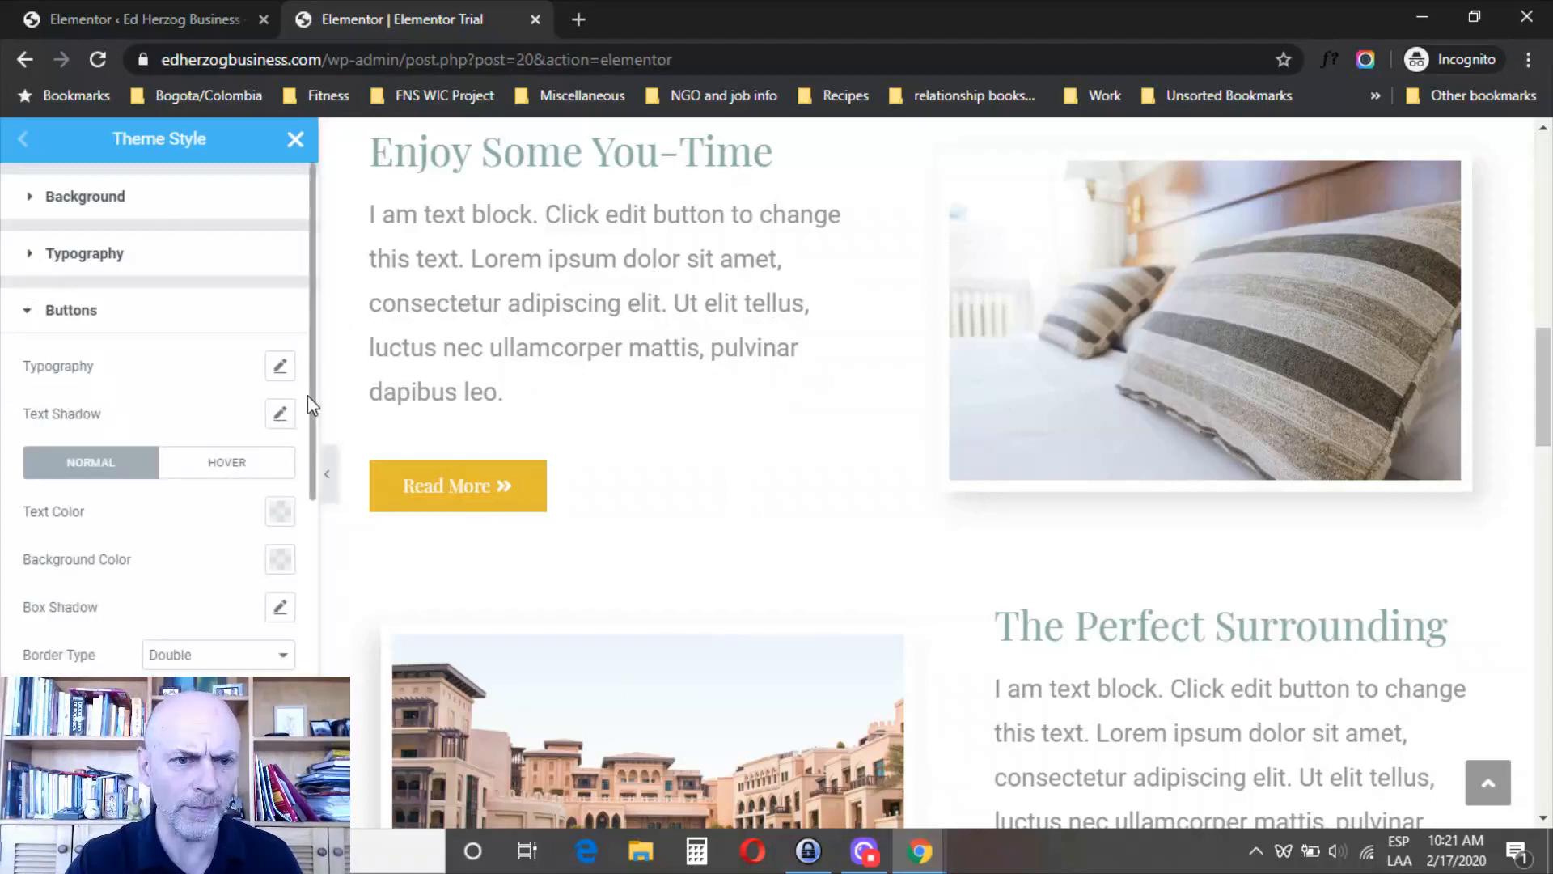
scroll("down", 3)
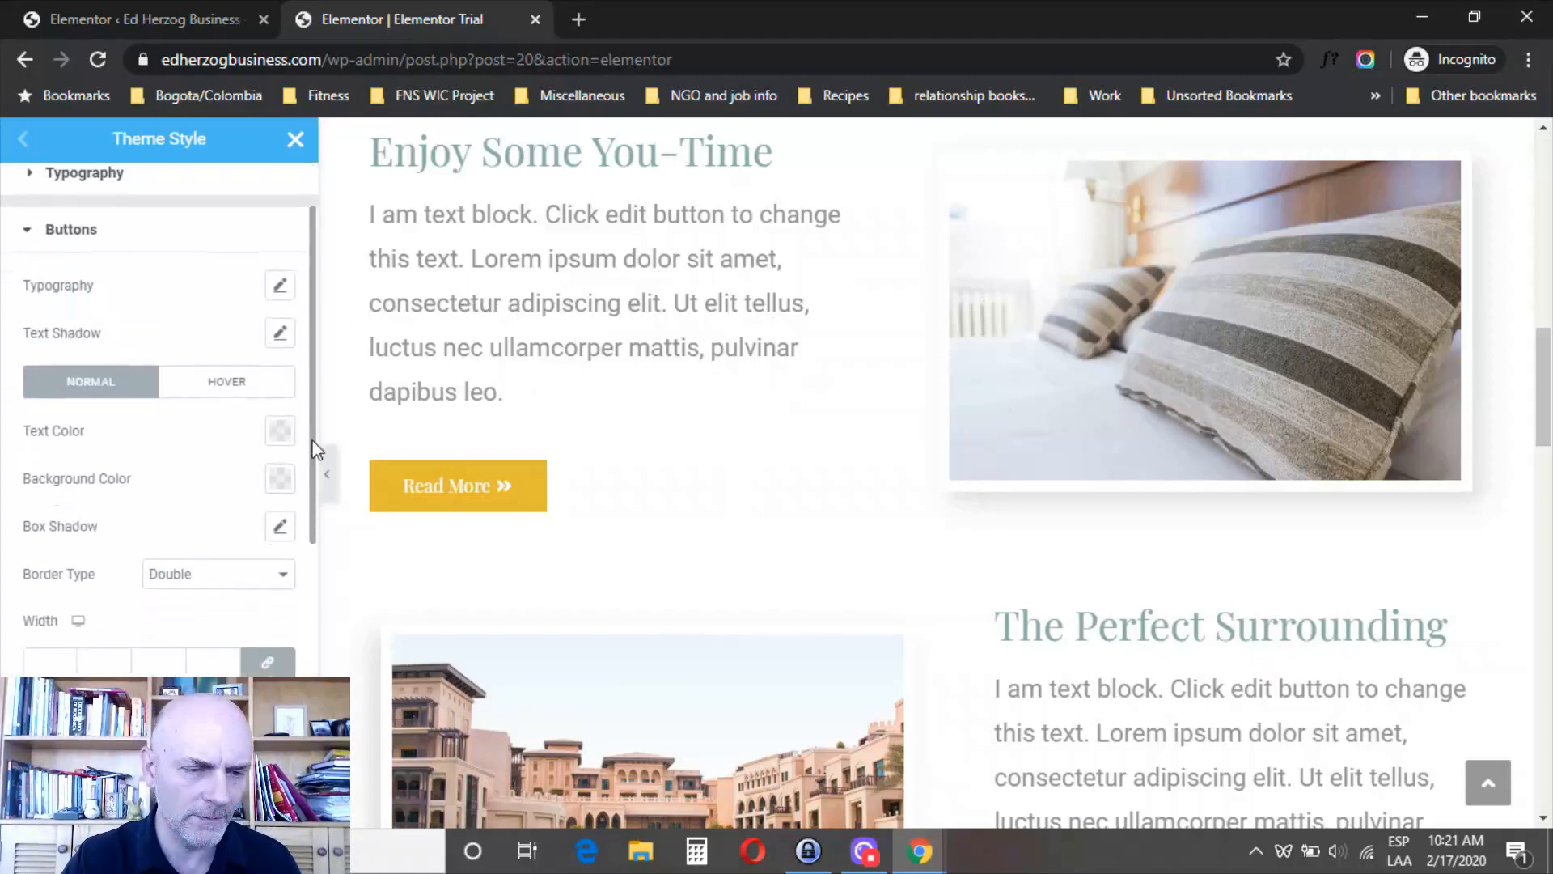
left_click(278, 477)
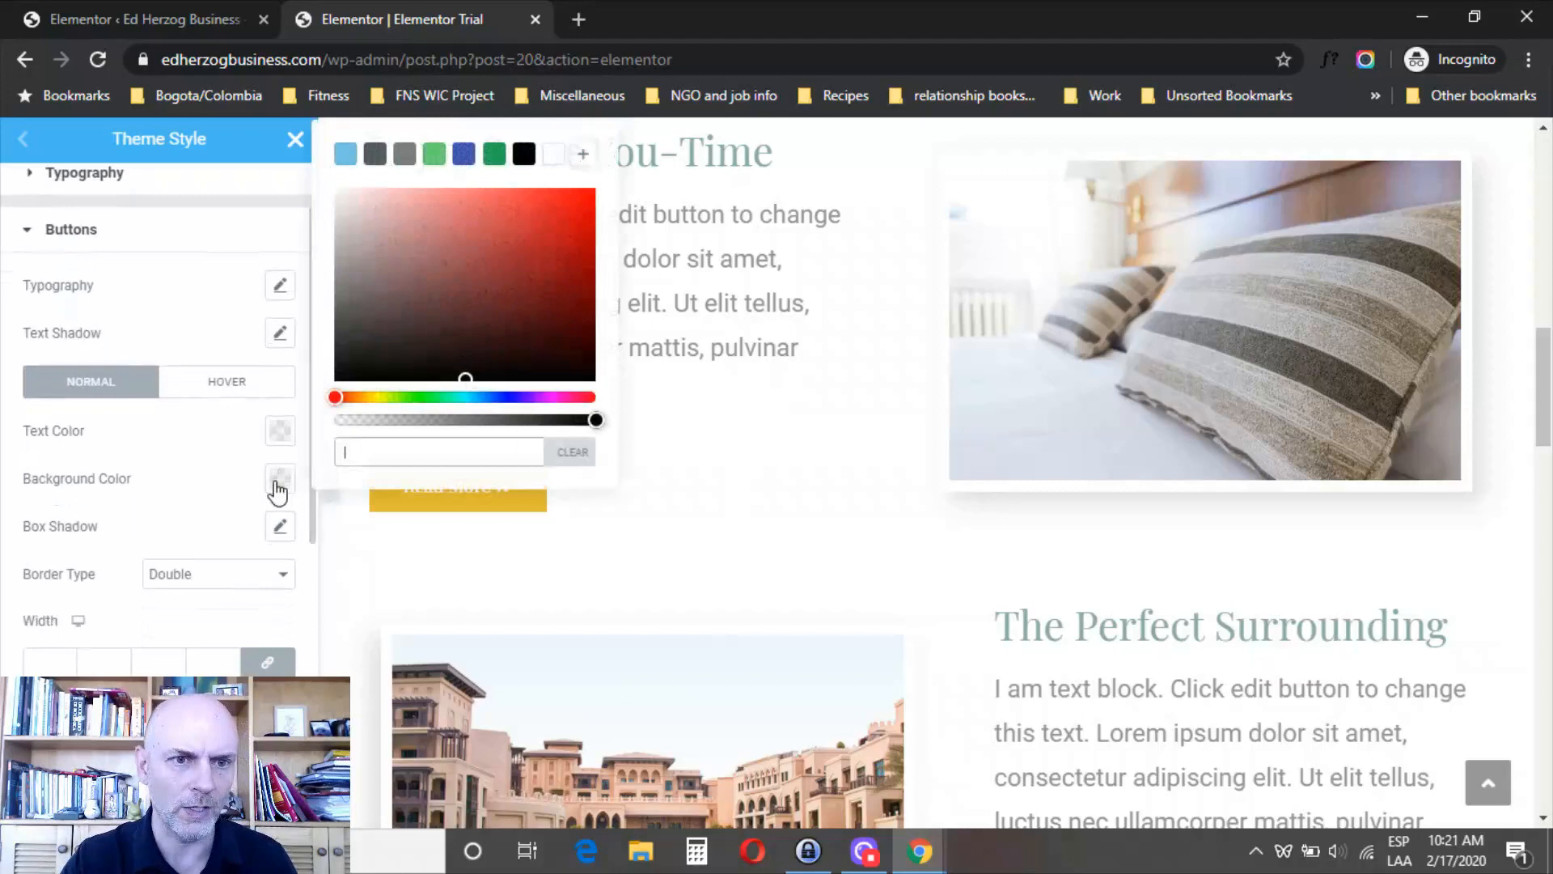
left_click(484, 281)
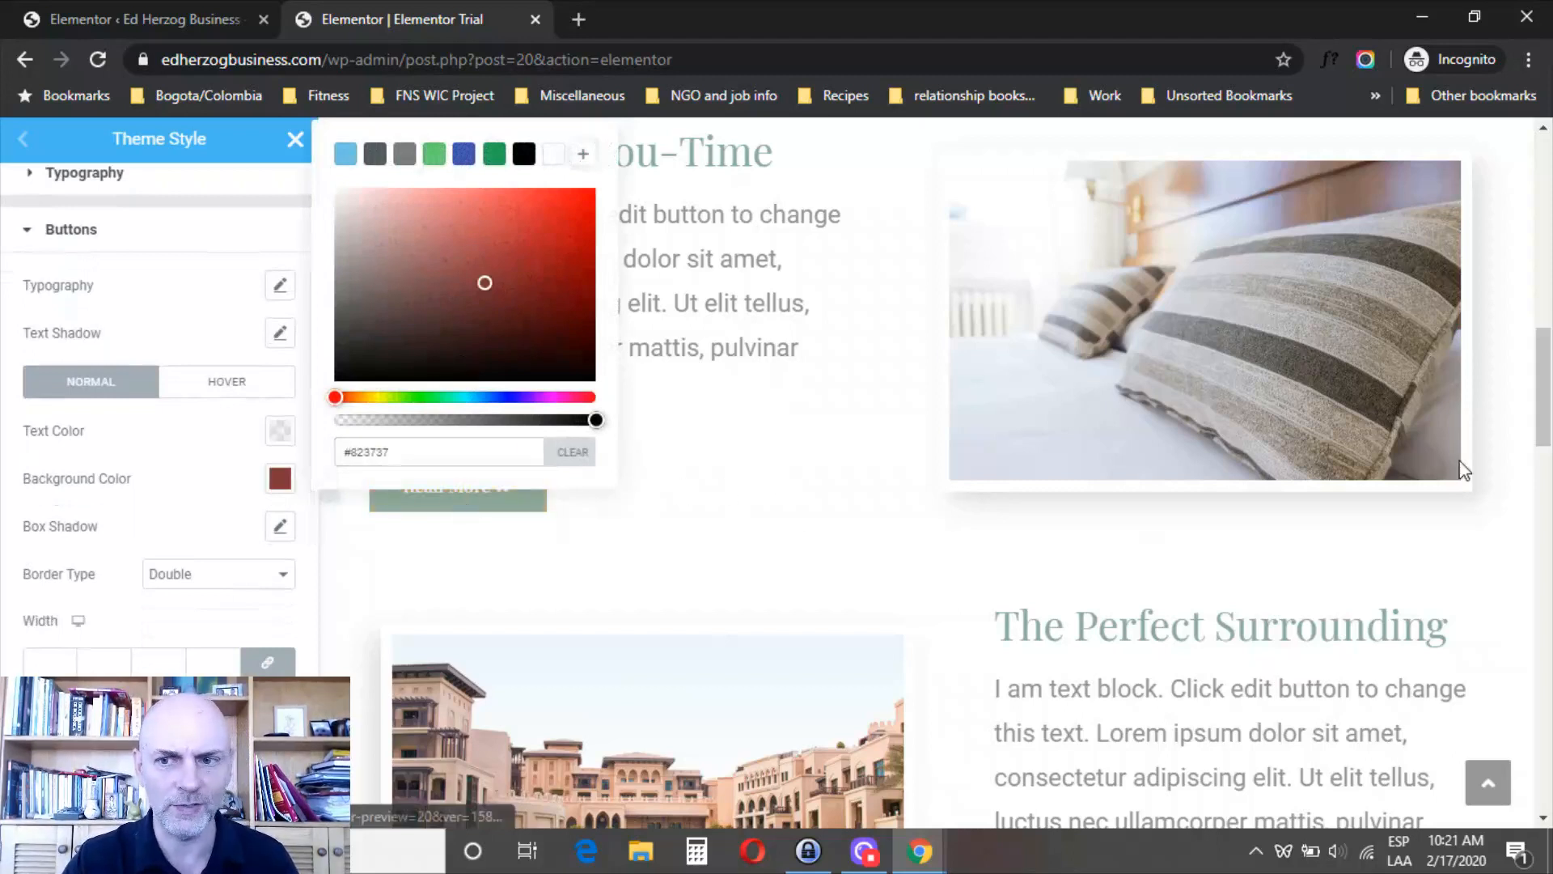
scroll("down", 3)
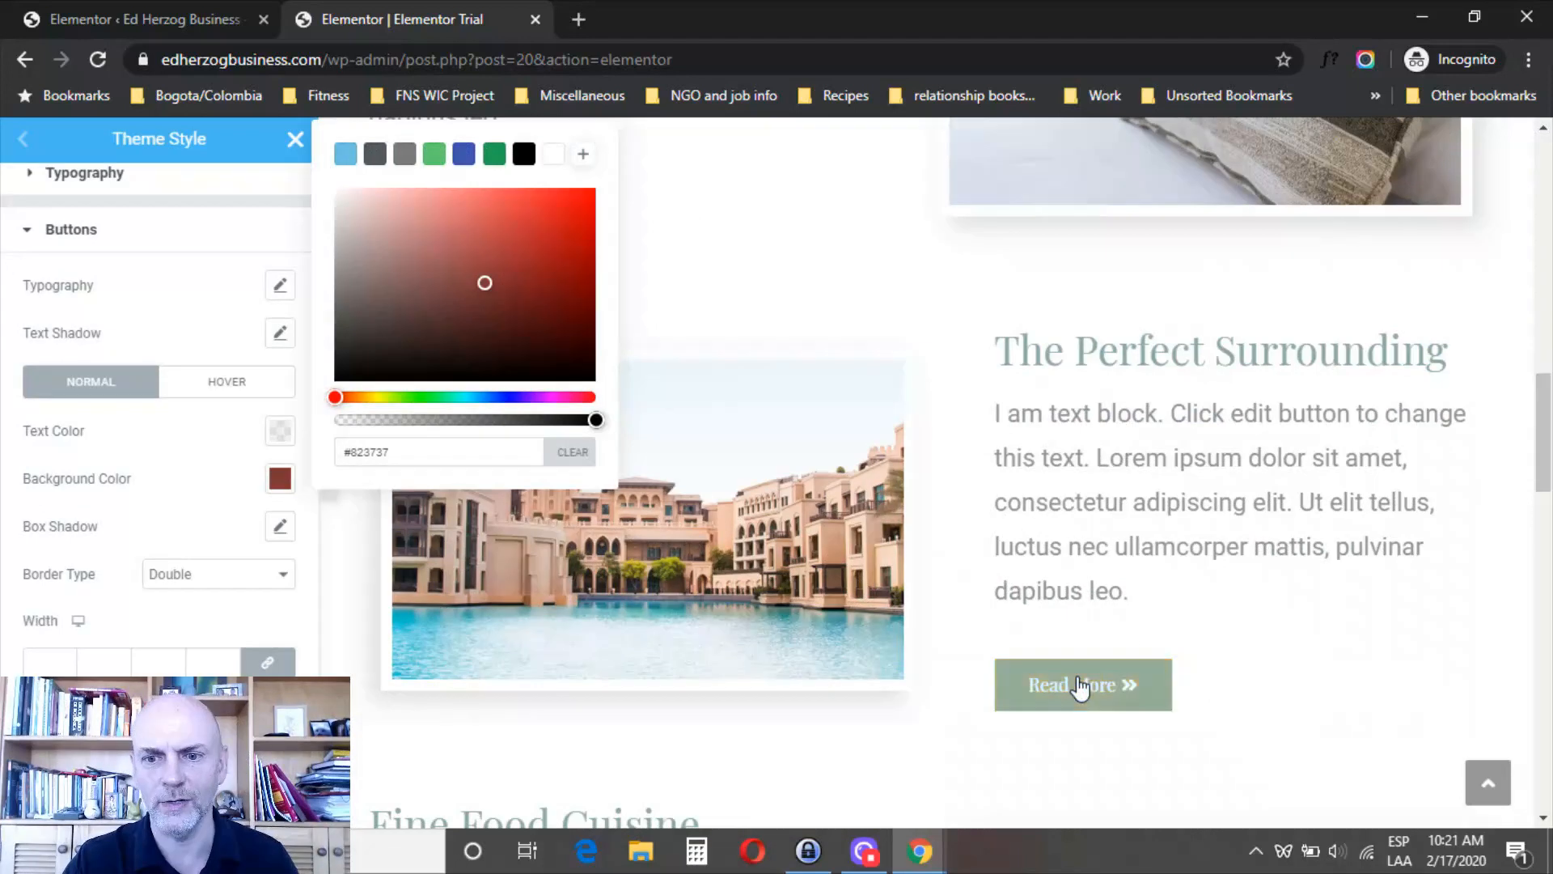
mouse_move(1110, 689)
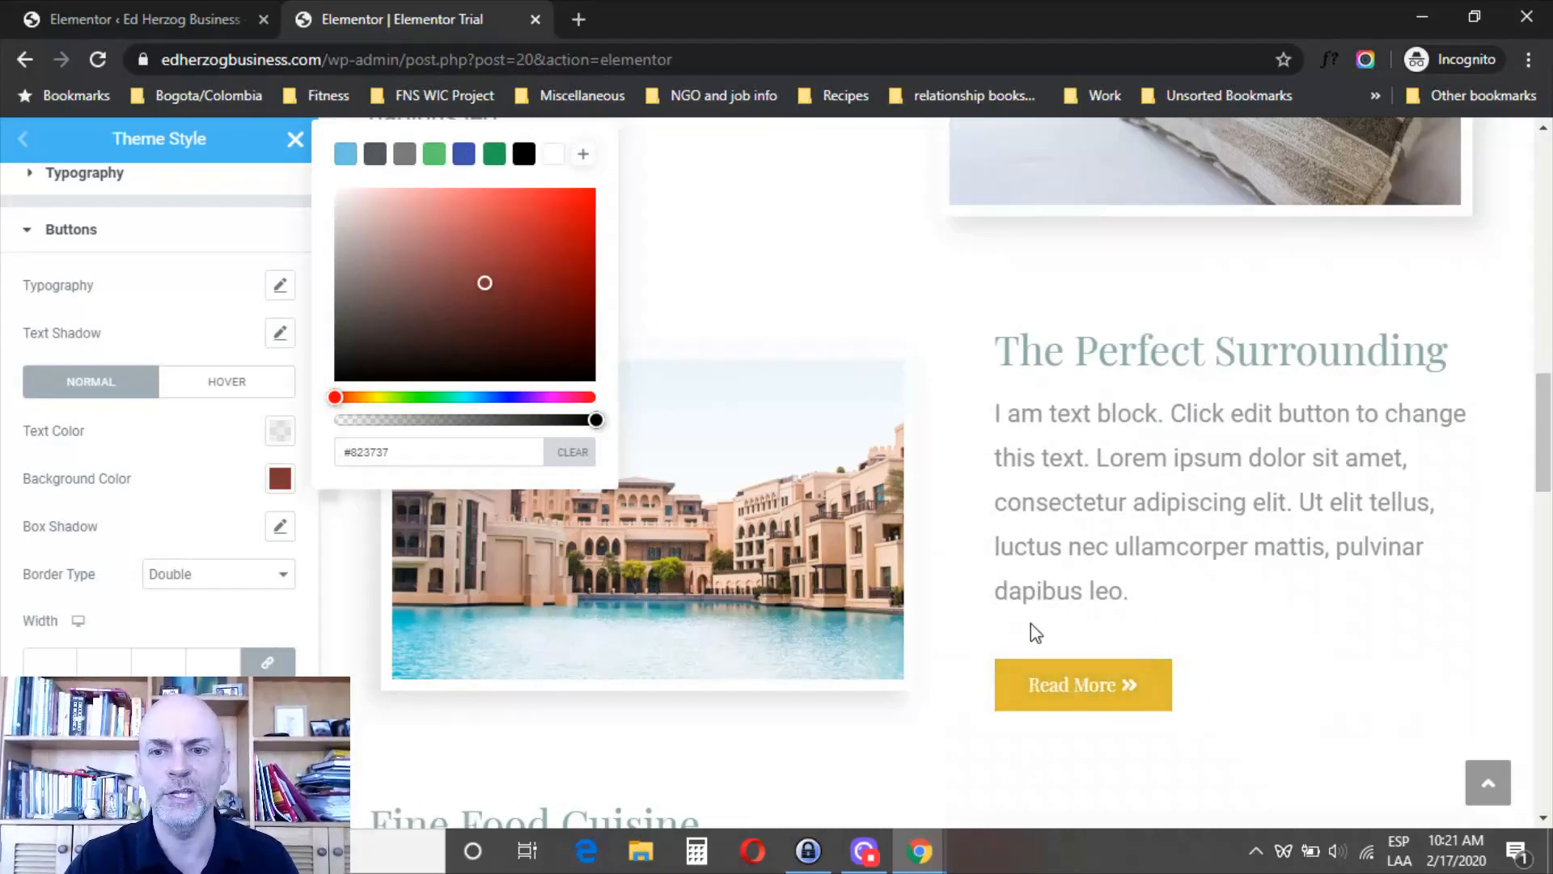
mouse_move(940, 320)
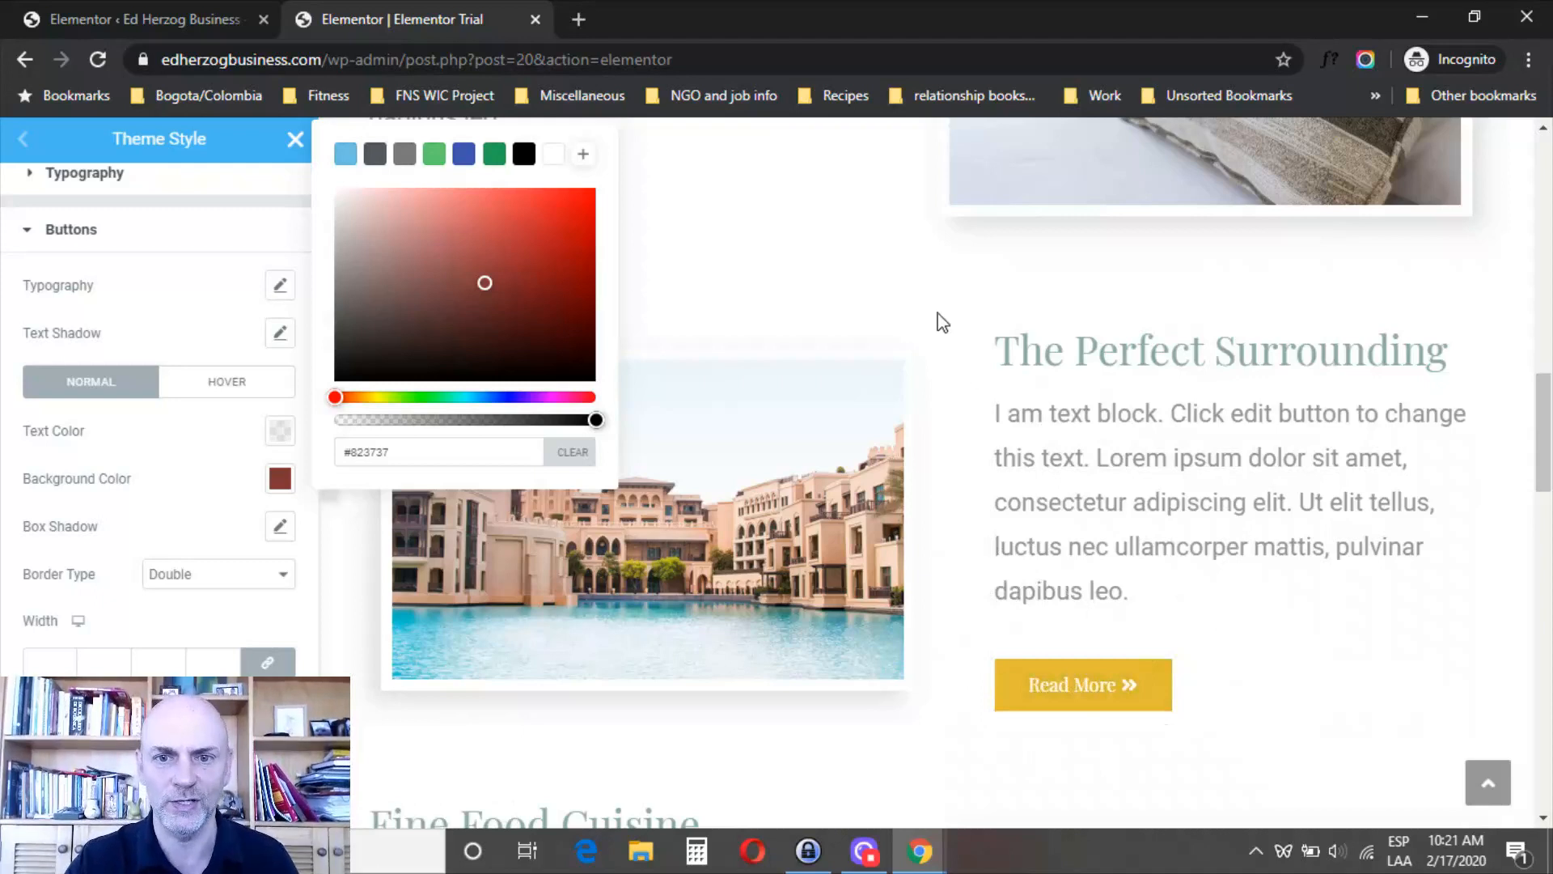
mouse_move(910, 751)
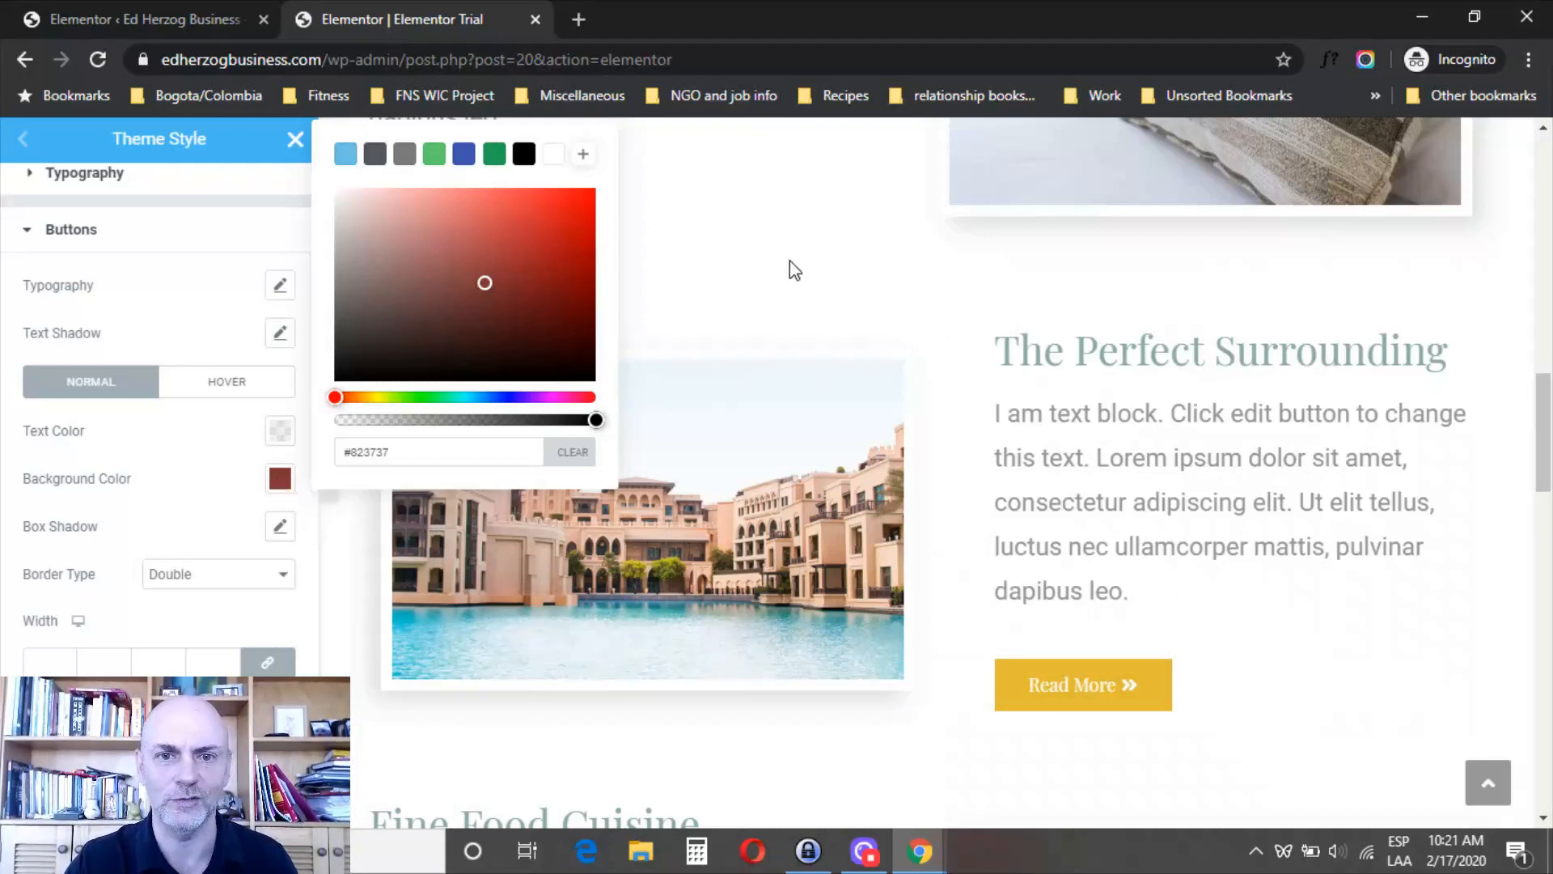
mouse_move(63, 157)
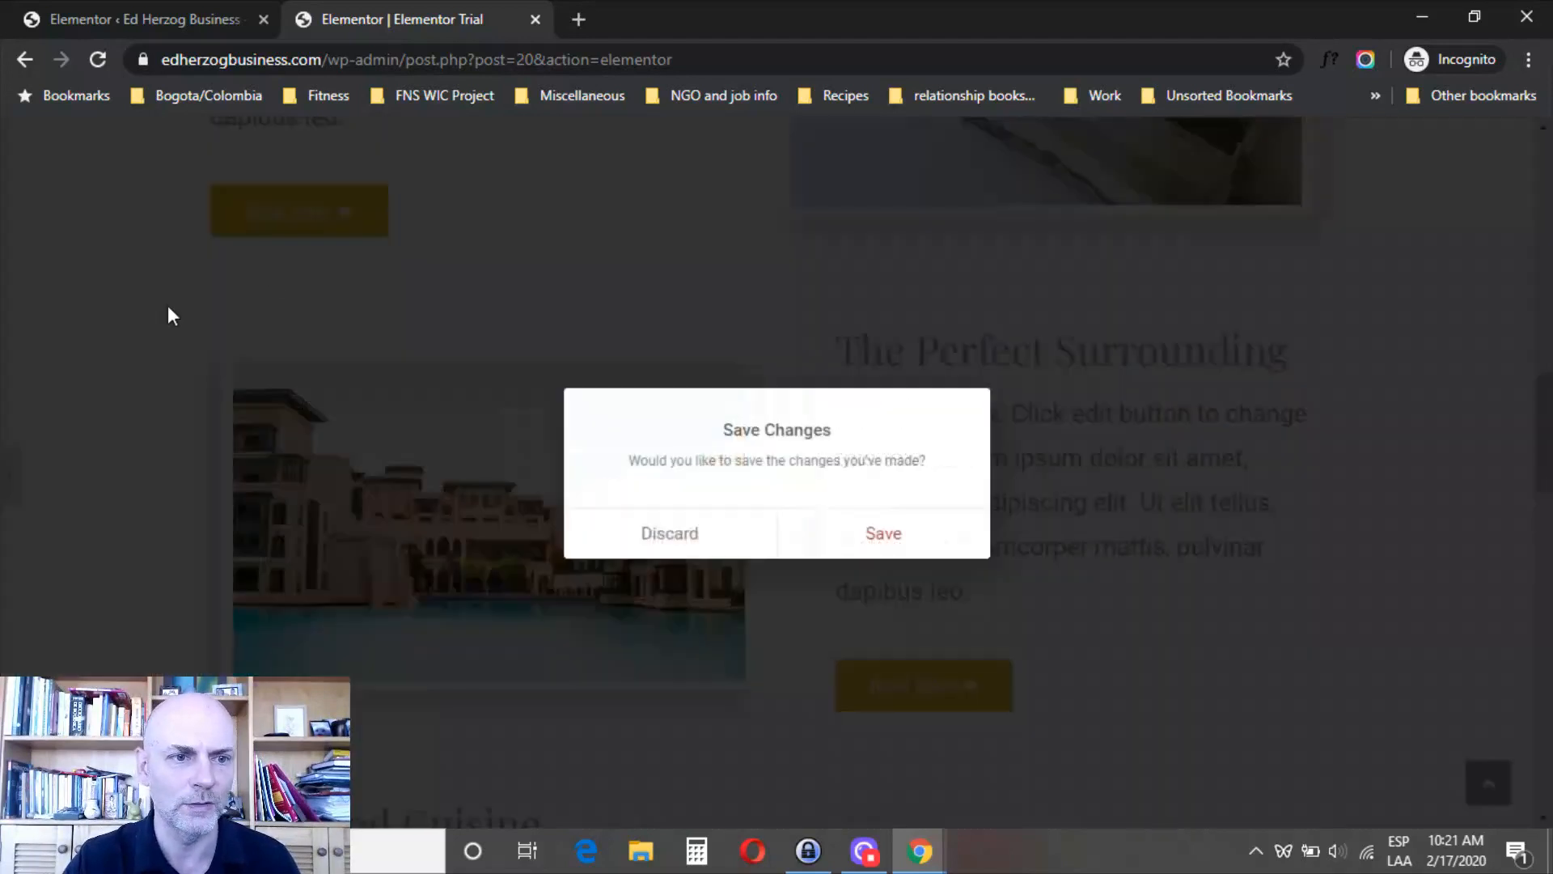
Discard the unsaved Theme Style changes and select the first Read More button for editing
left_click(670, 534)
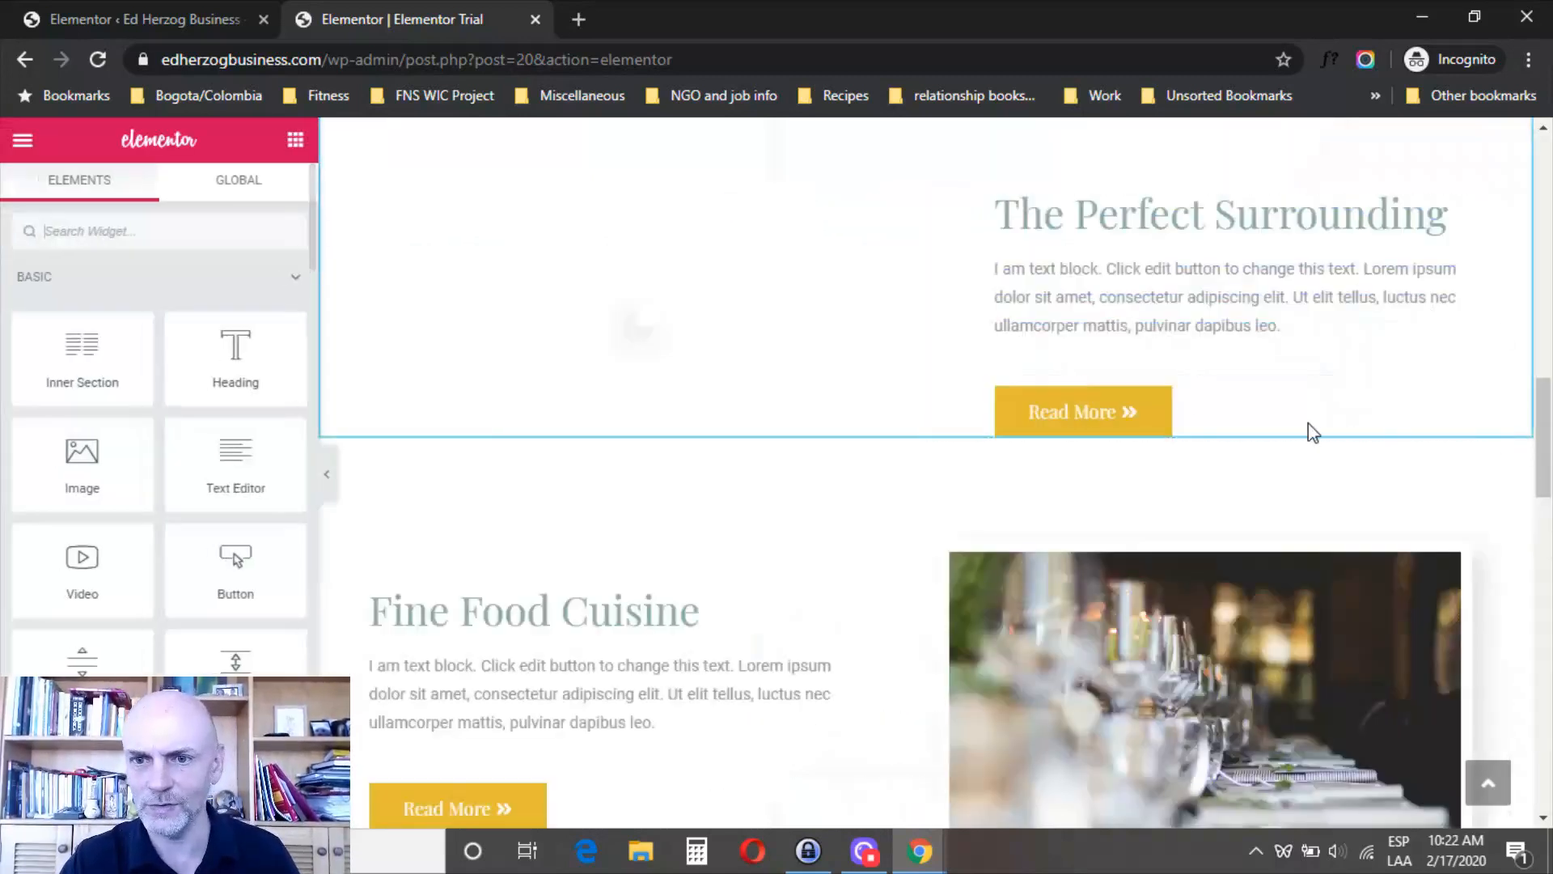
scroll("up", 3)
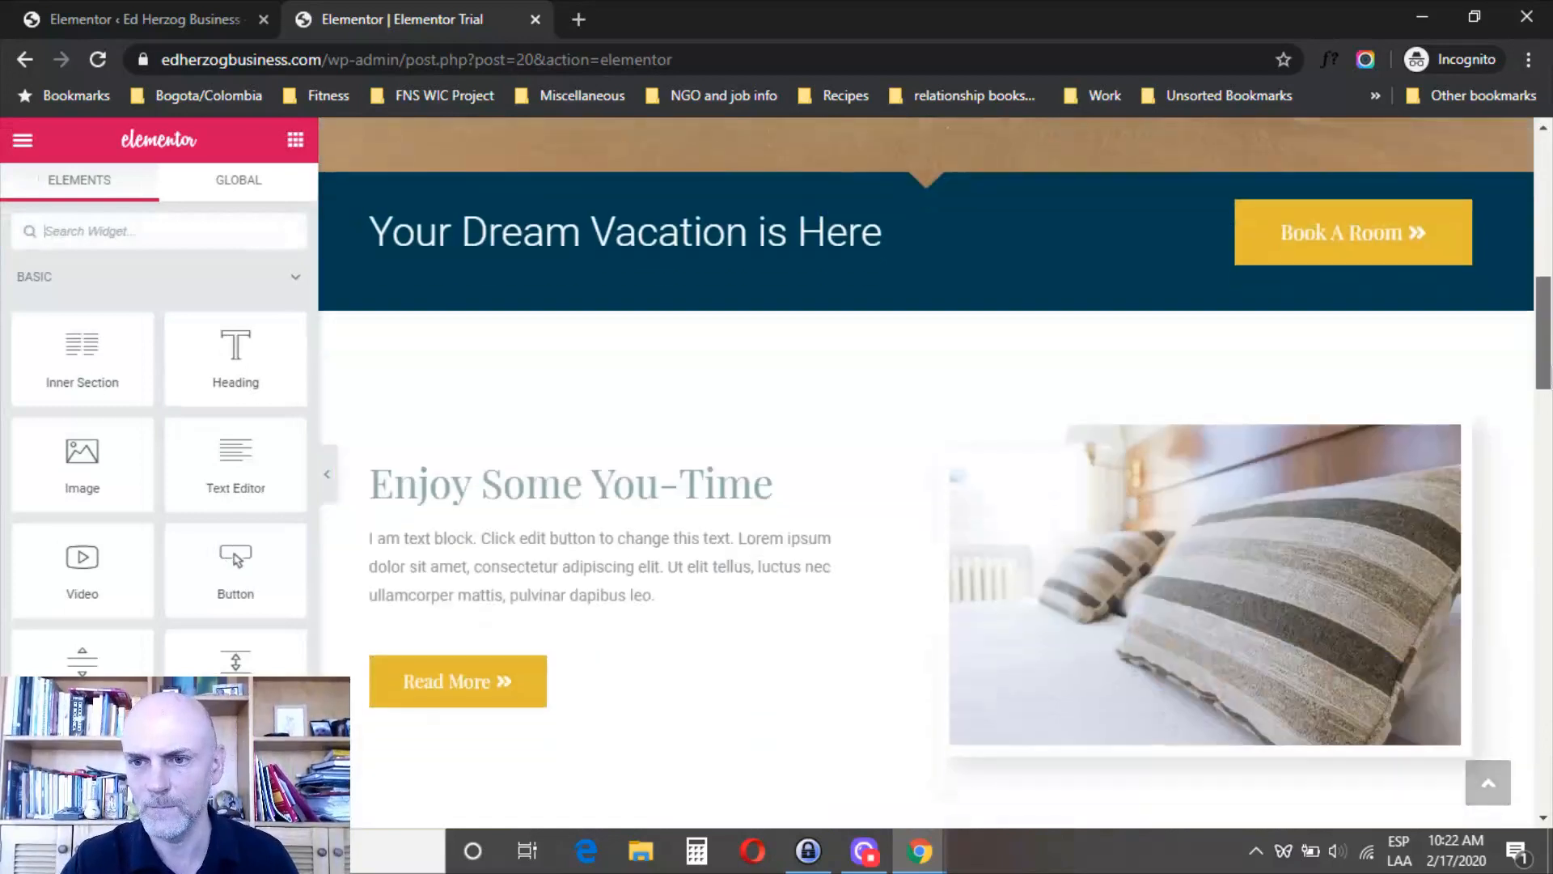
scroll("down", 3)
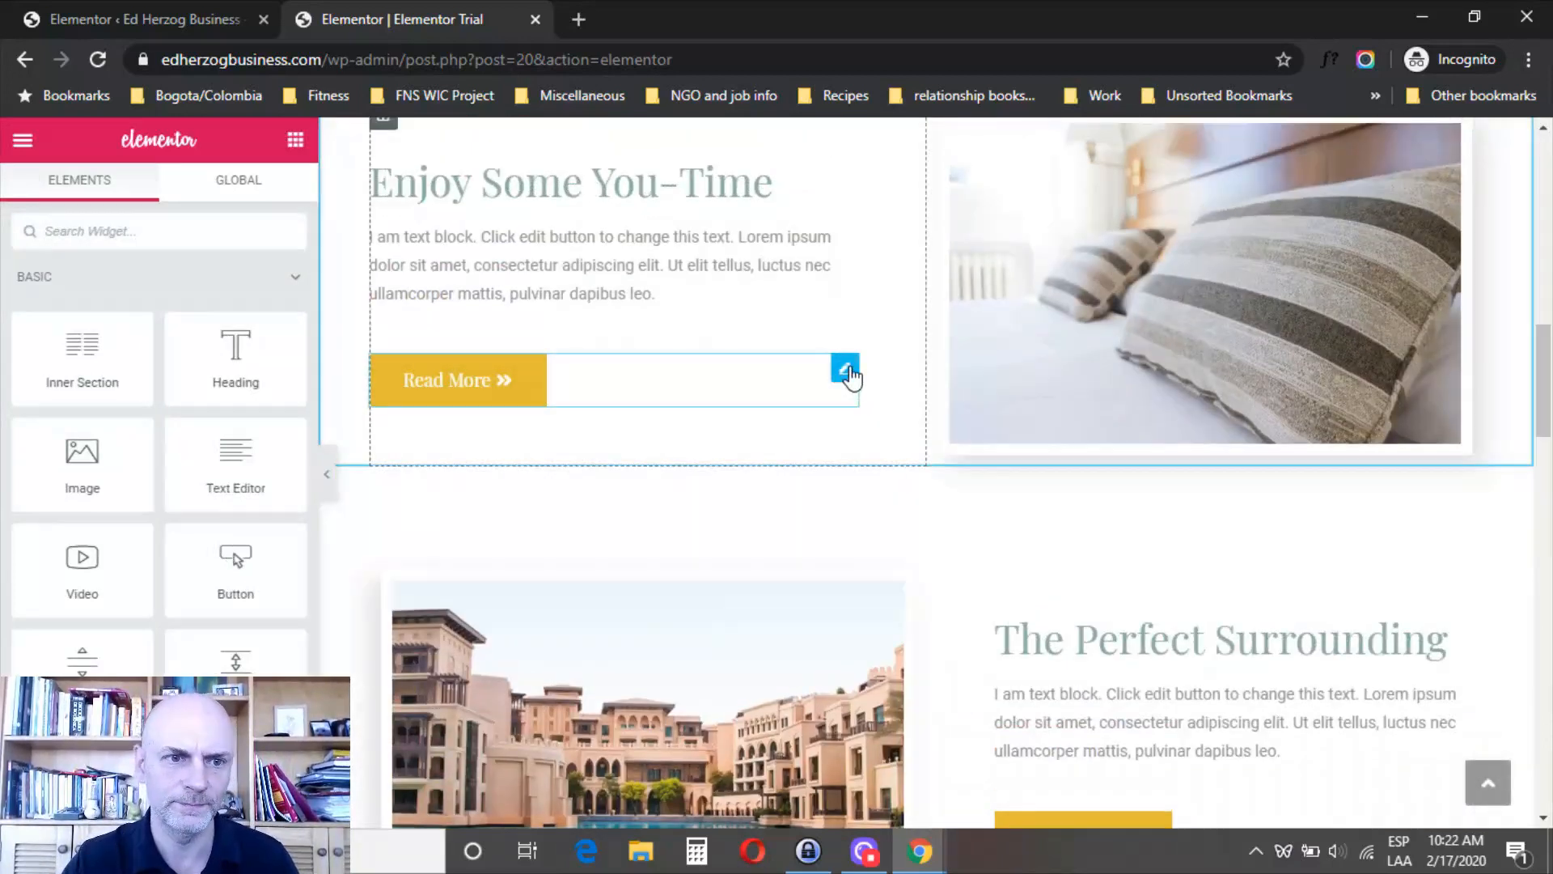
left_click(845, 369)
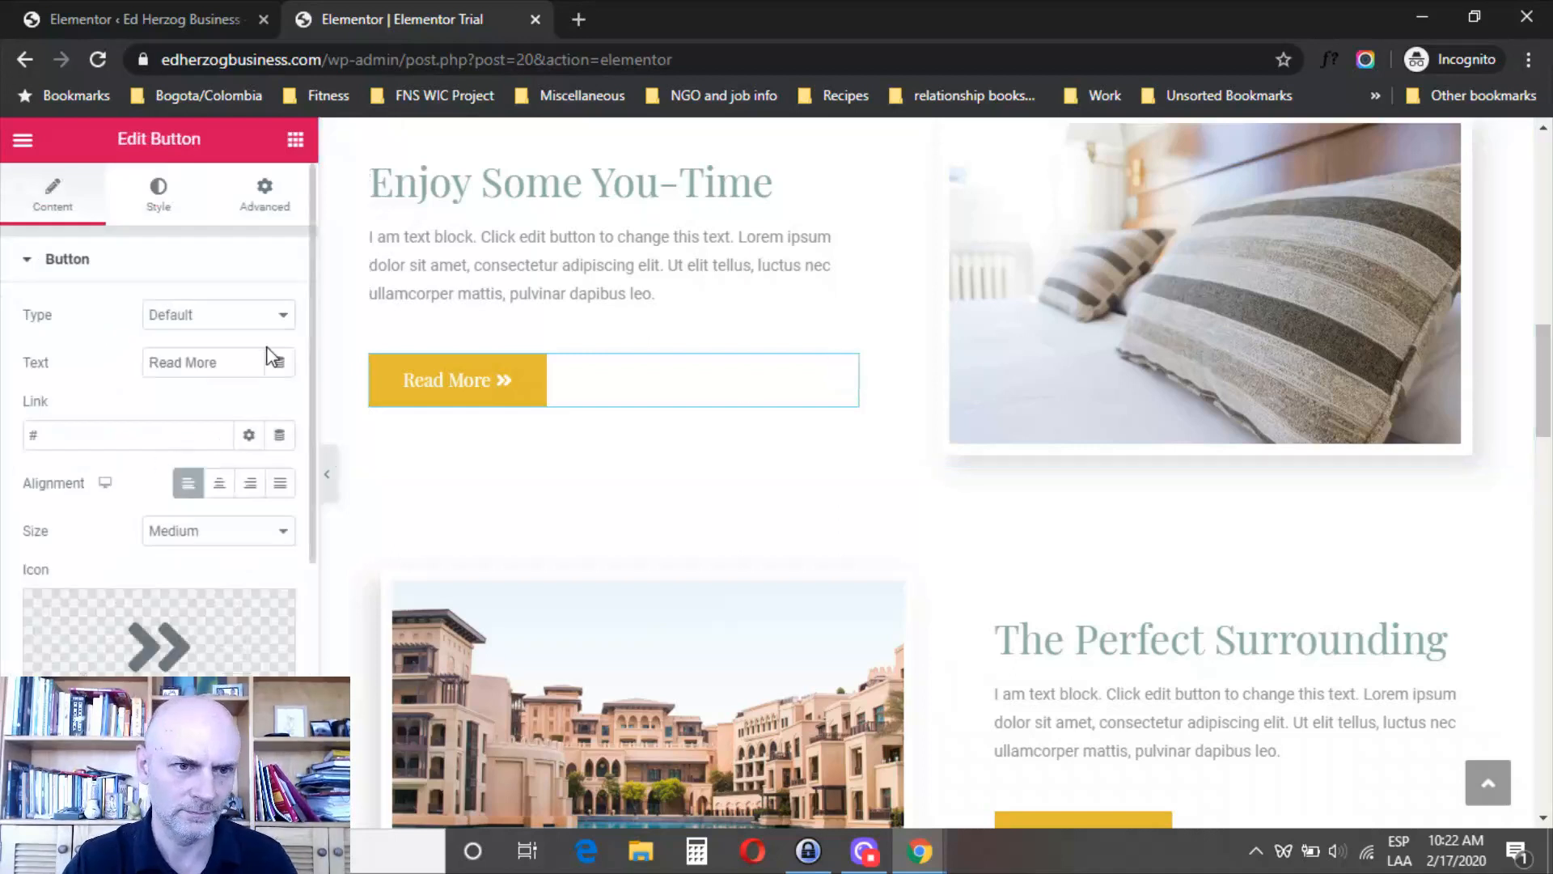
Clear the Read More button's own background colour so it shows grey
left_click(158, 191)
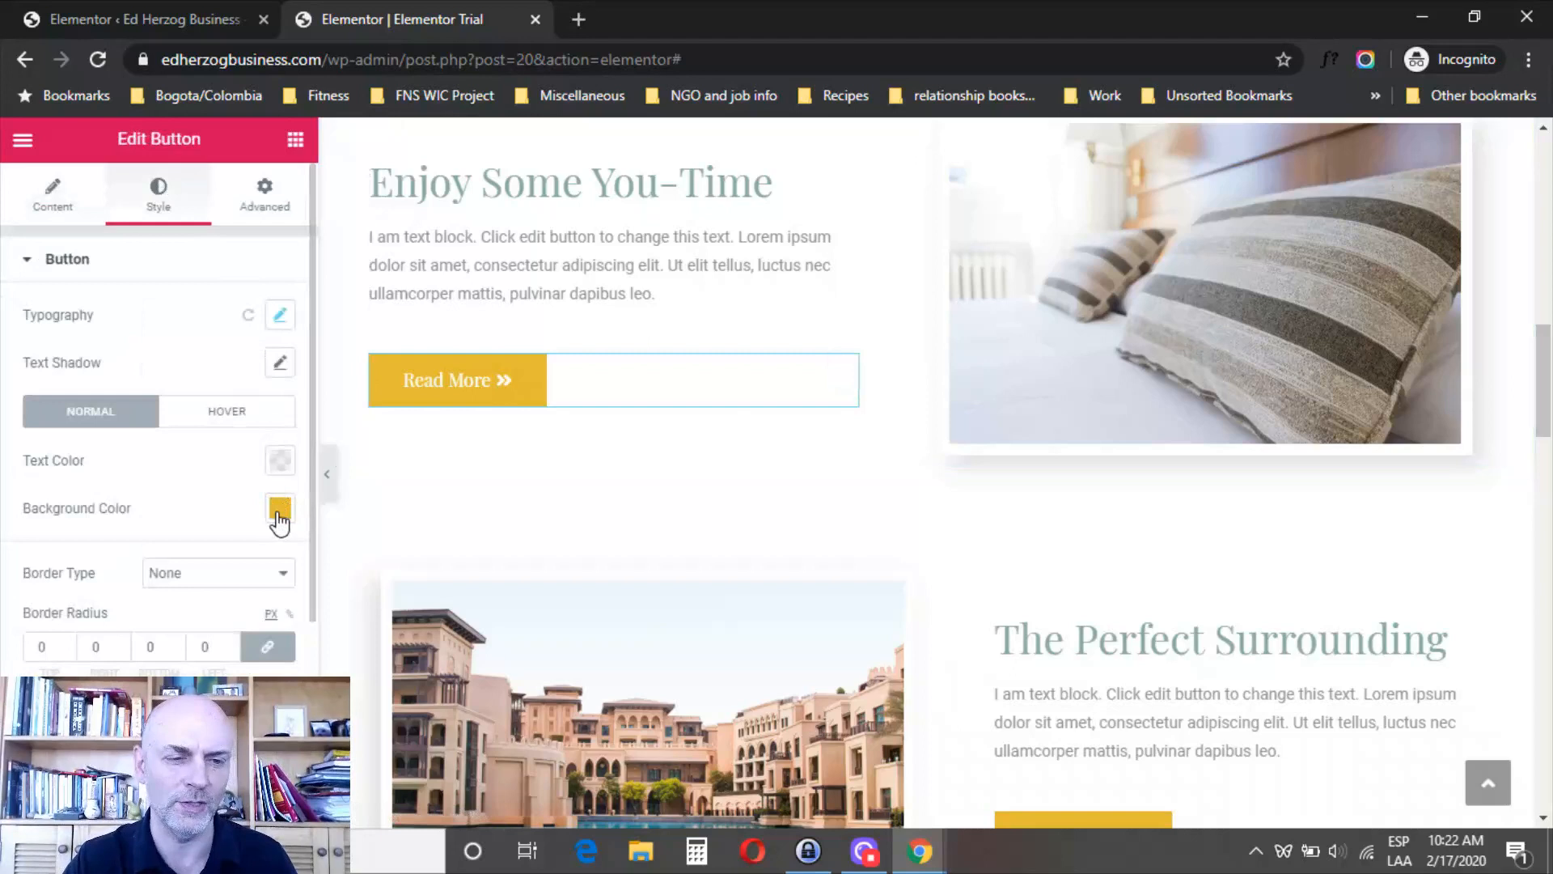
left_click(280, 508)
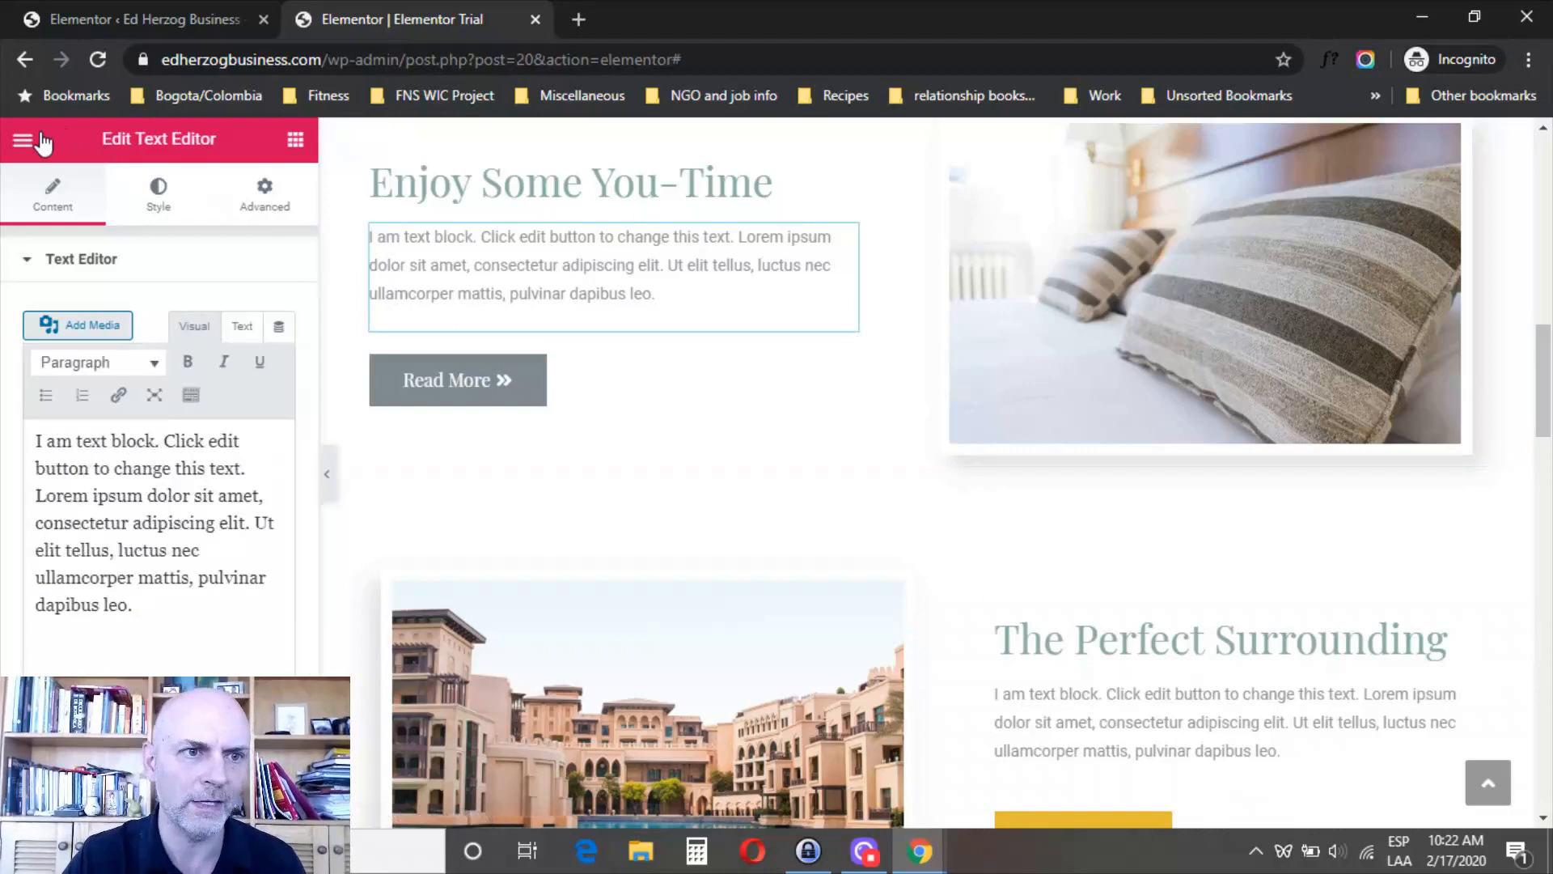
left_click(26, 139)
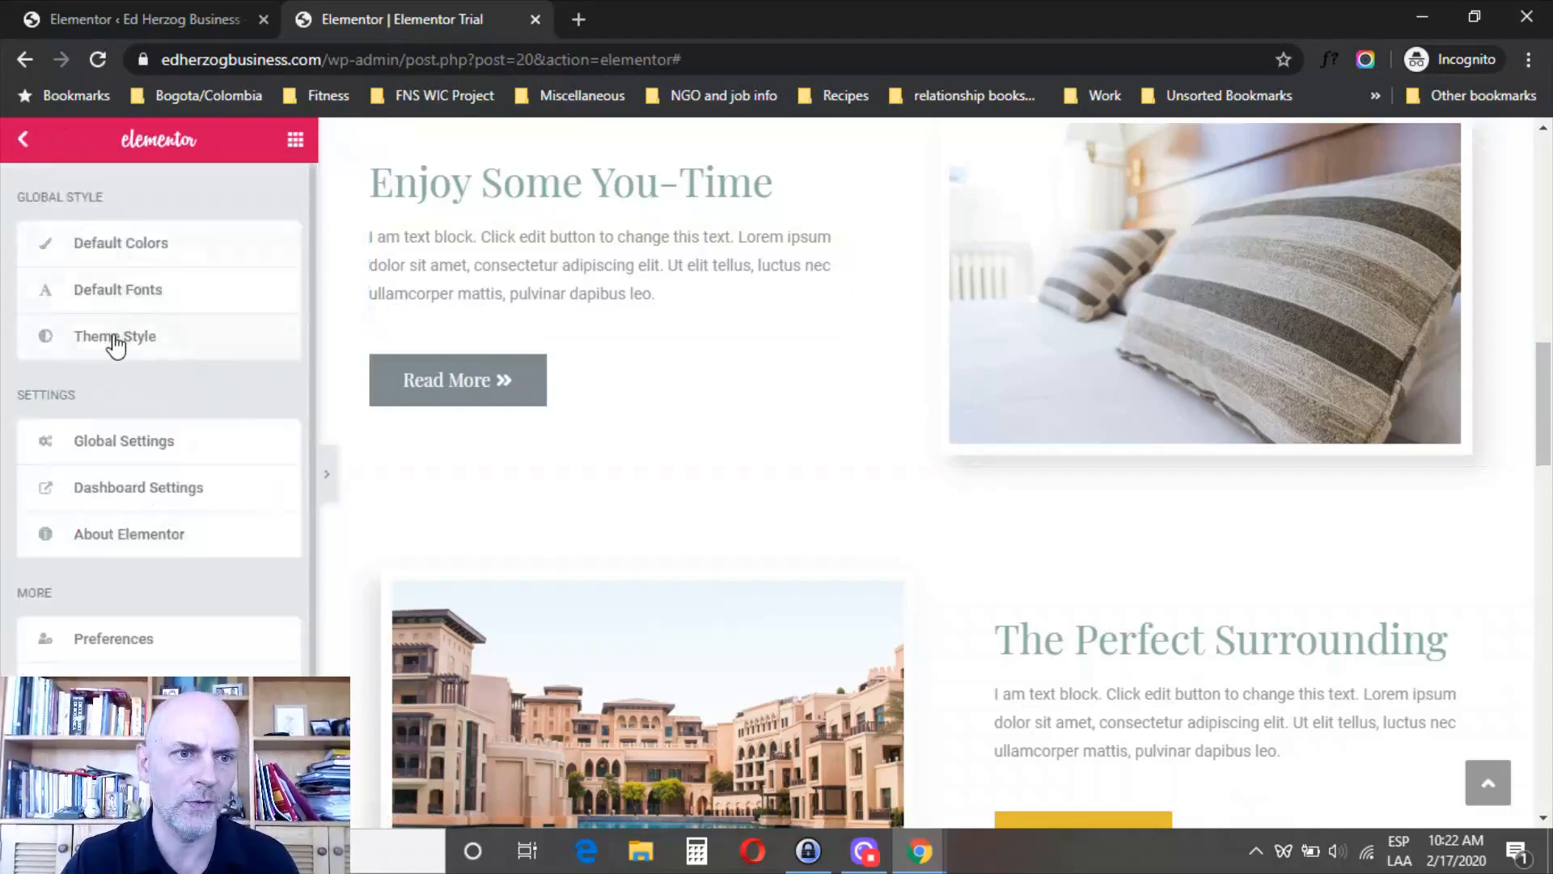
In Theme Style Buttons, enter #823F3F as the button background colour
left_click(113, 336)
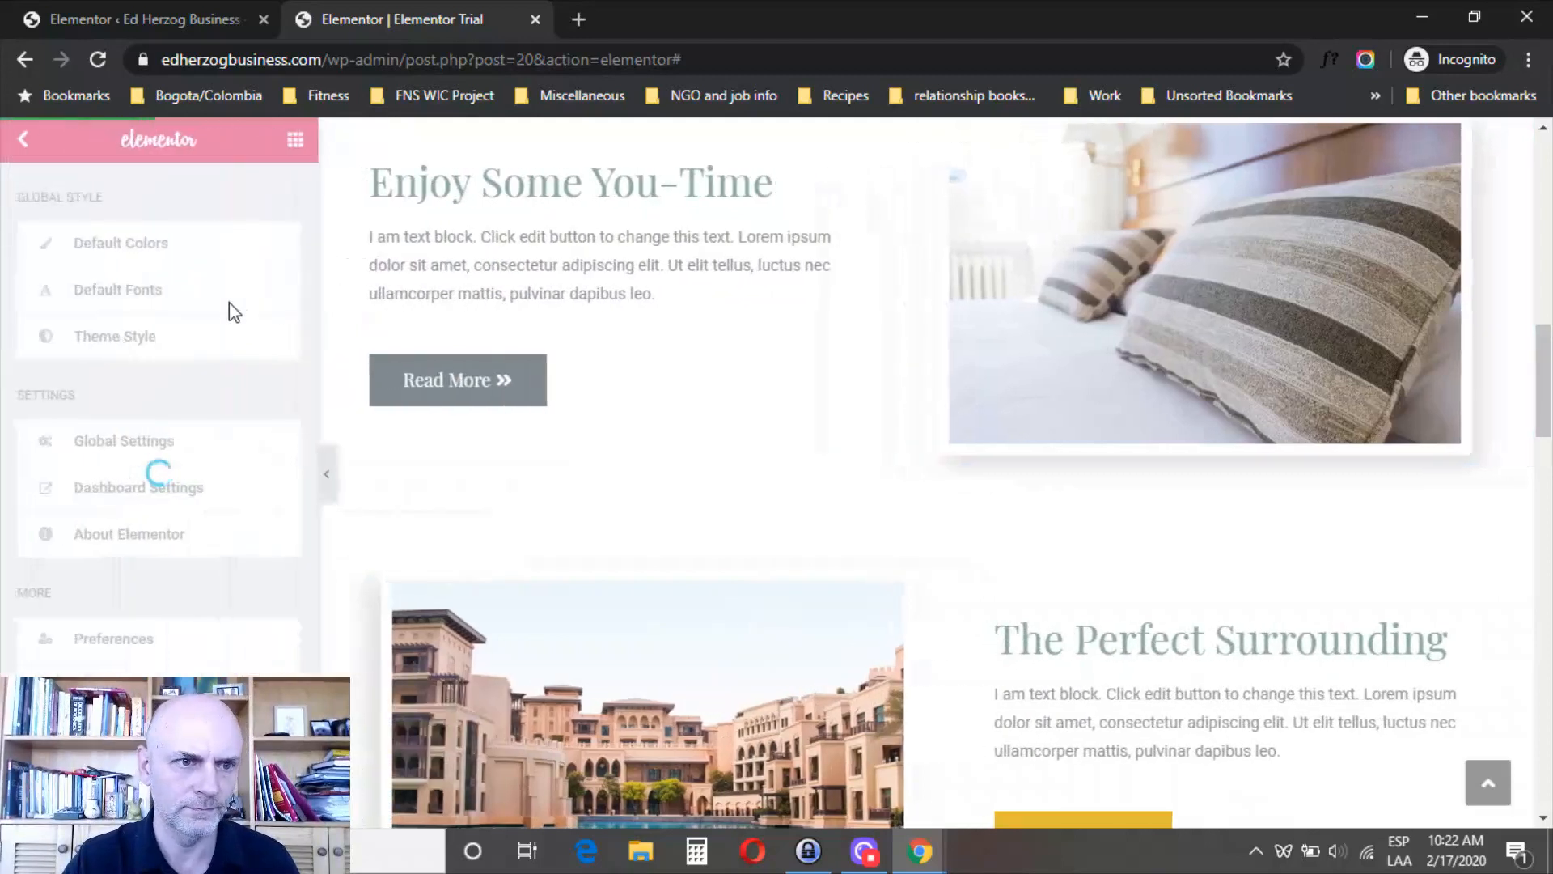
left_click(115, 336)
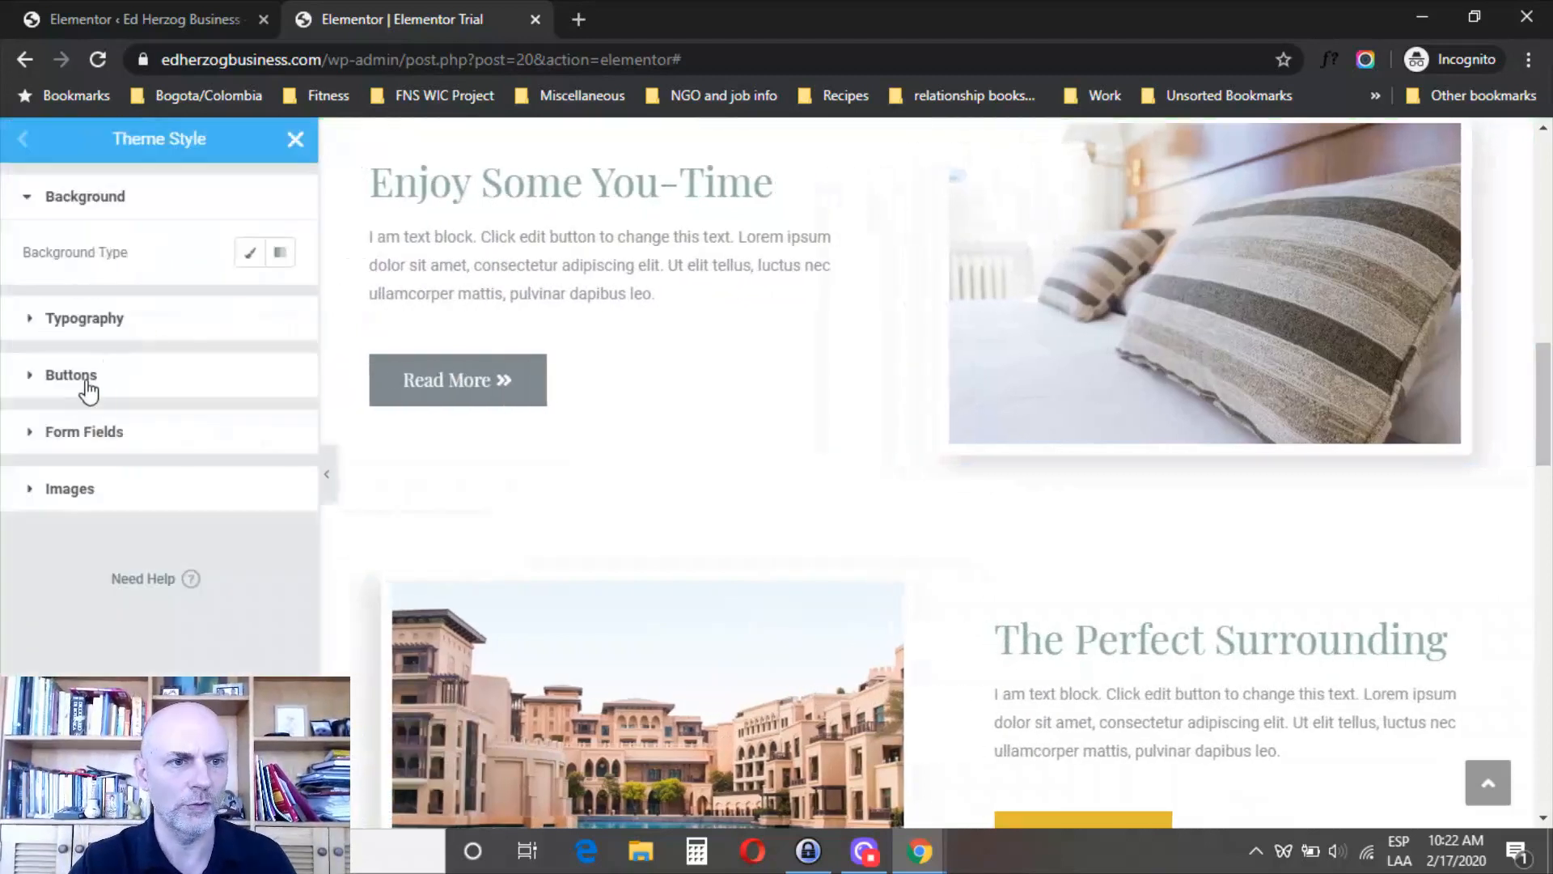
left_click(71, 375)
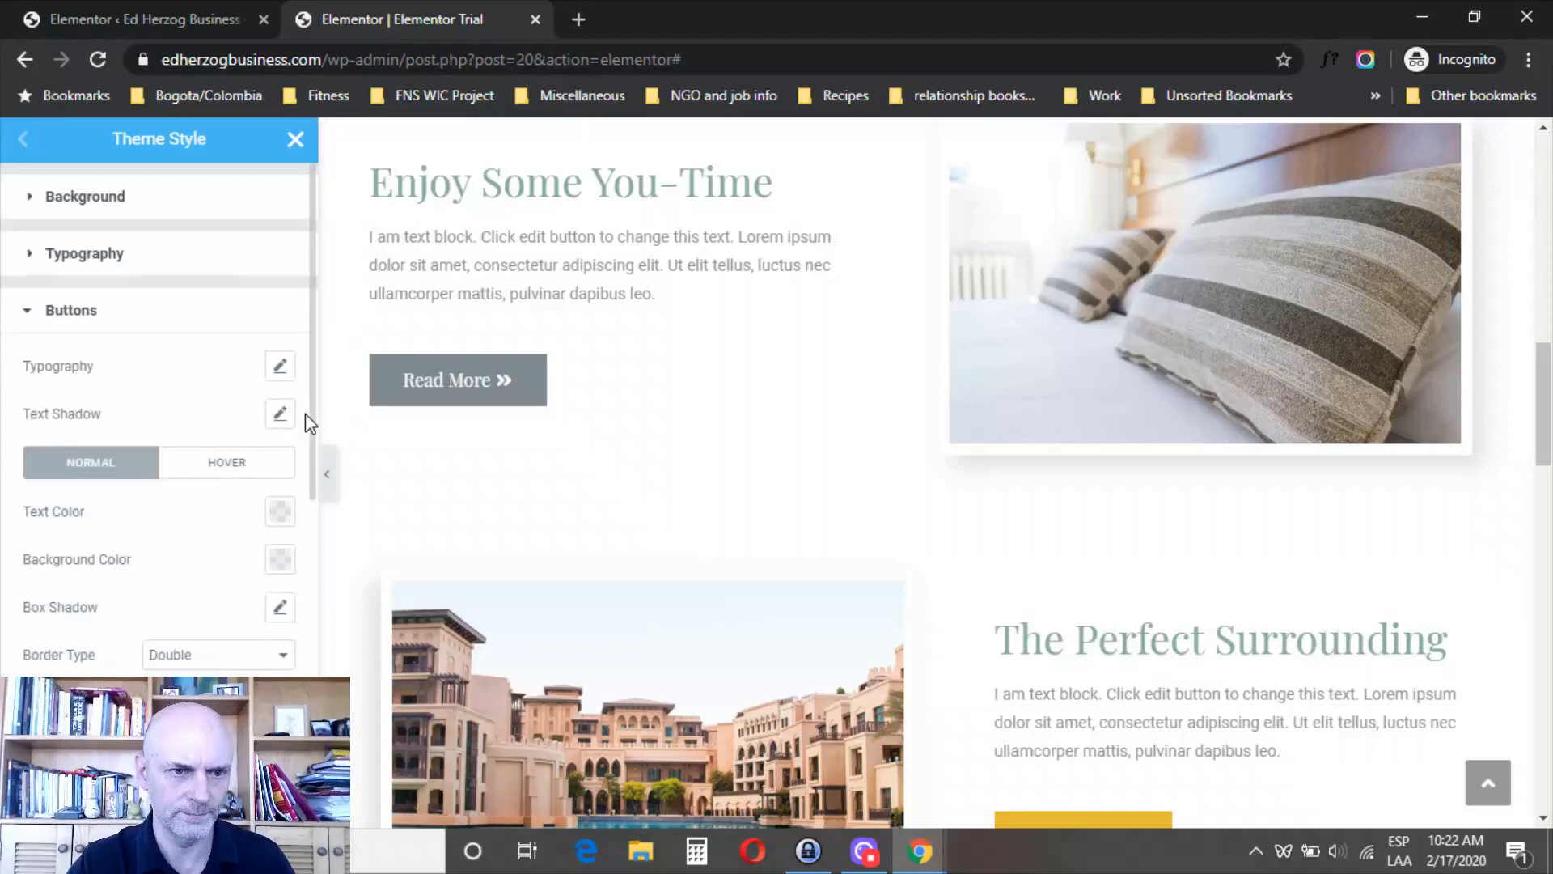
left_click(280, 558)
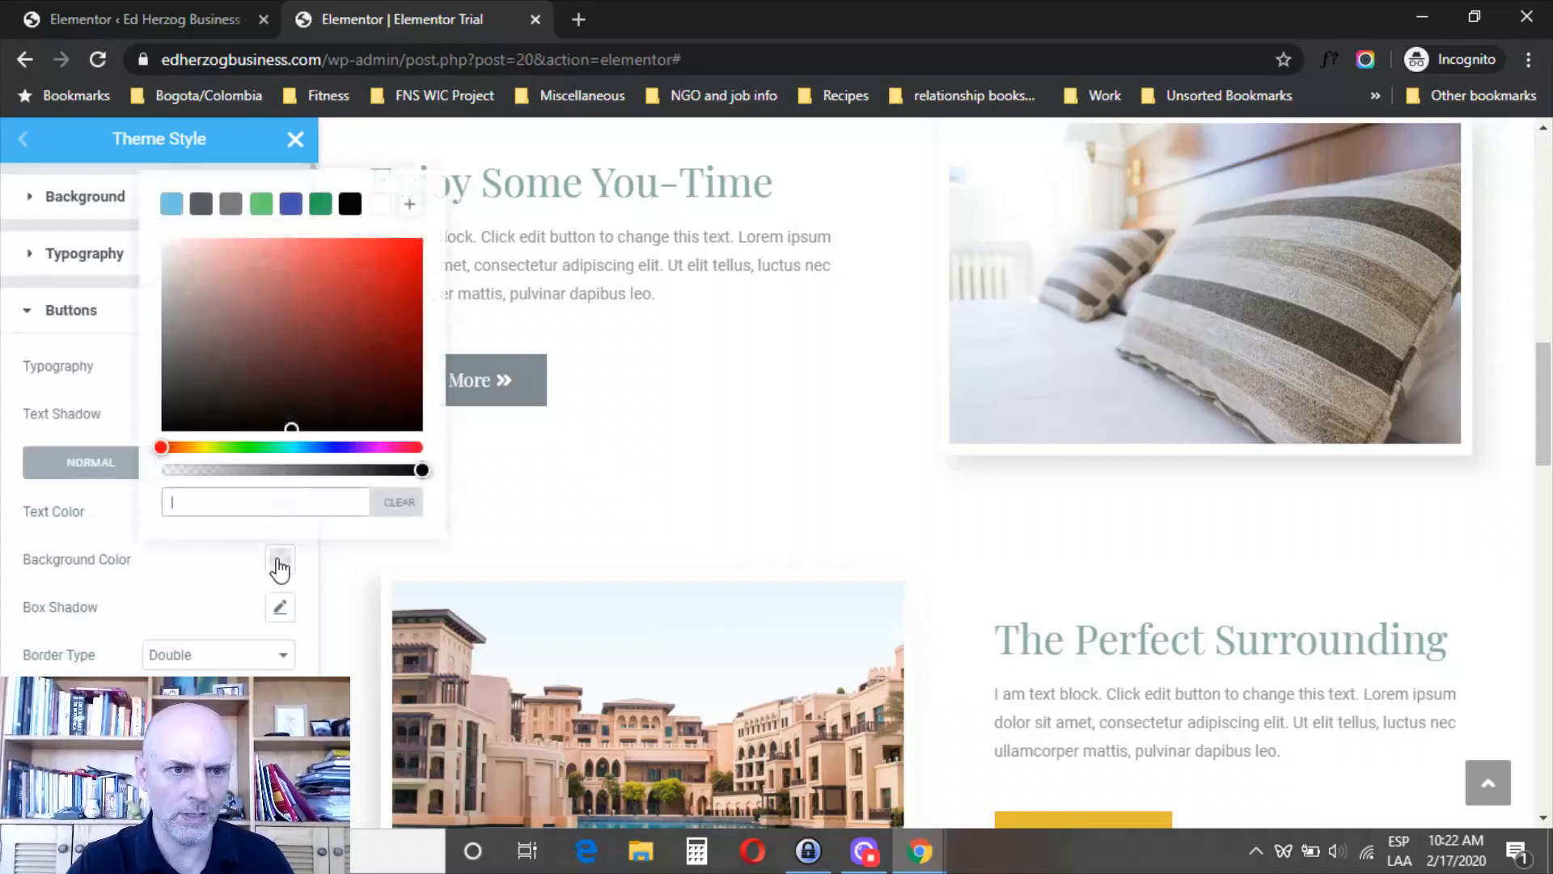
type("#823F3F")
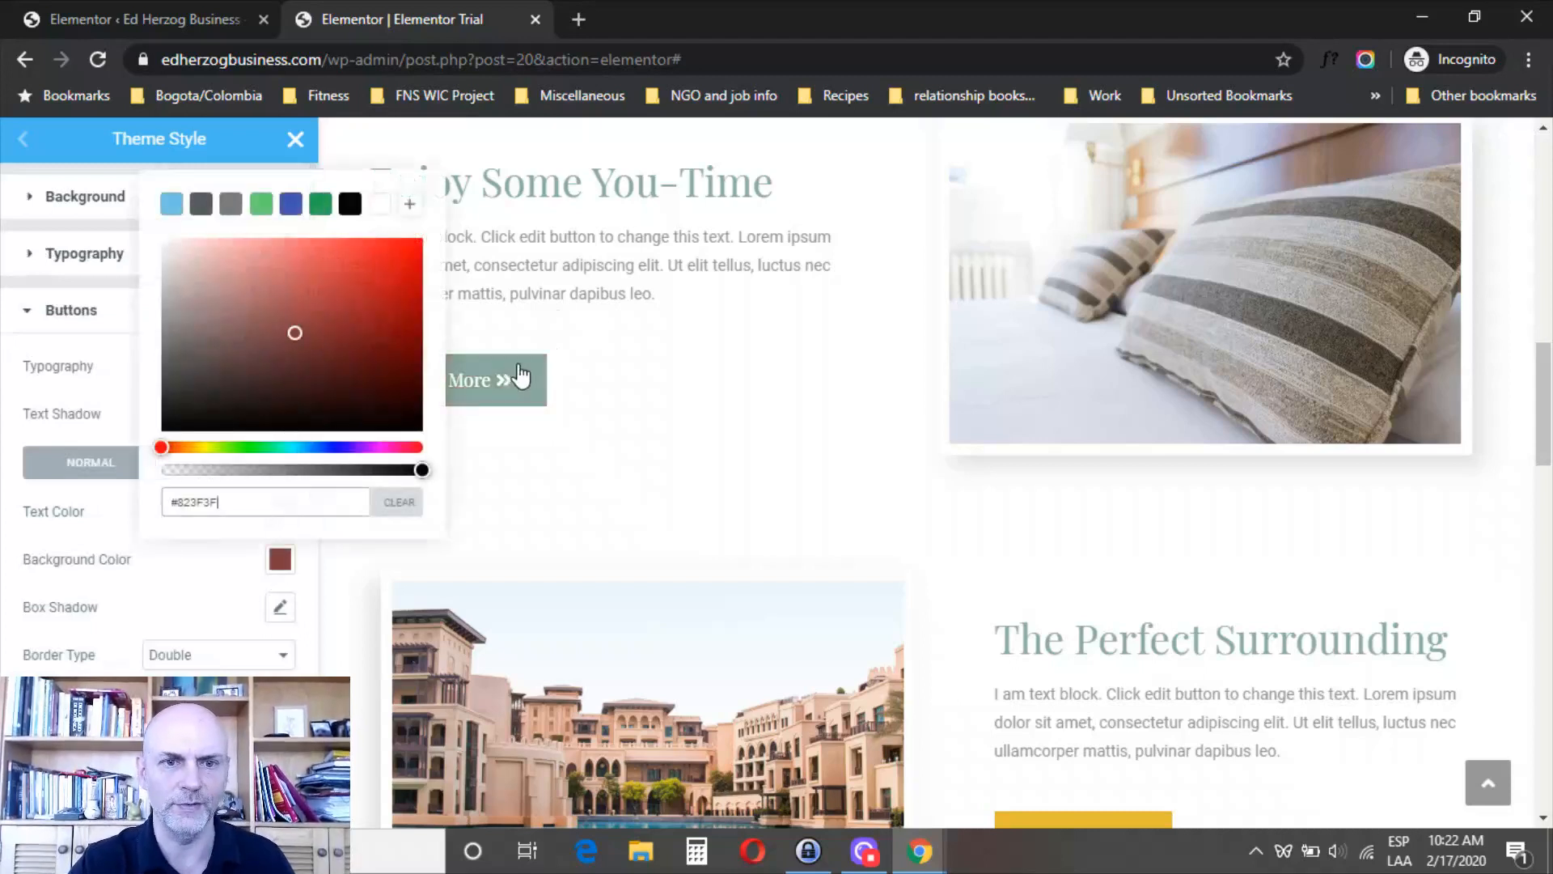
scroll("down", 3)
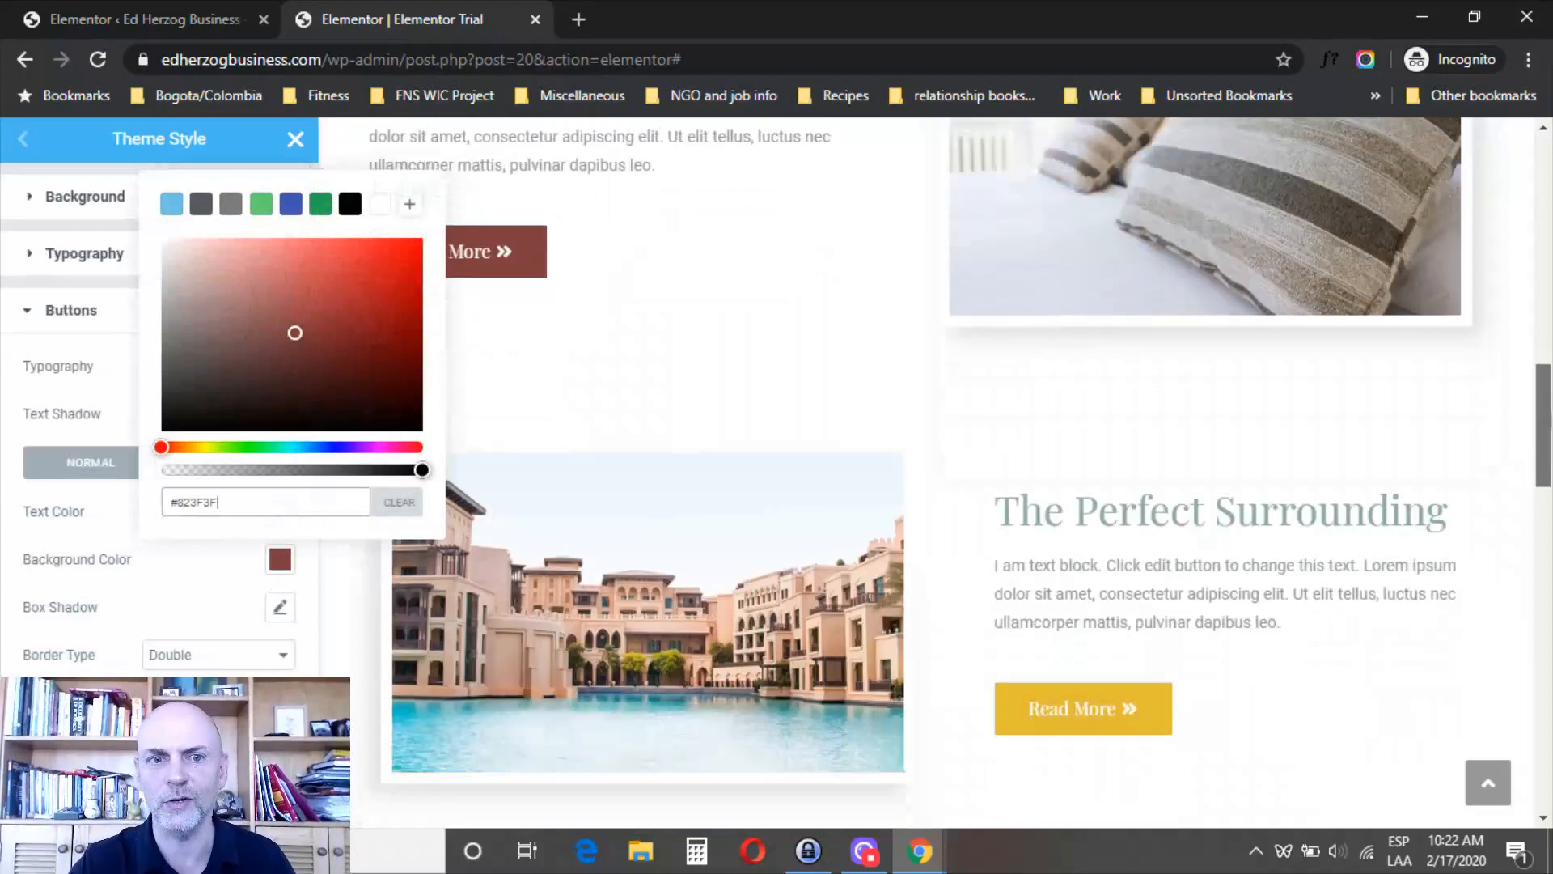
mouse_move(1004, 709)
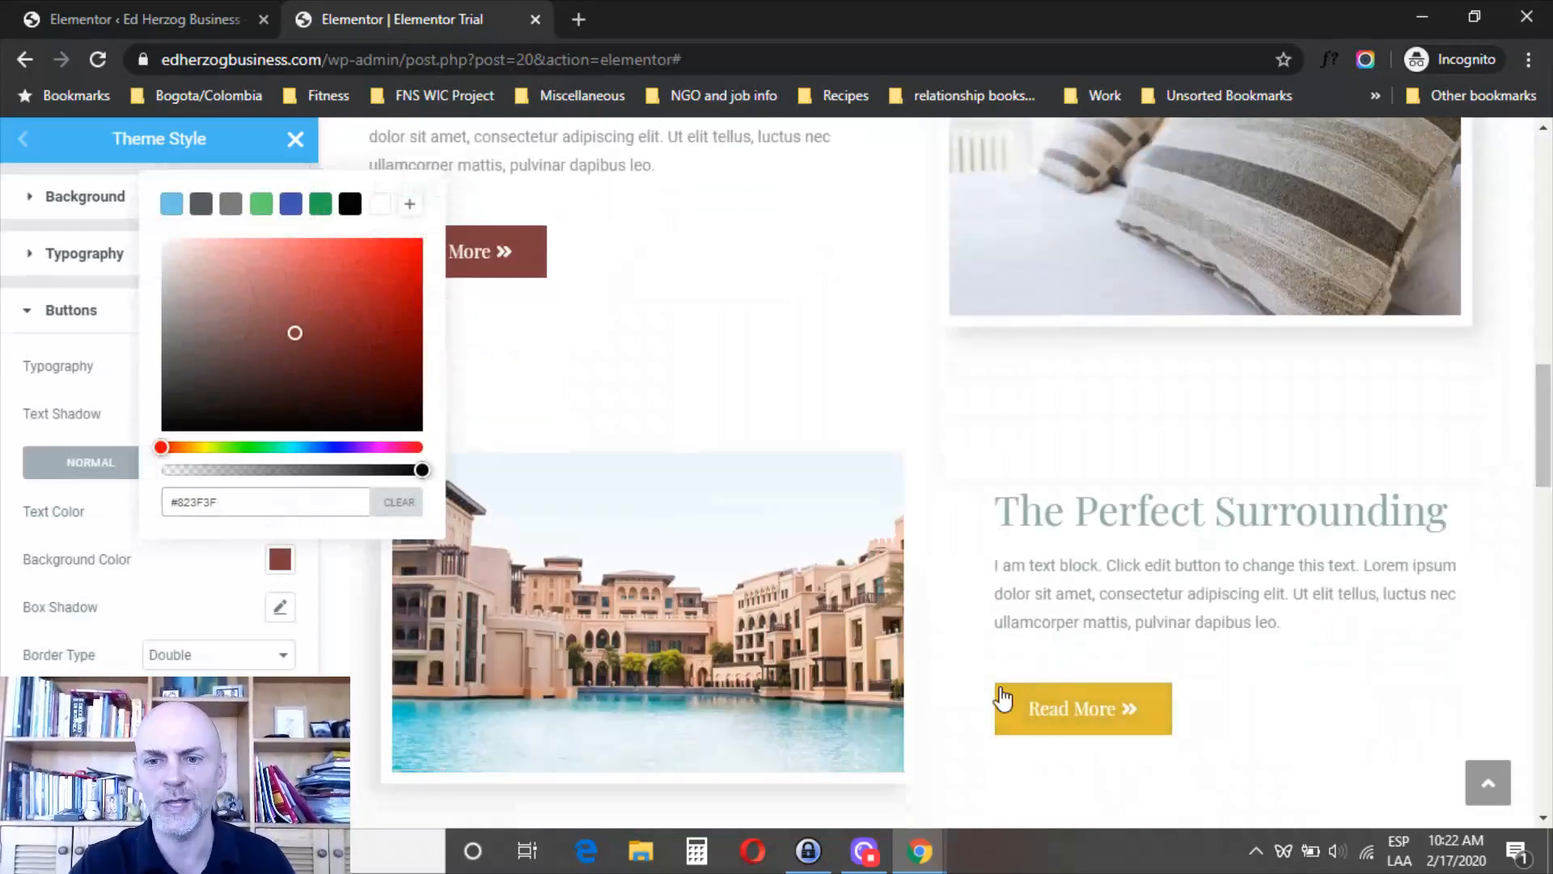
mouse_move(573, 209)
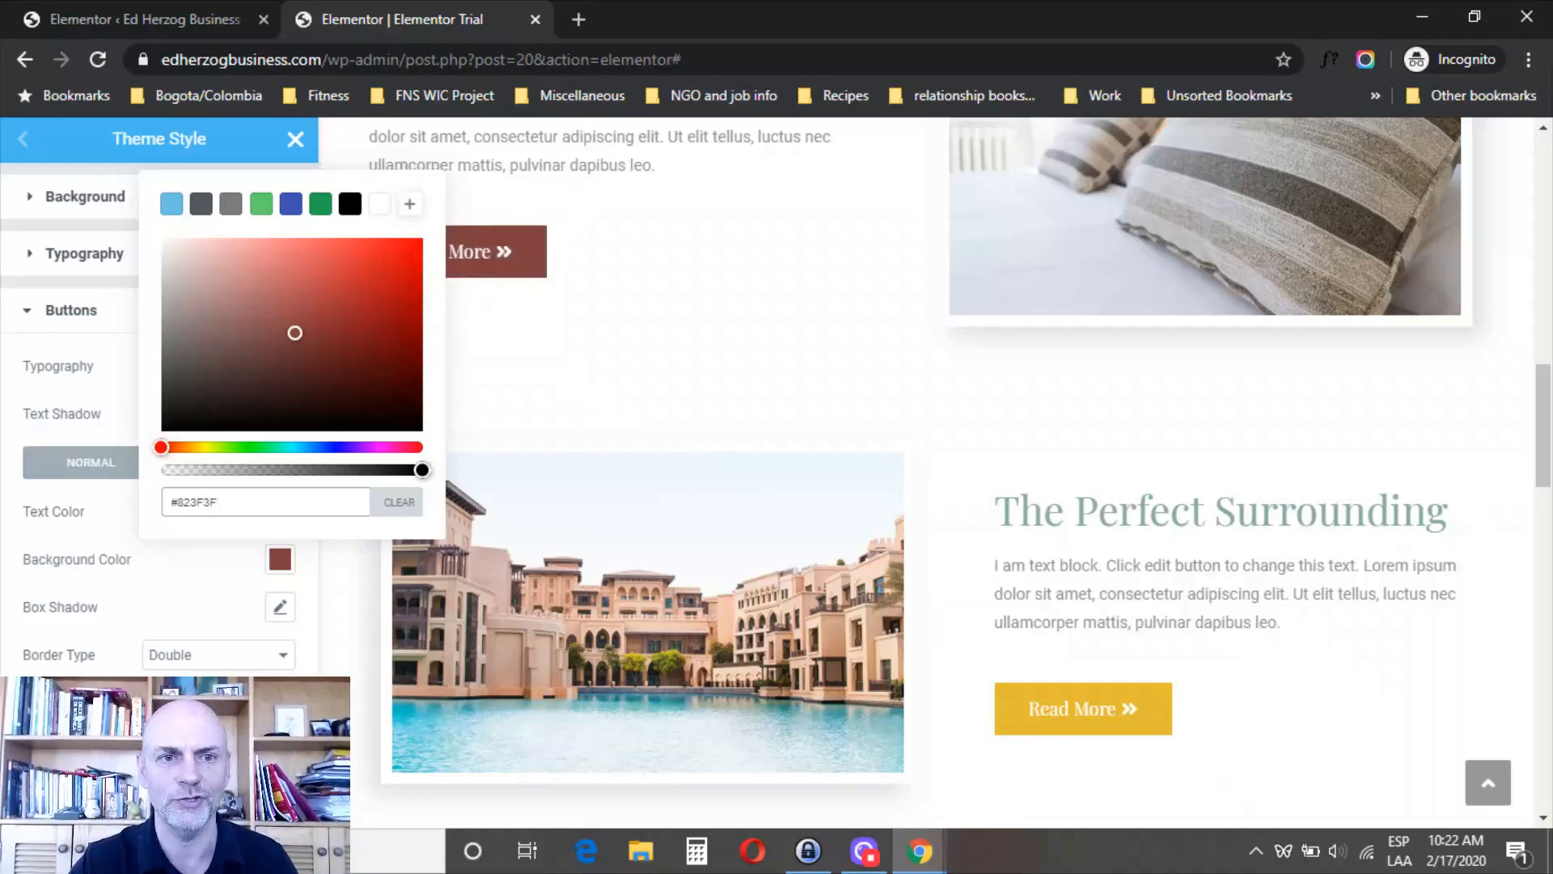
Try darker red, light green and black, settling on dark green preset #23A455 for buttons
left_click(353, 369)
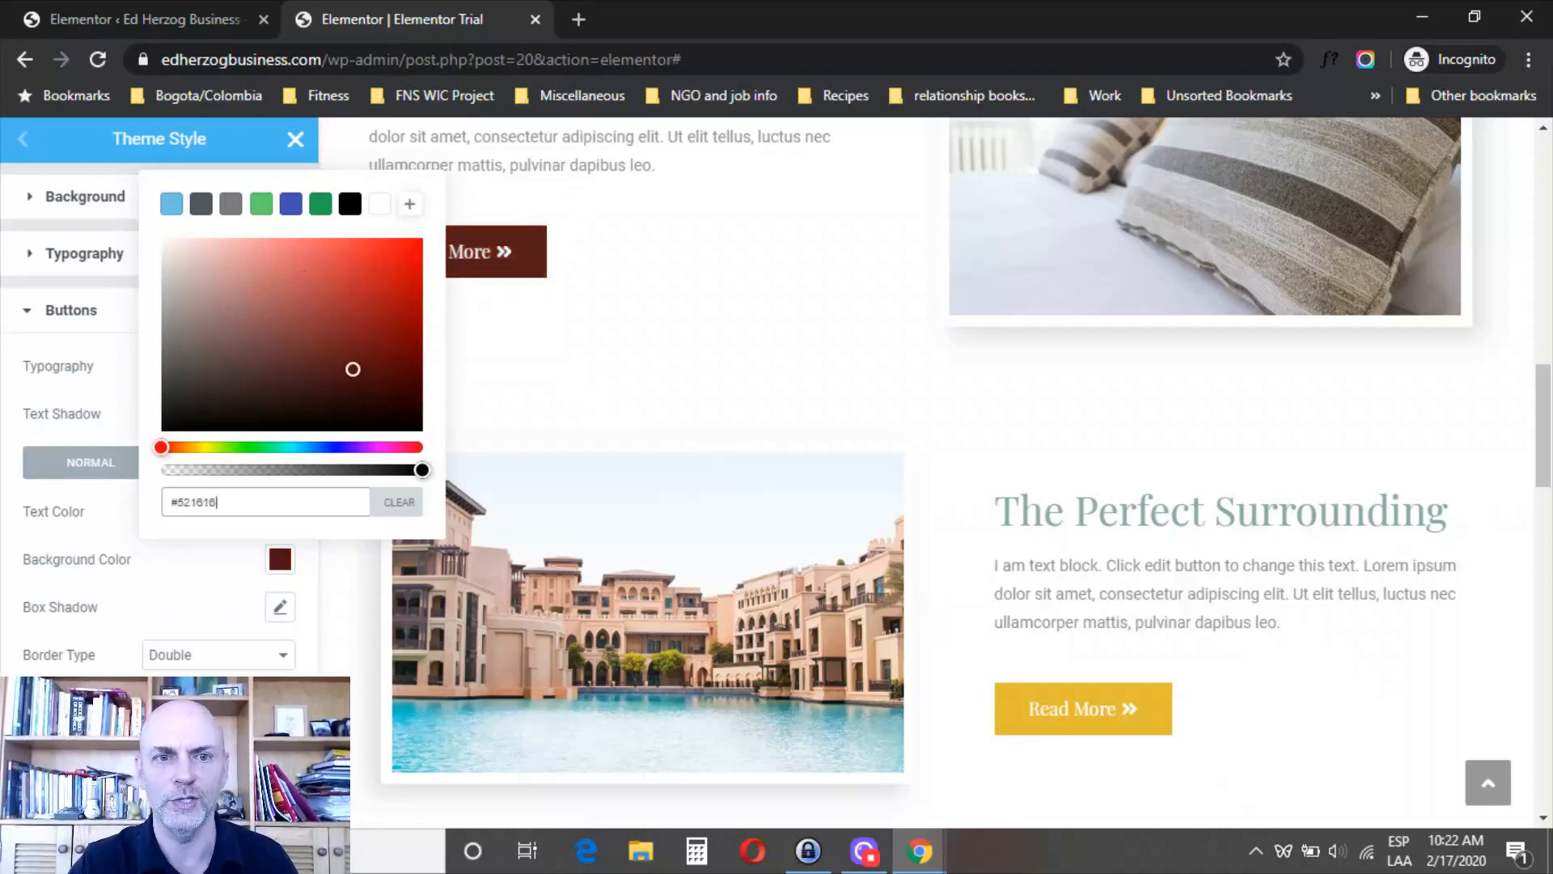
left_click(260, 204)
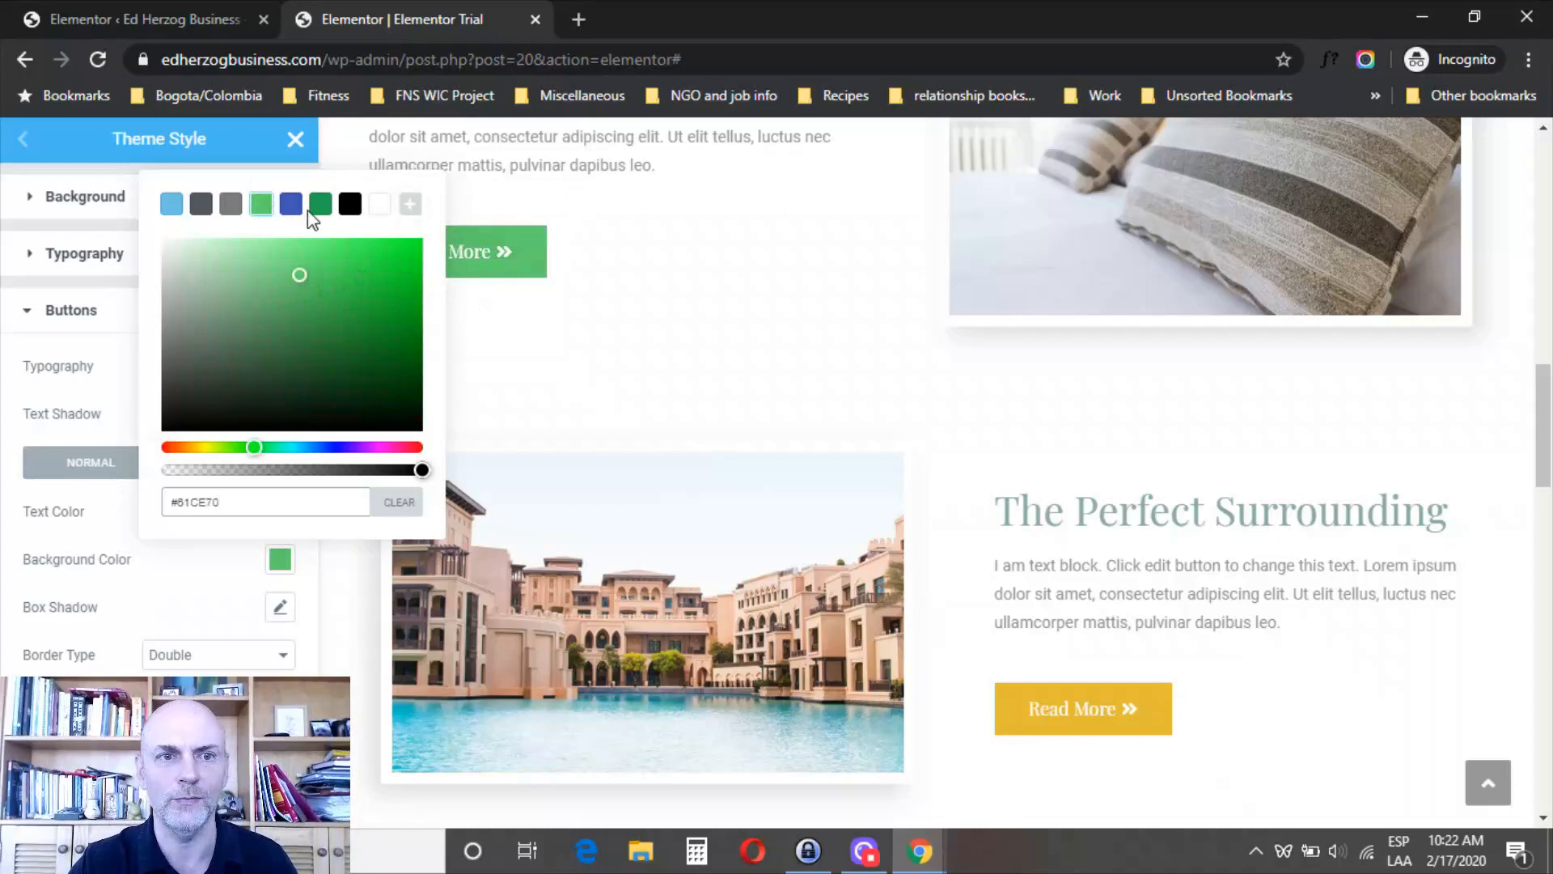
left_click(350, 204)
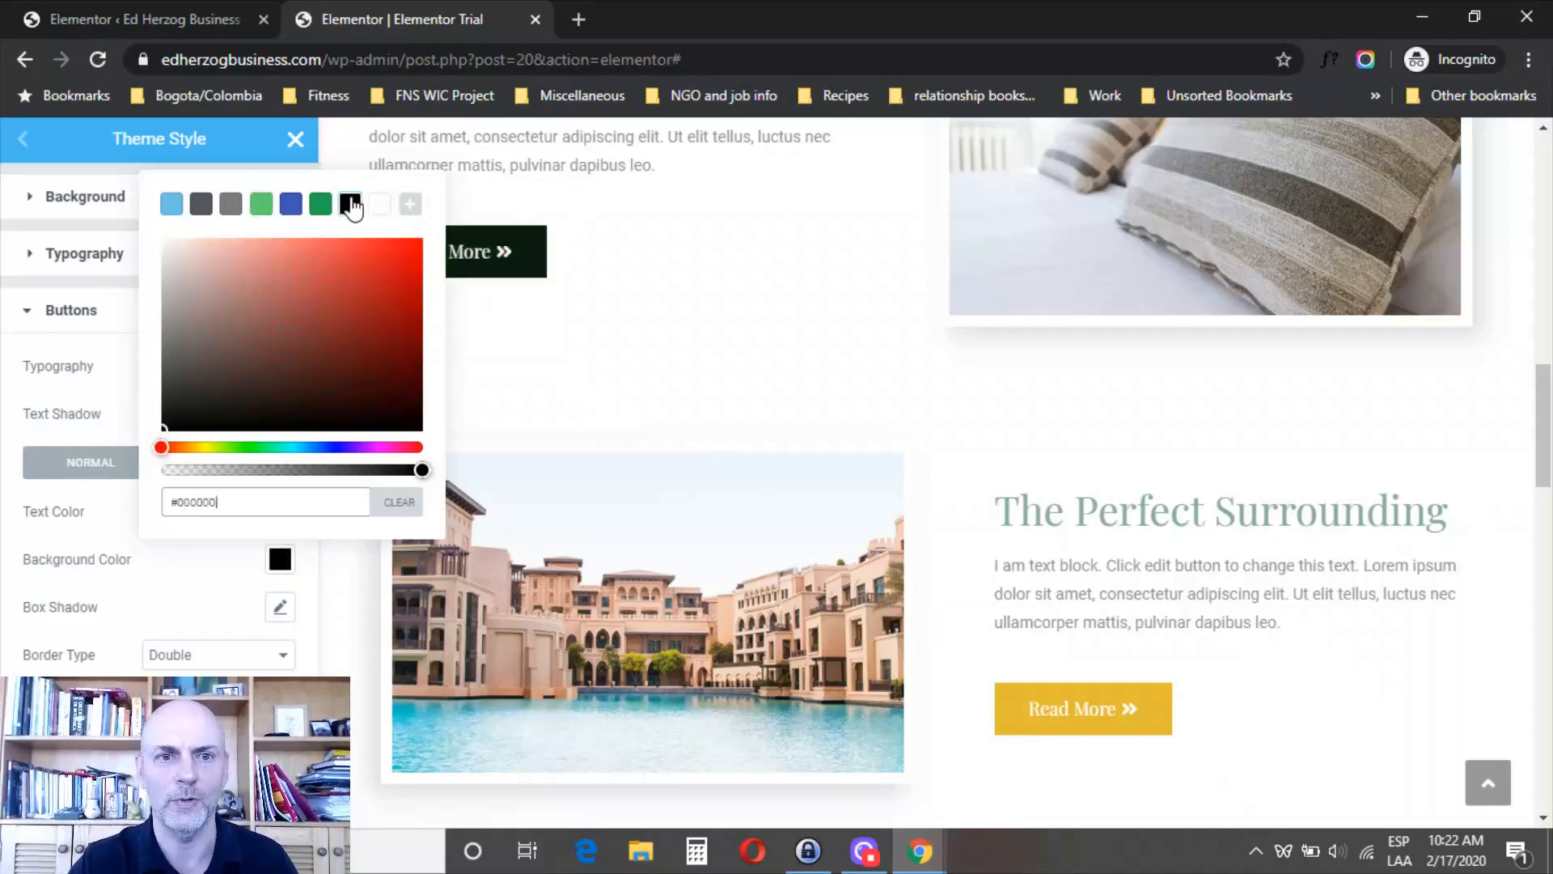
left_click(320, 204)
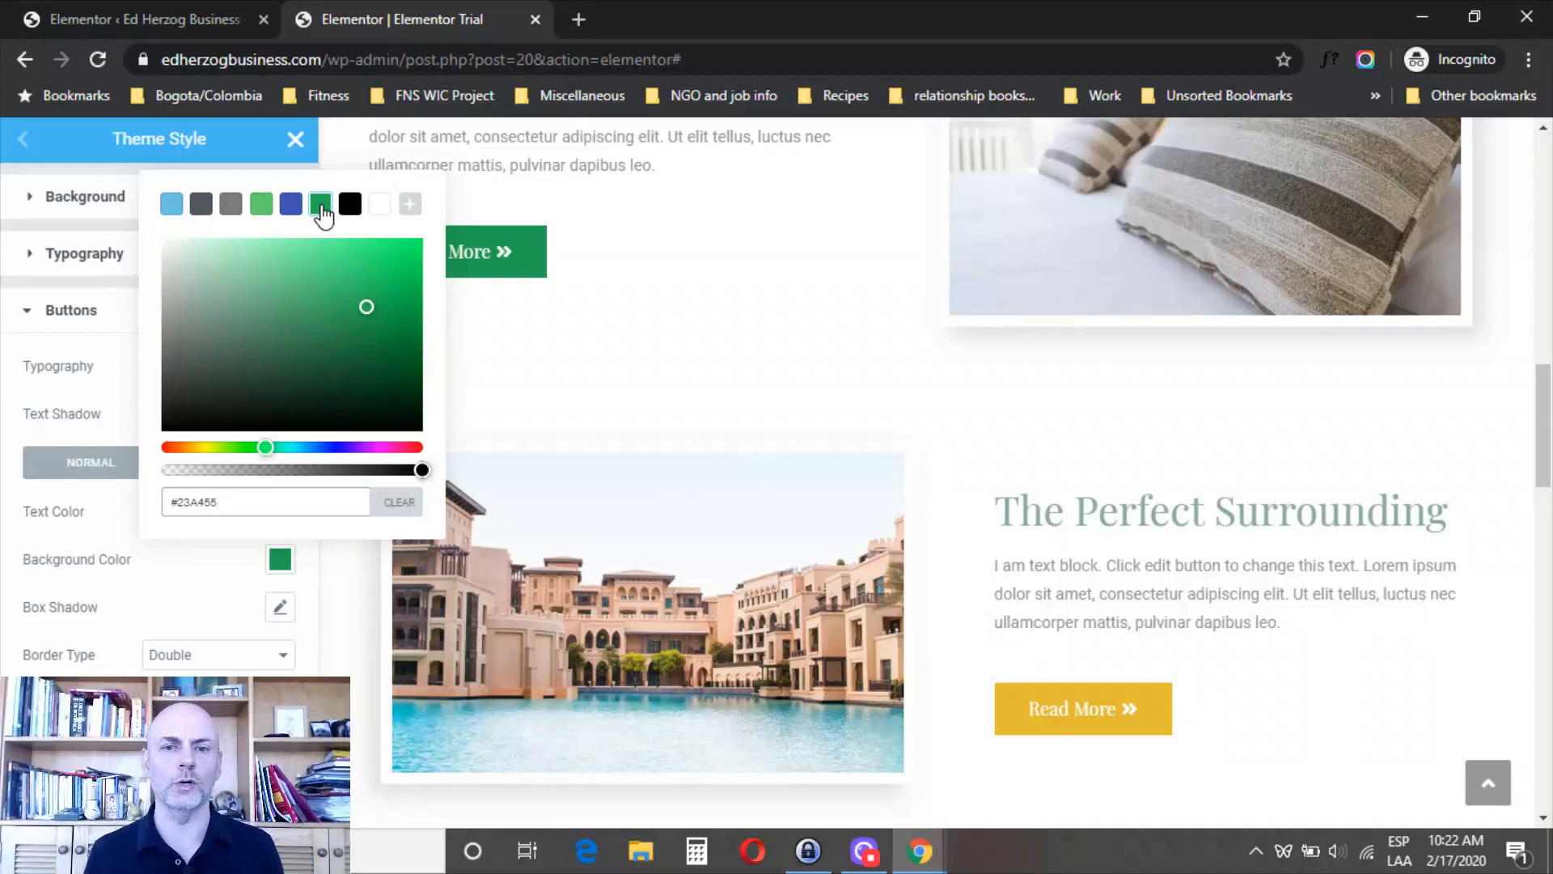
left_click(265, 502)
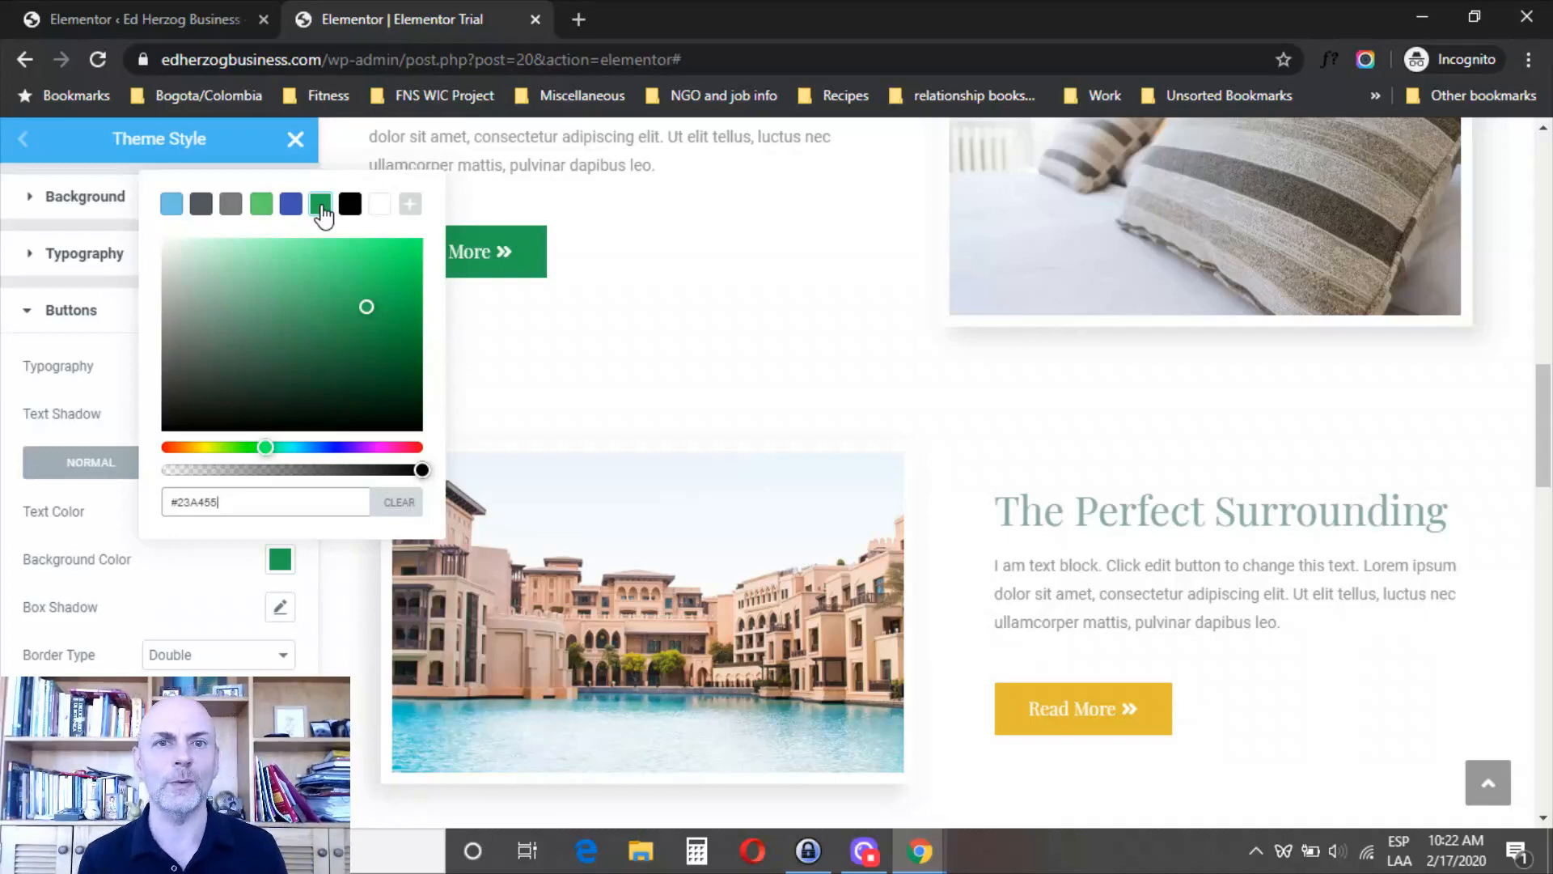